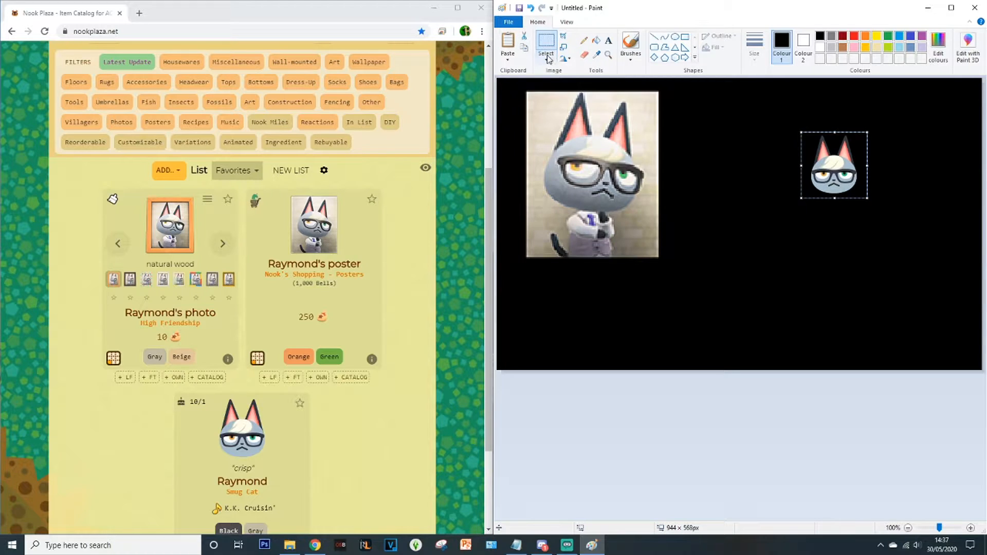
Step: Bring Discord to the front and switch to the Direct Messages list
left_click(540, 545)
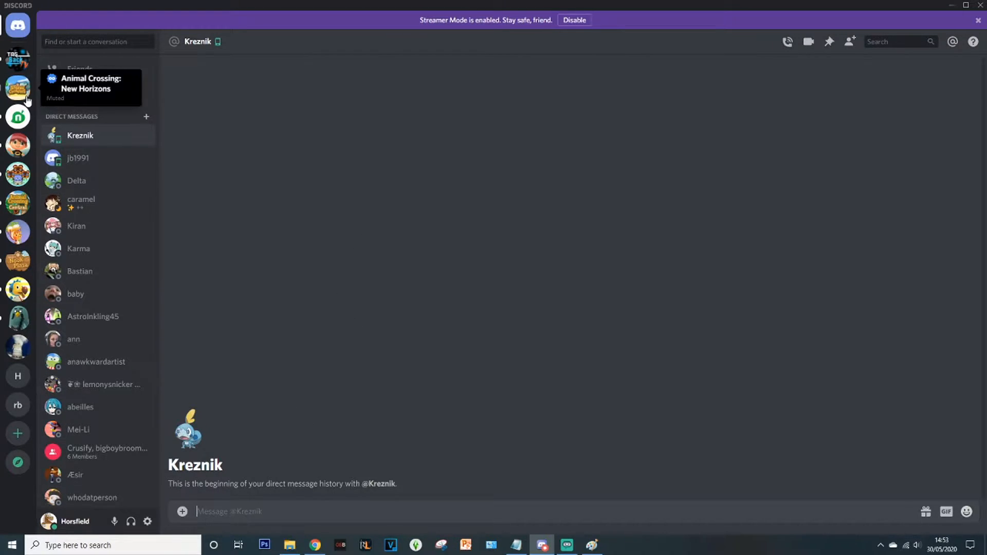
left_click(17, 88)
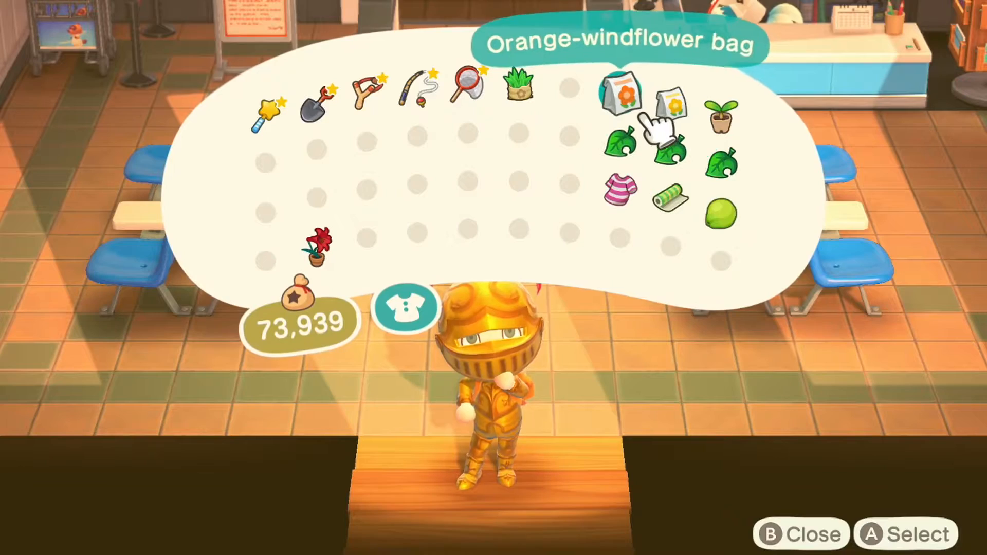
mouse_move(671, 103)
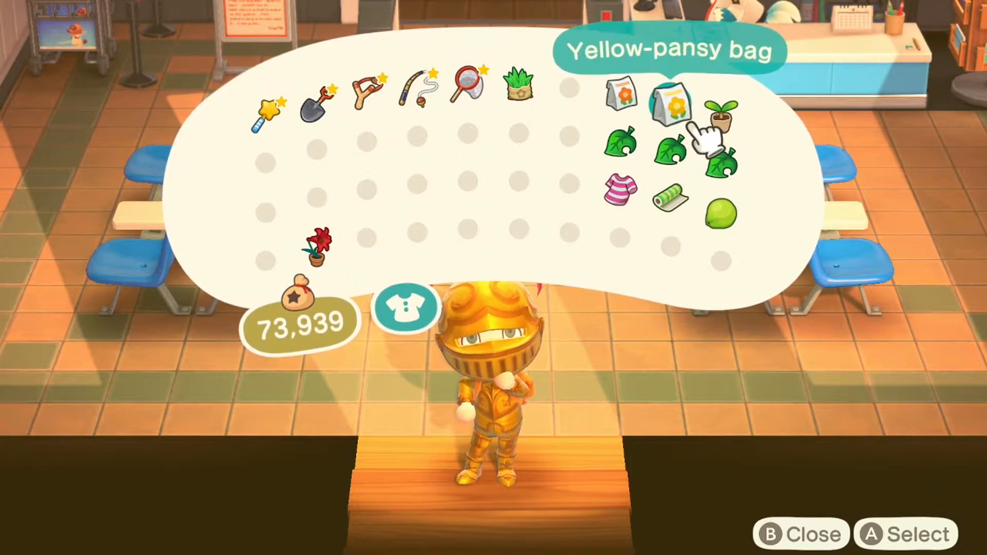
Step: Review the pockets and drop the sapling onto the stone path, then close the pockets
key("b")
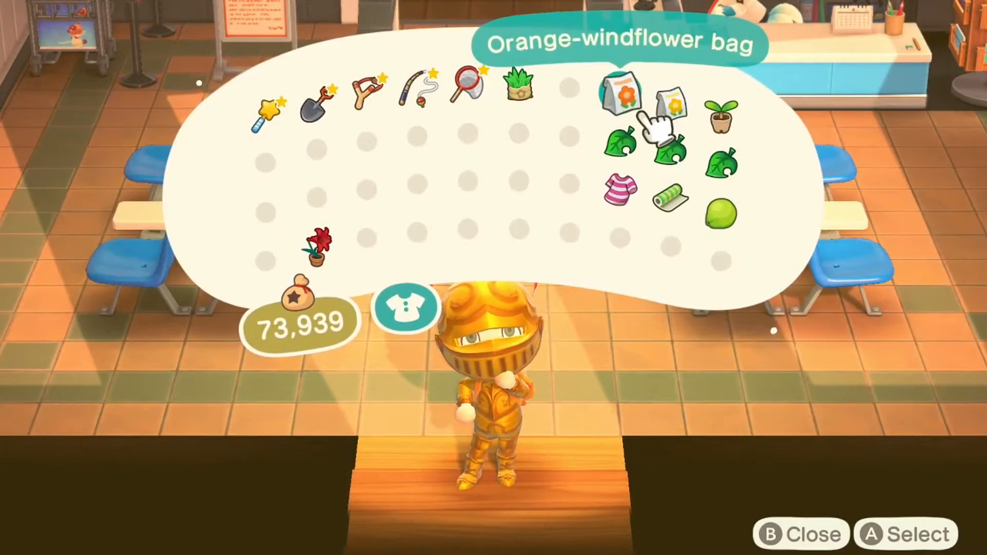
mouse_move(725, 196)
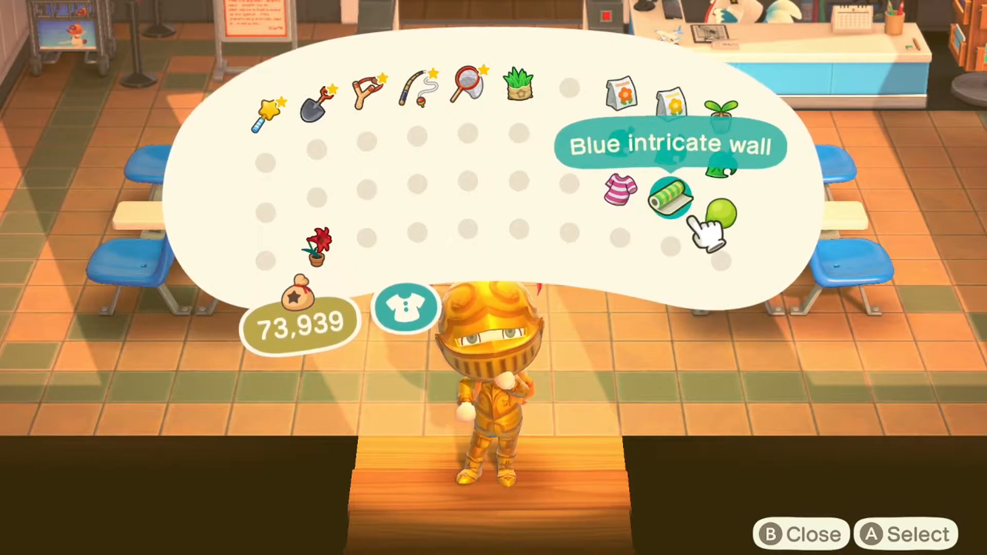
key("B")
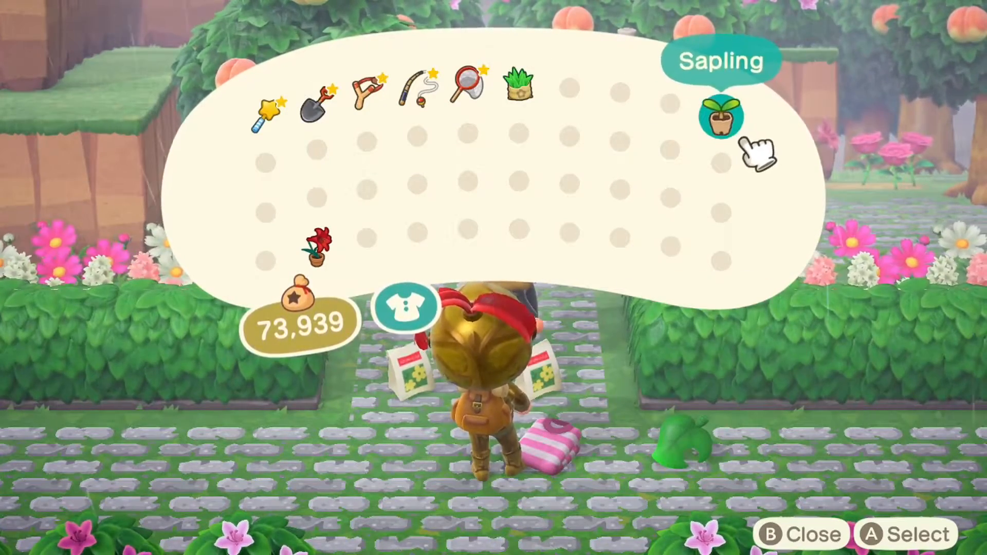
left_click(720, 116)
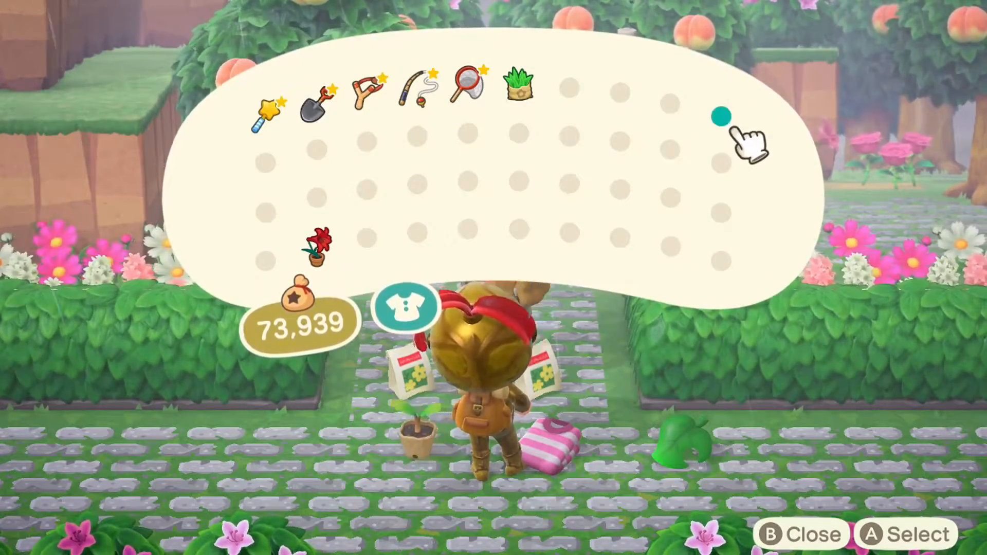
key("B")
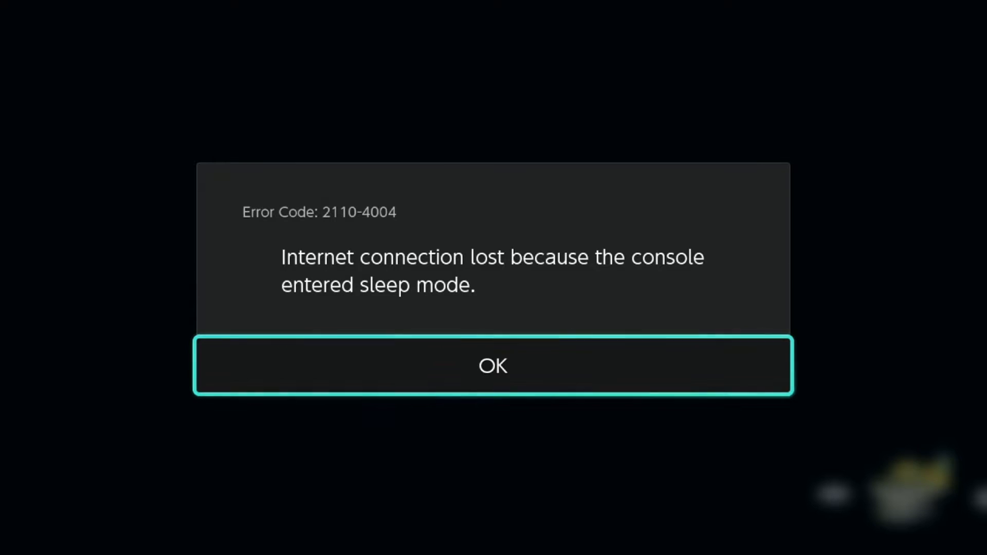
Step: Acknowledge the lost-connection error and reopen the pockets at the Dodo Airlines dock
left_click(493, 366)
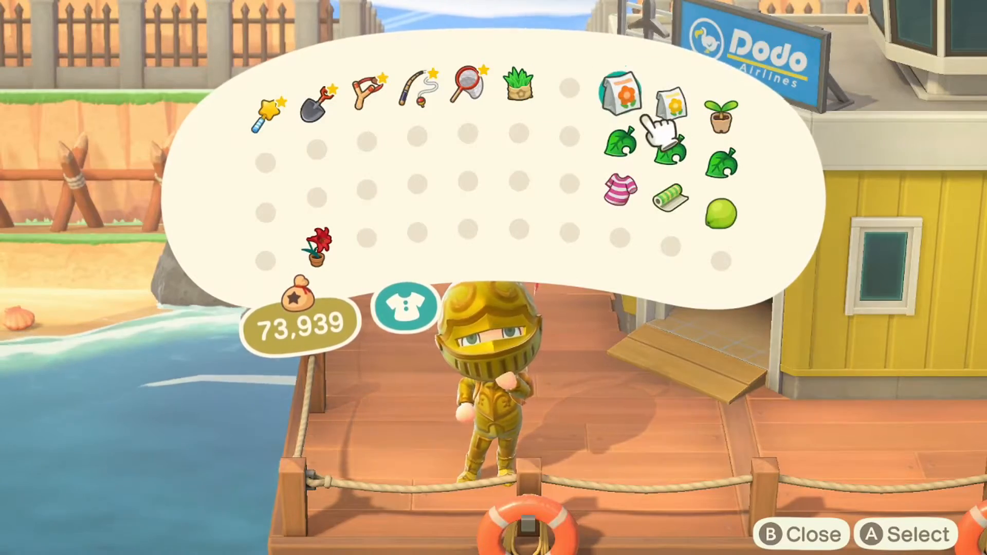
key("b")
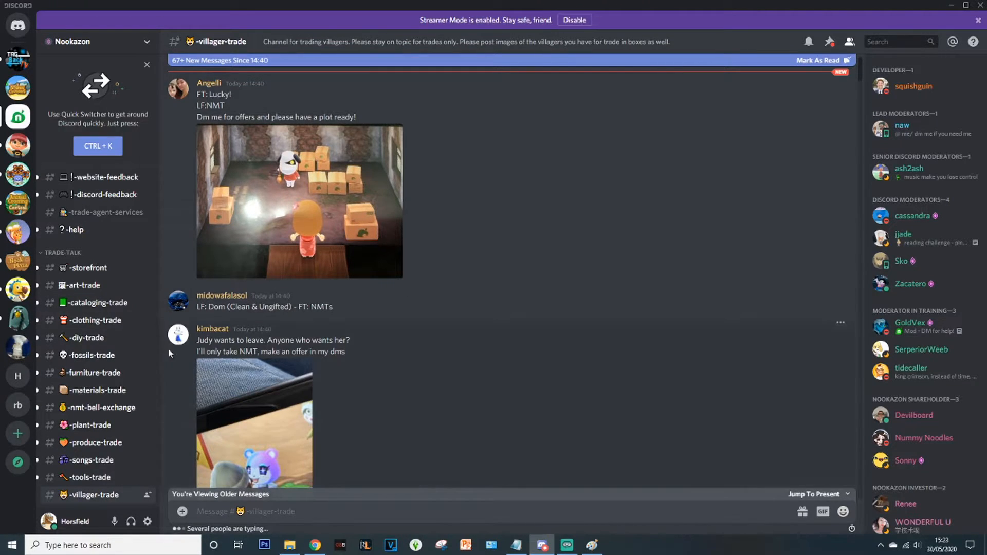
Step: Browse the fossils, materials, plant and songs trade channels, then read down villager-trade
left_click(91, 355)
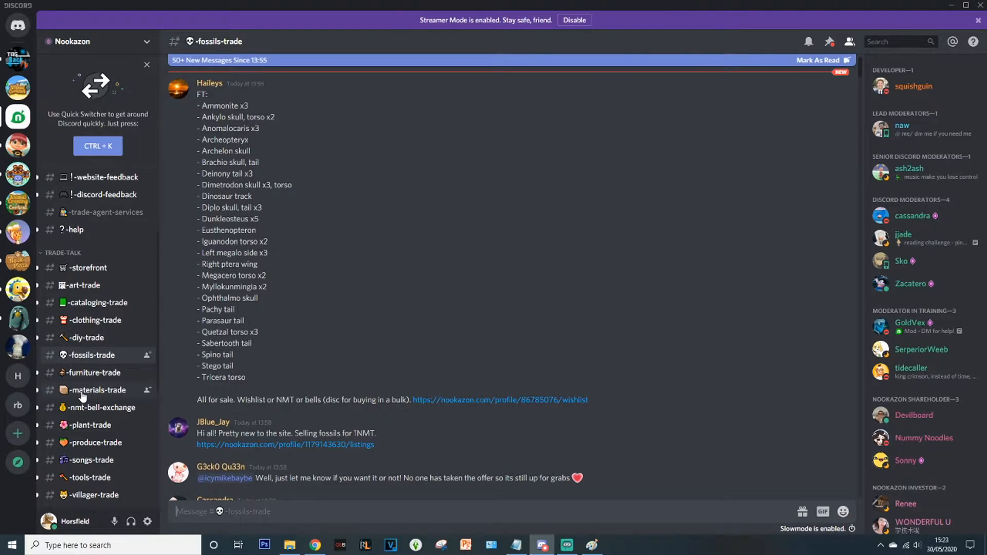
left_click(98, 390)
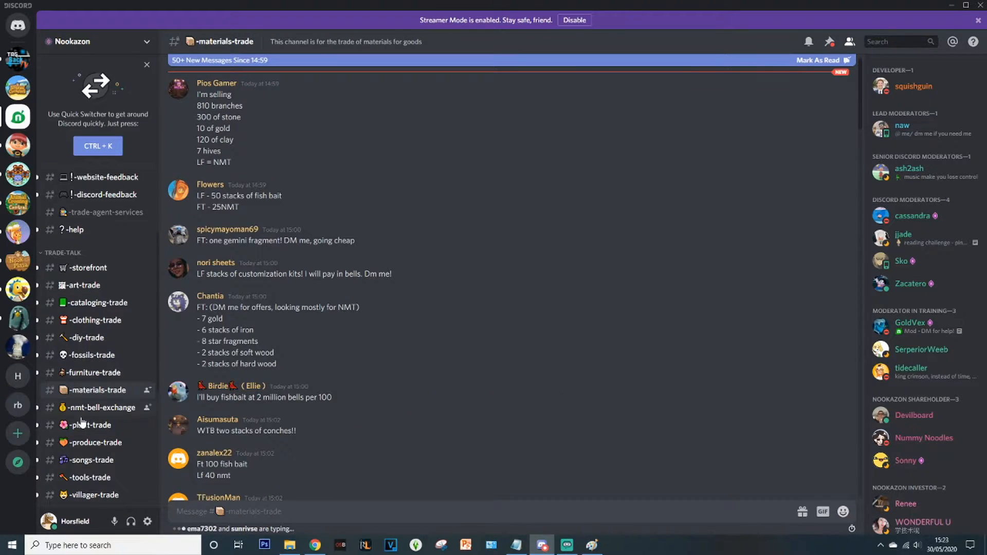
left_click(89, 424)
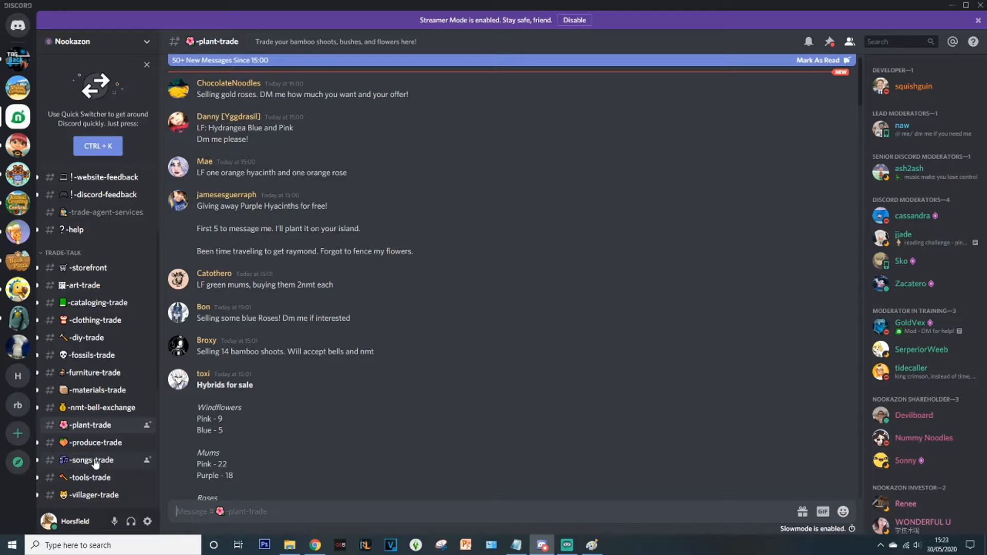
left_click(88, 461)
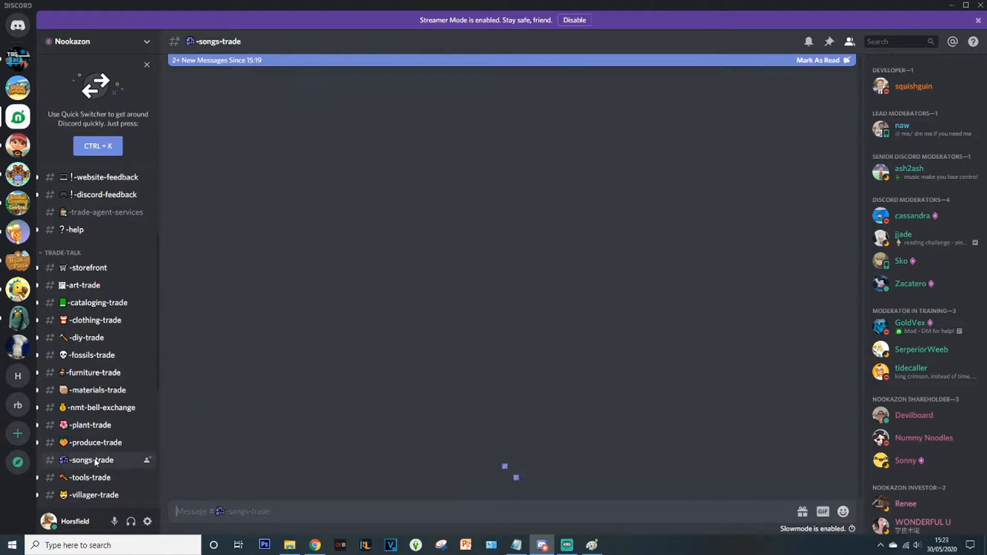
left_click(92, 495)
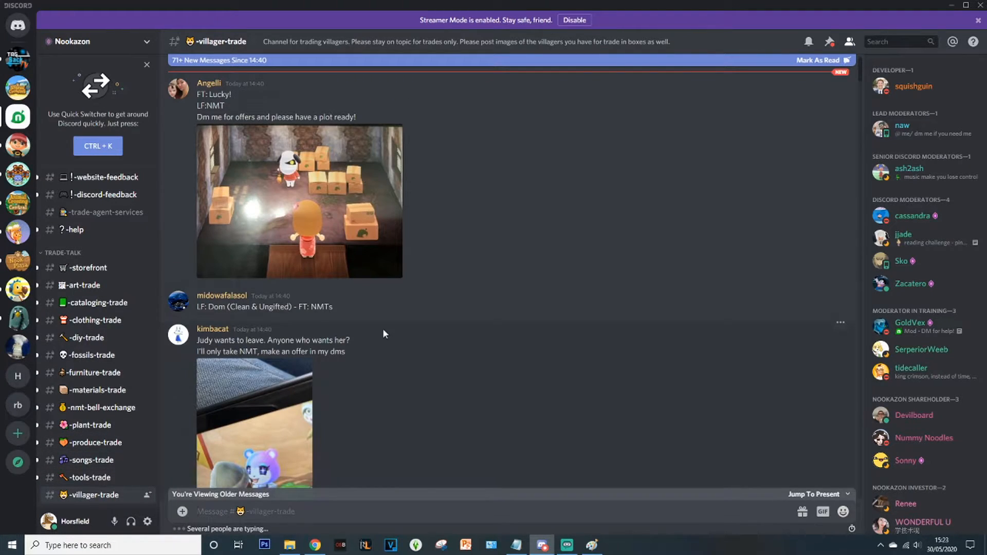
scroll("down", 3)
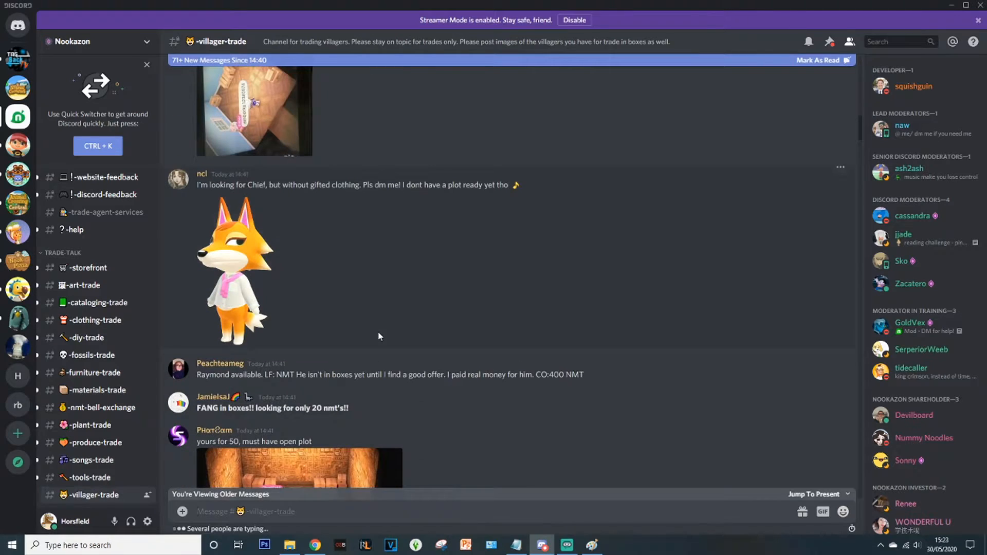
scroll("down", 3)
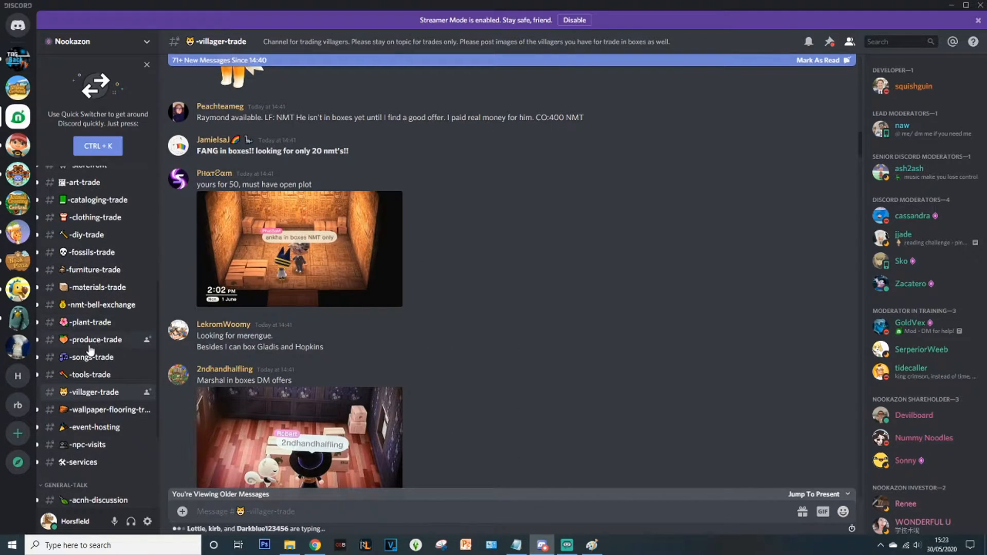
mouse_move(82, 378)
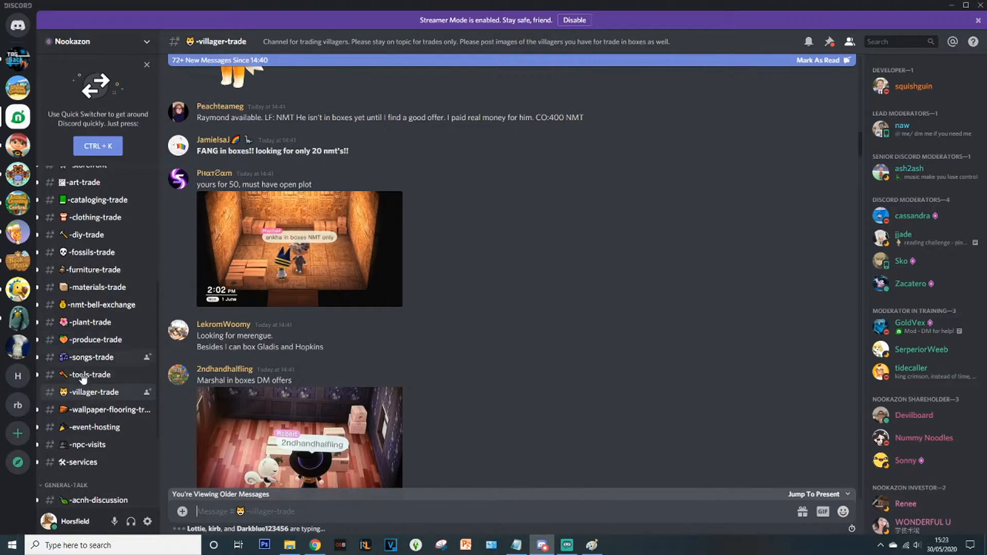
Step: Read through the event-hosting channel posts and move on to furniture-trade
left_click(95, 427)
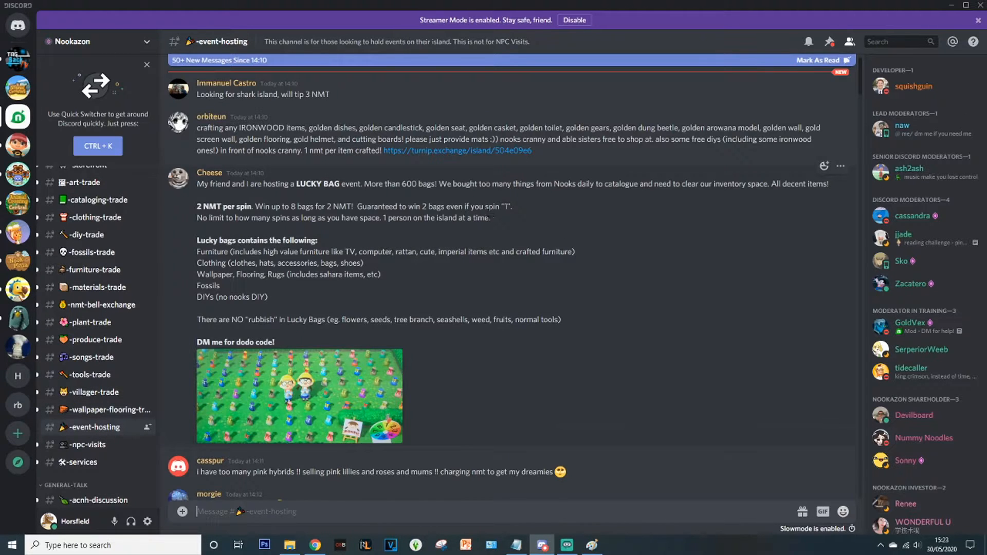
scroll("down", 3)
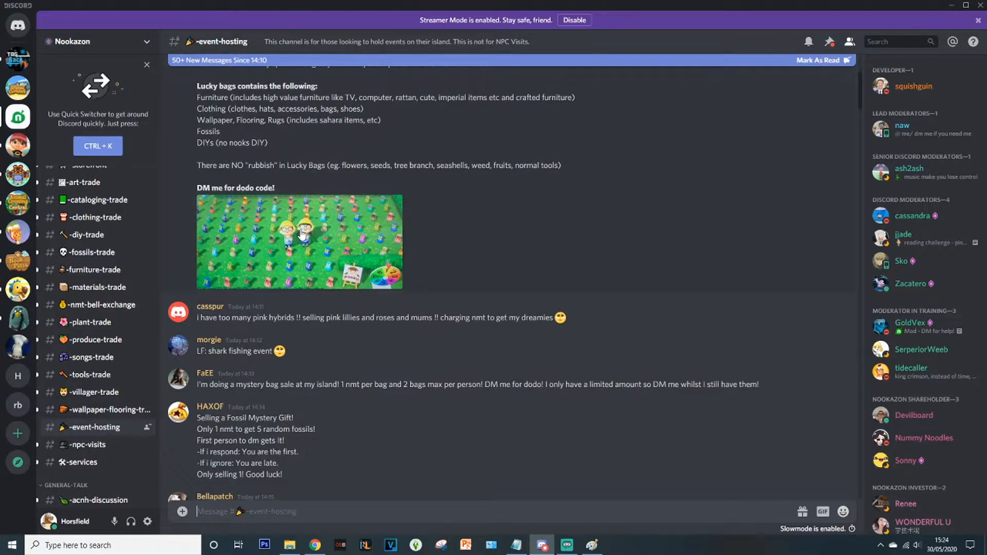
mouse_move(300, 234)
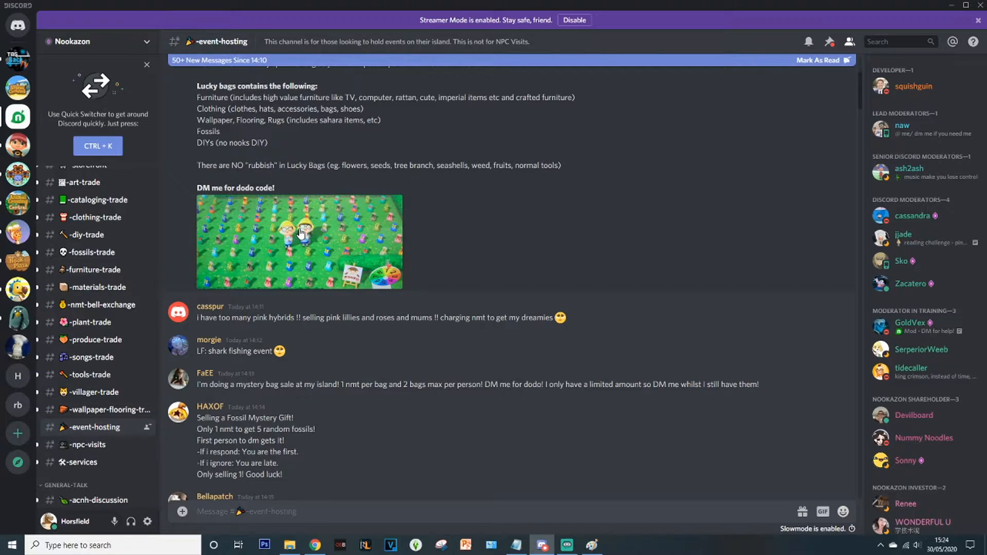
mouse_move(465, 180)
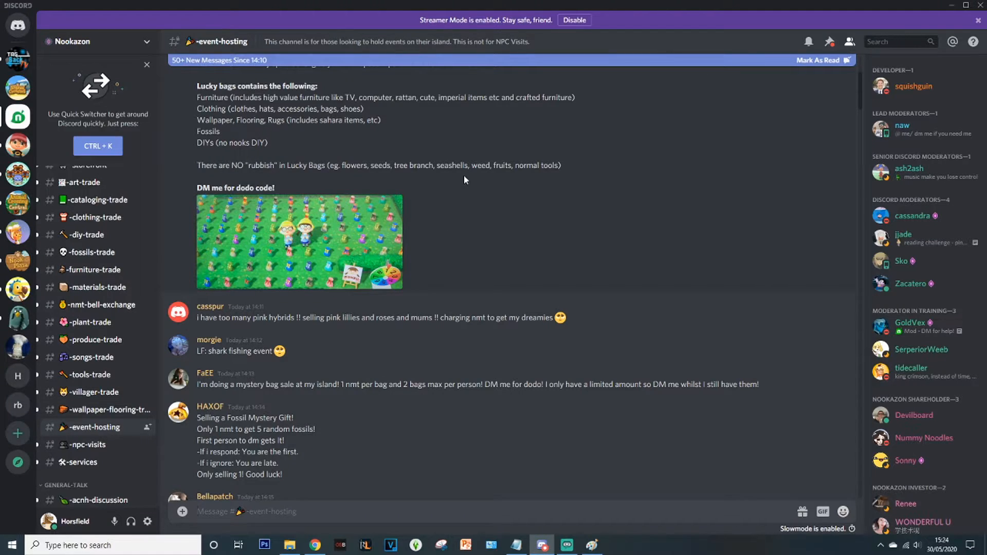
mouse_move(466, 169)
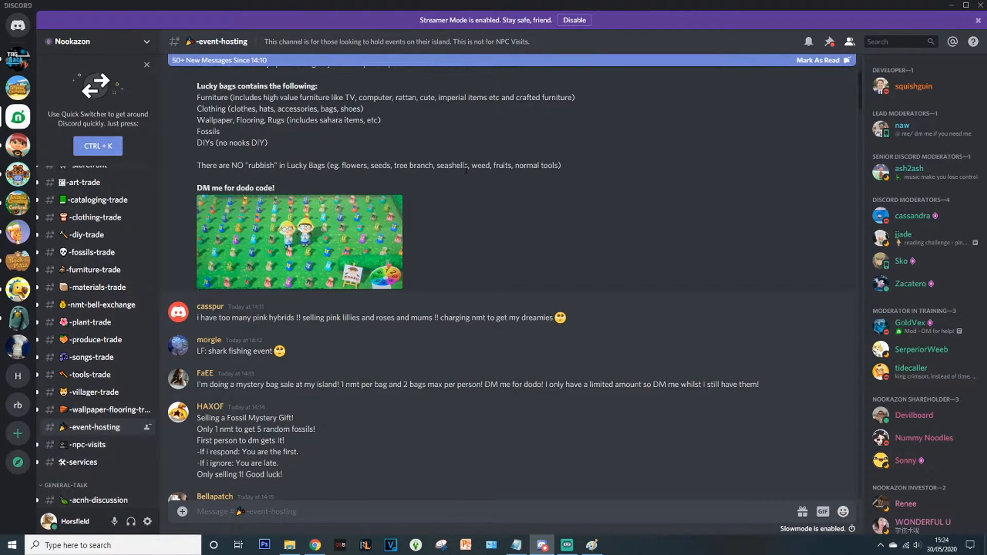
scroll("down", 3)
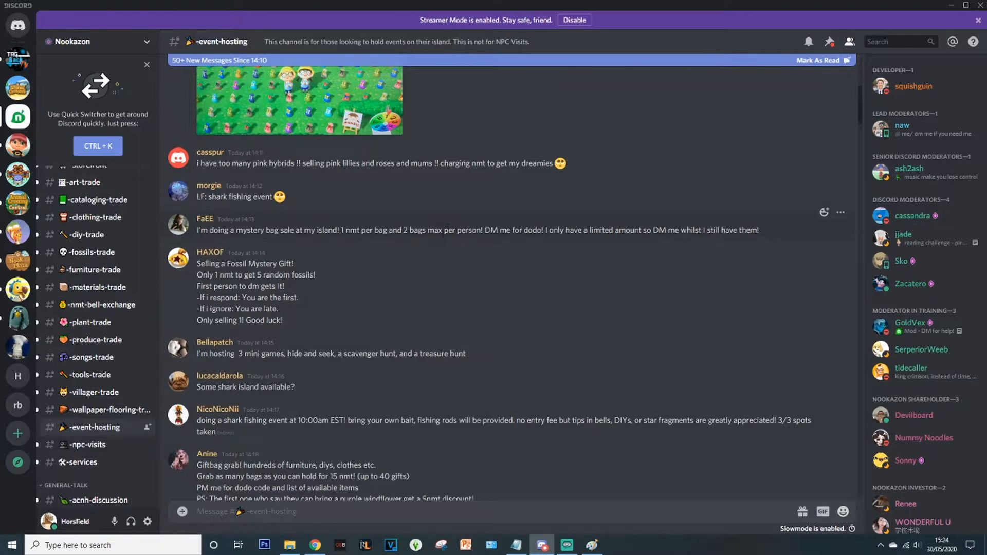
left_click(92, 269)
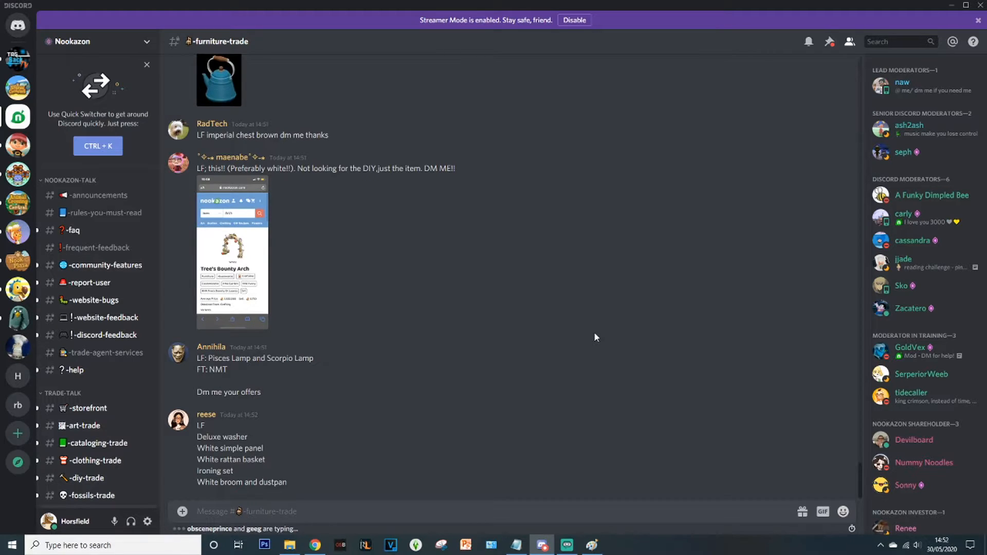
mouse_move(947, 110)
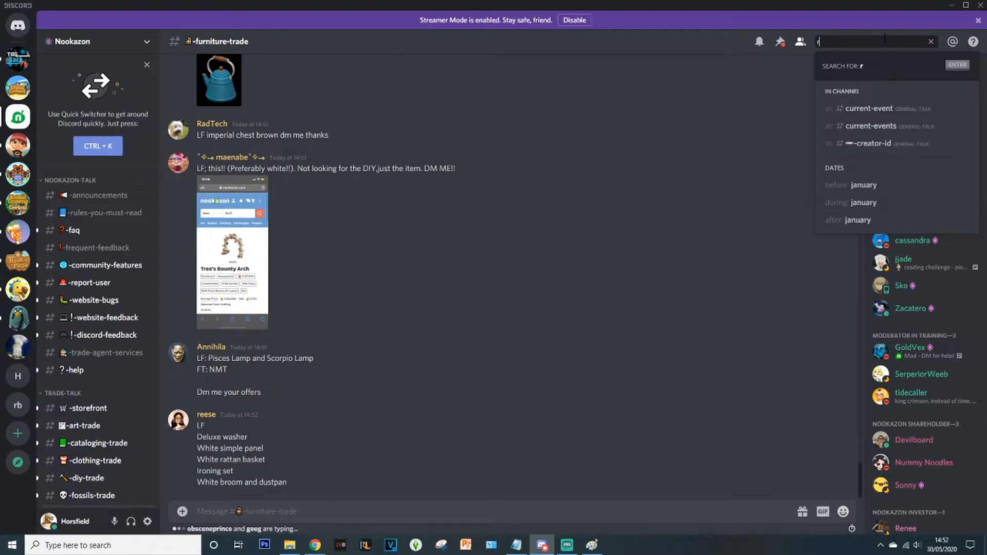
type("raymond")
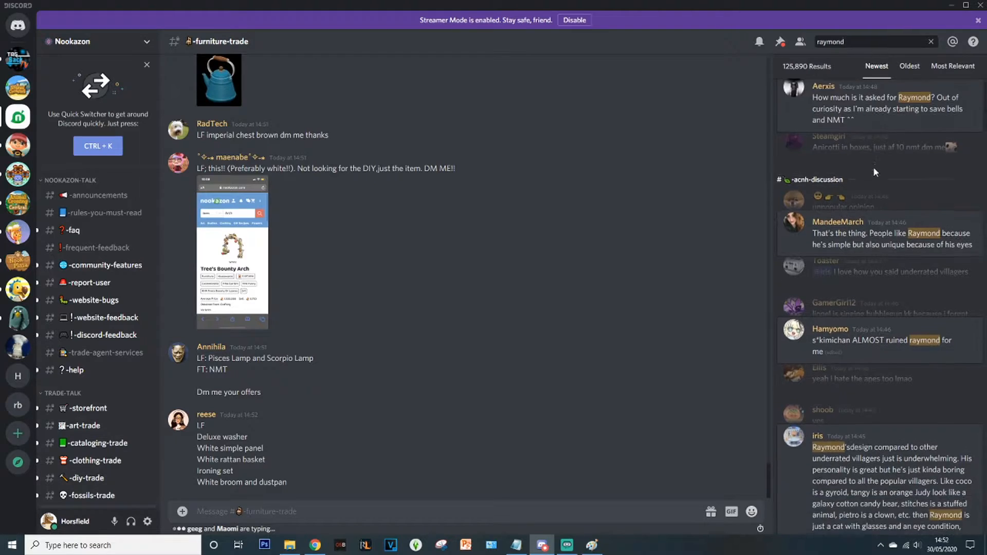
scroll("down", 3)
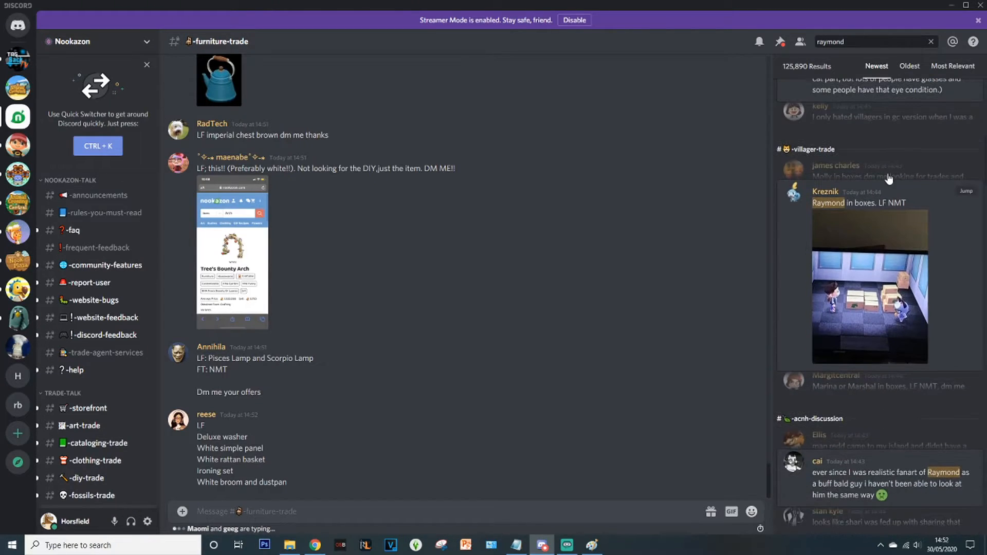
scroll("down", 3)
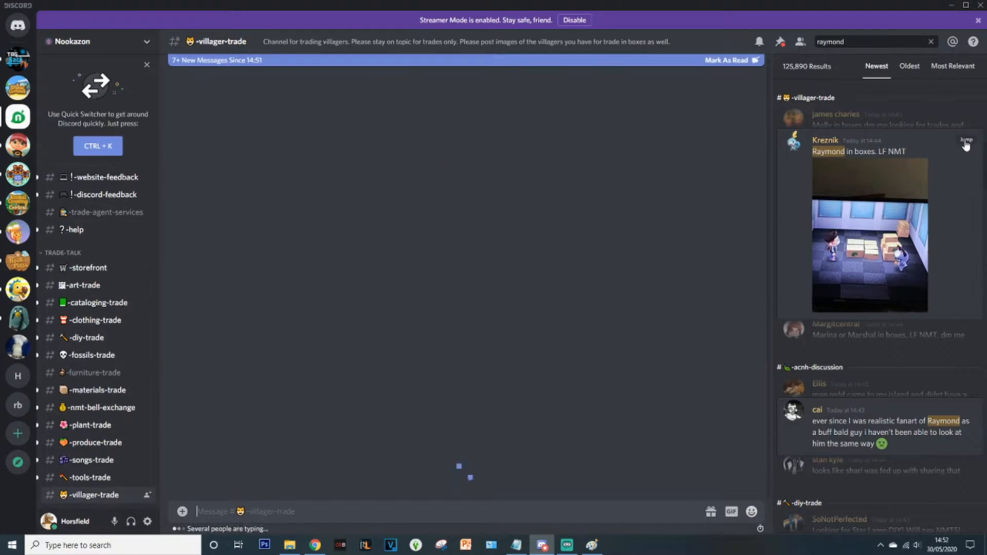
left_click(966, 140)
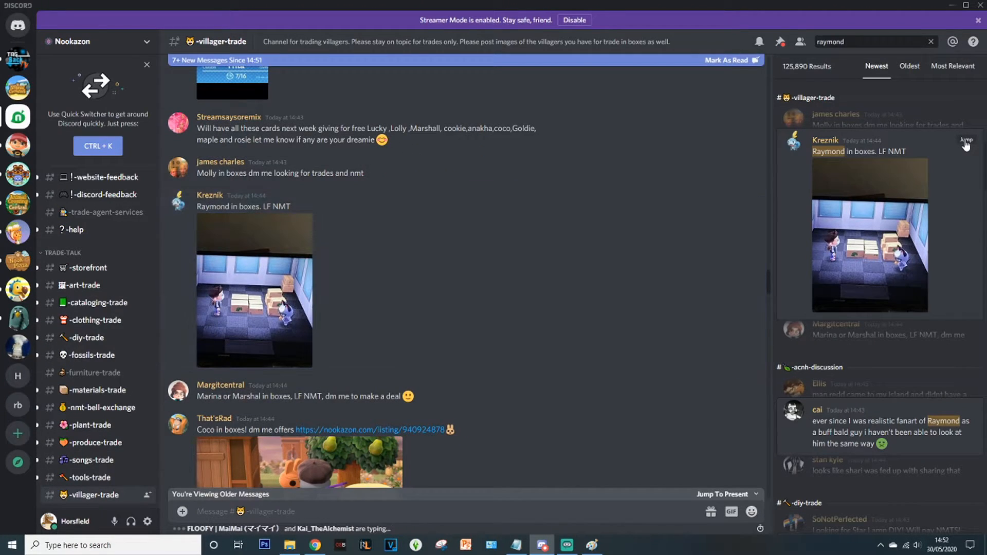
mouse_move(313, 231)
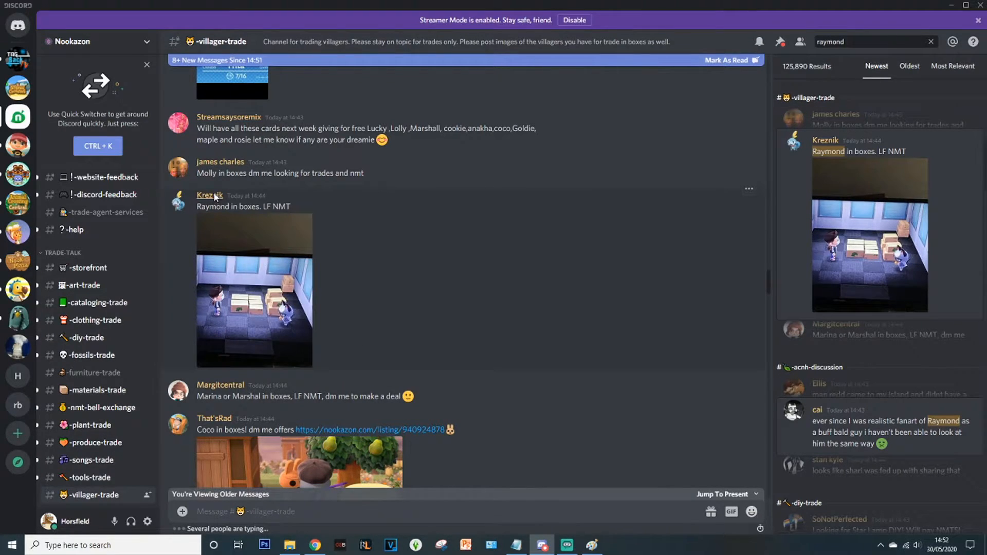
right_click(210, 195)
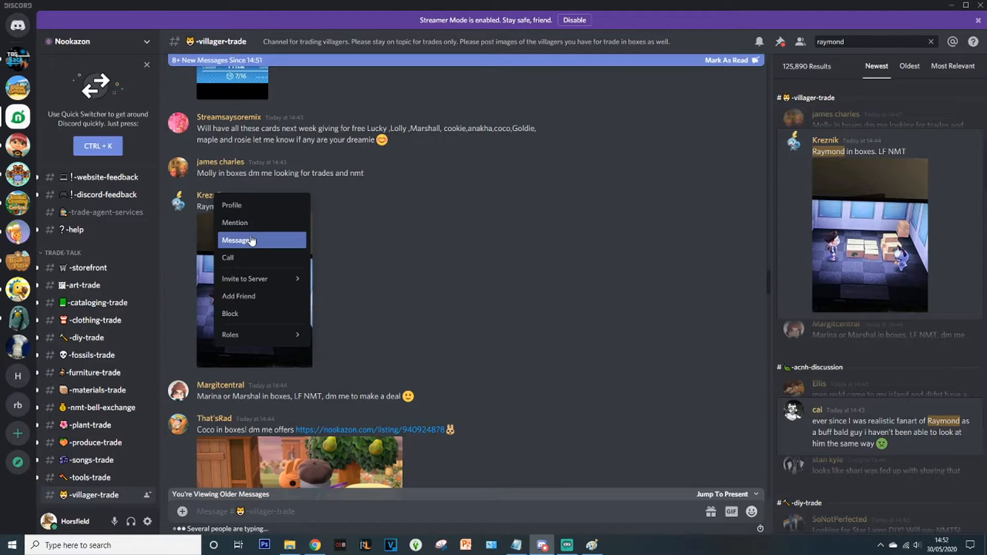
mouse_move(239, 204)
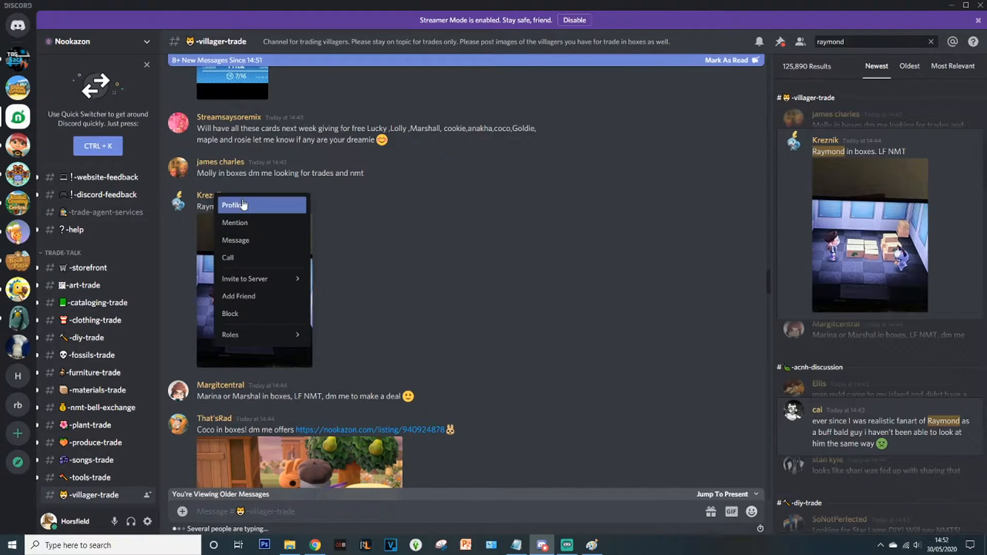
mouse_move(252, 241)
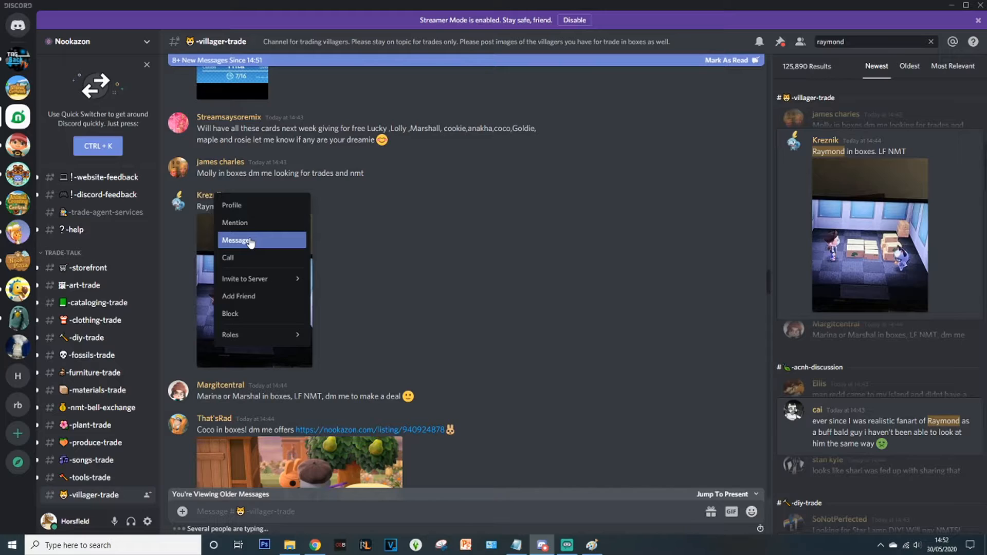
left_click(237, 239)
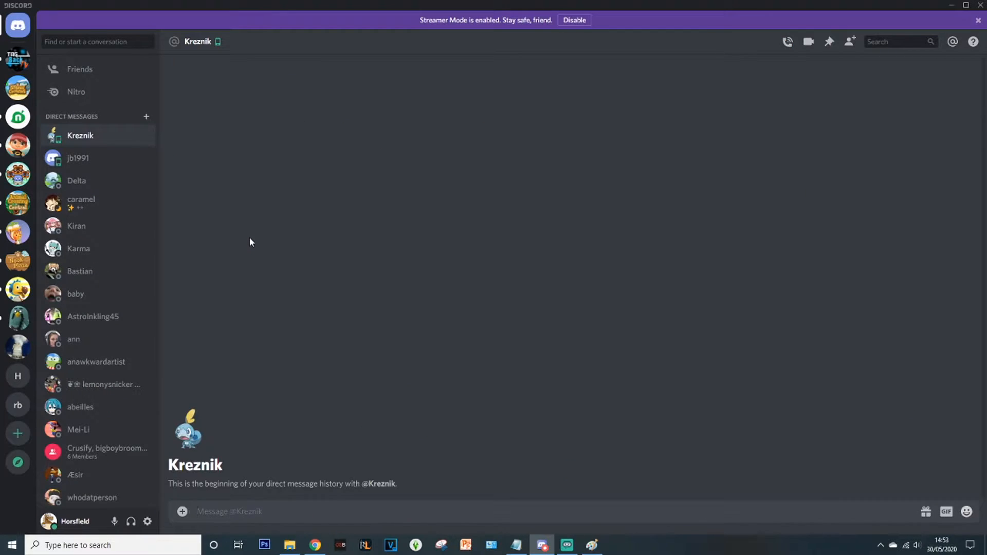
mouse_move(279, 427)
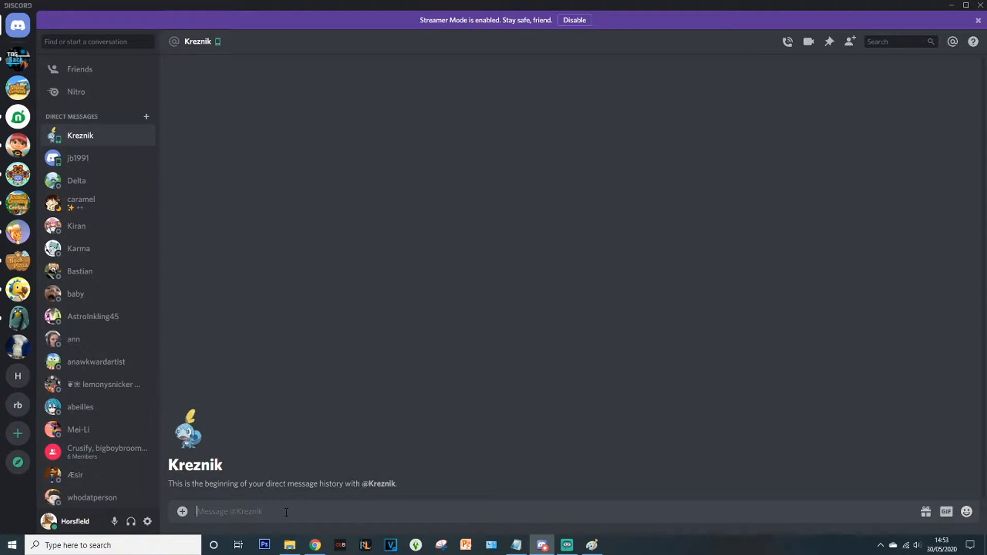
mouse_move(285, 490)
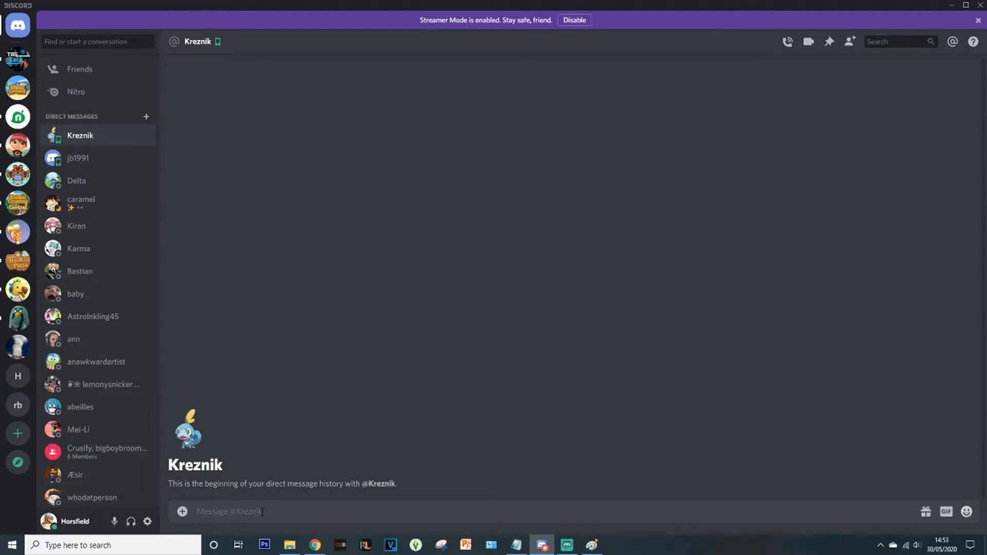
mouse_move(358, 308)
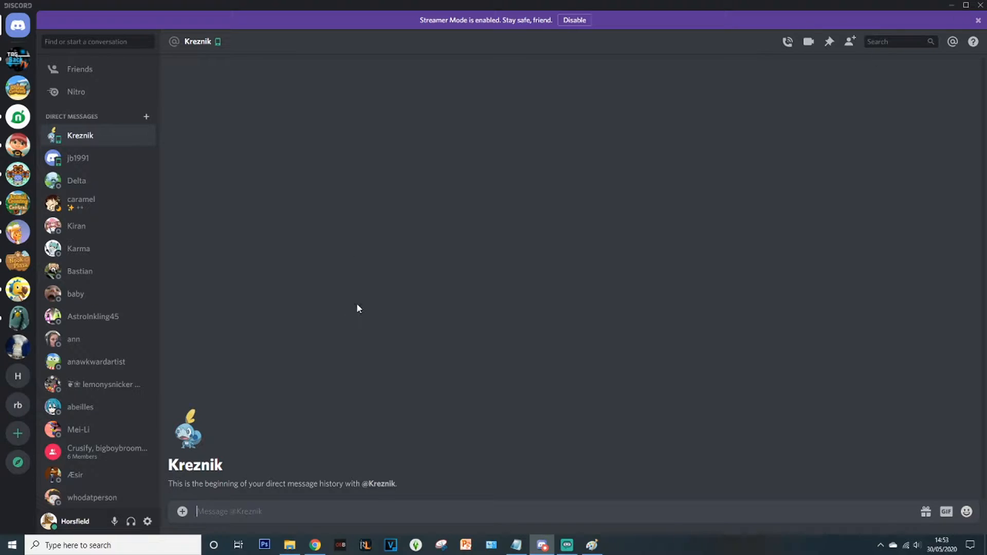
mouse_move(17, 89)
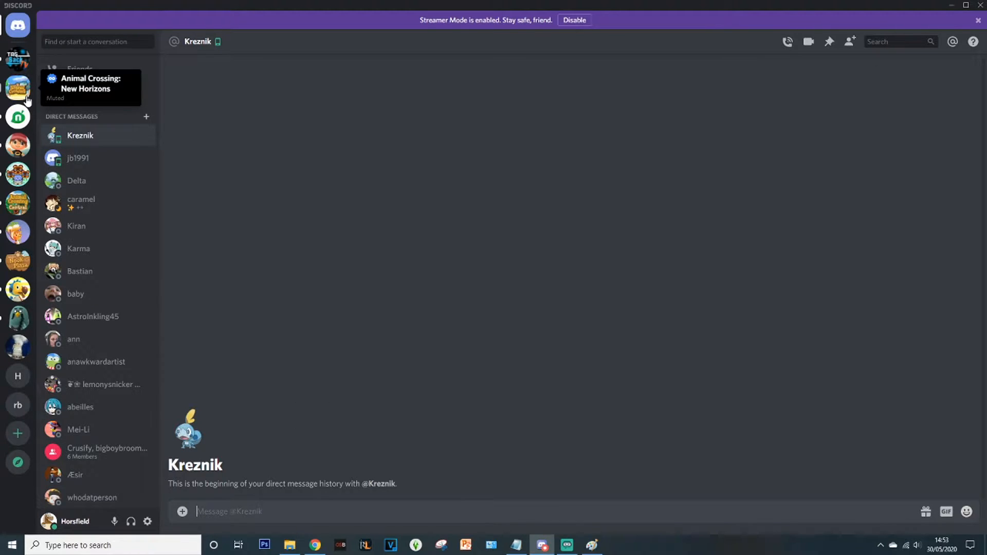
left_click(18, 87)
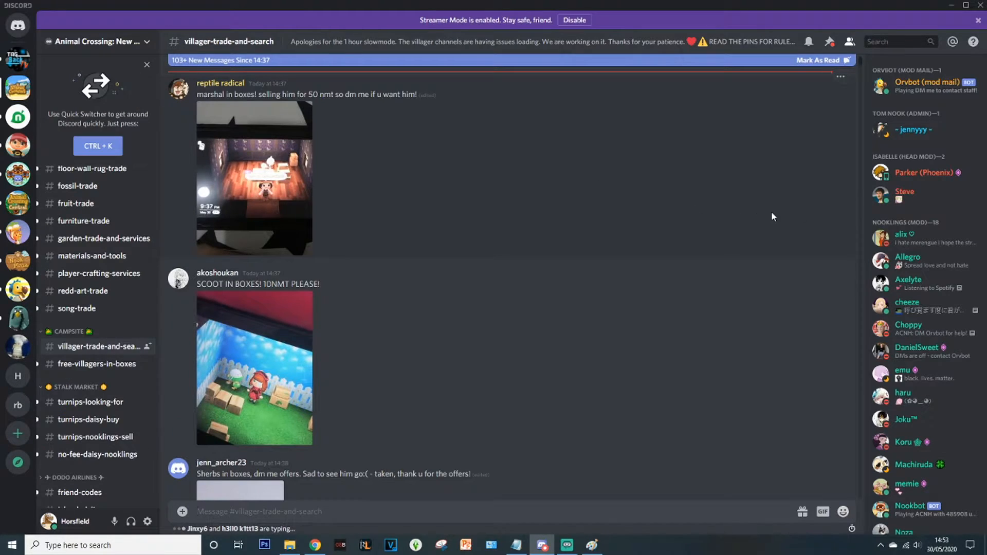
left_click(315, 546)
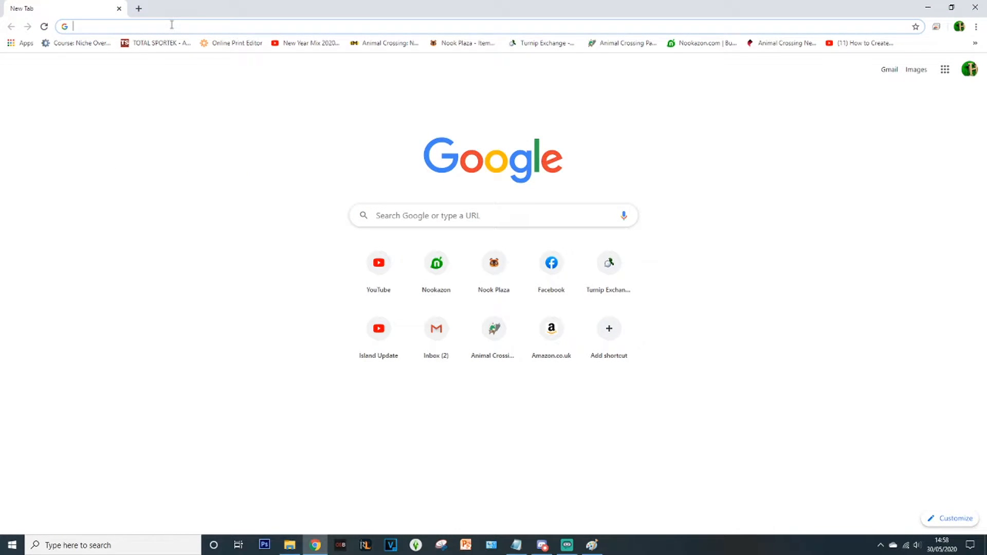
Step: Go to nookazon.com, search 'raymond' and open the Raymond villager page
type("nookazon.com")
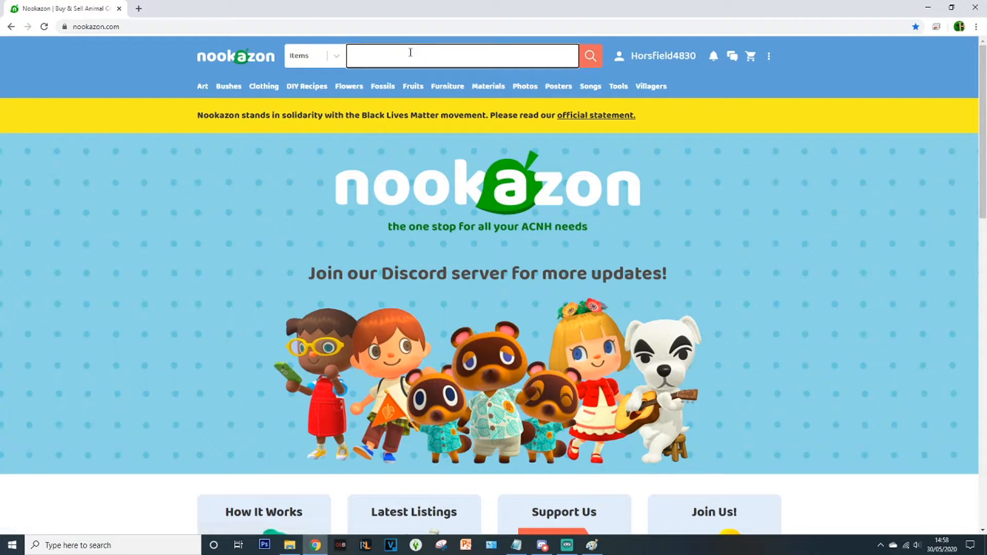
type("raymond")
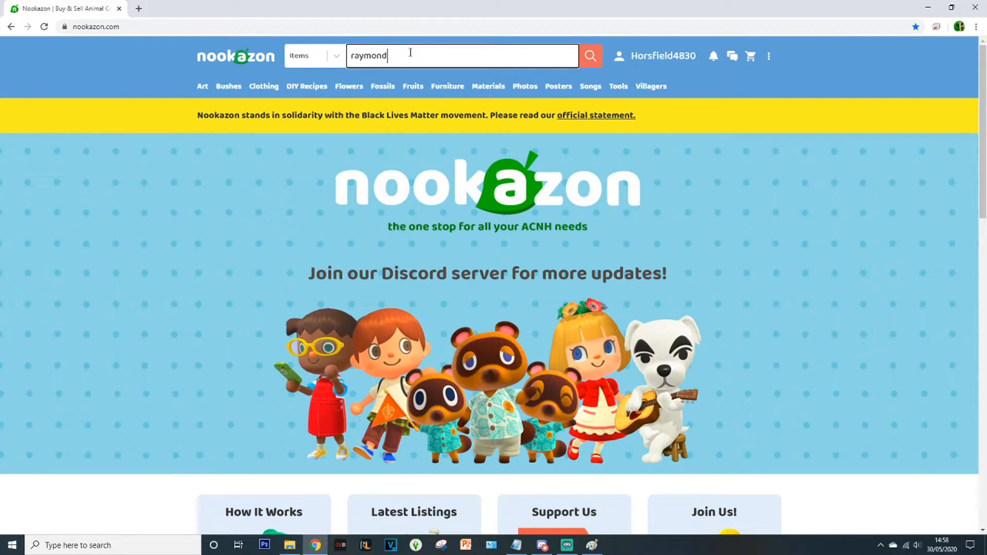
left_click(590, 56)
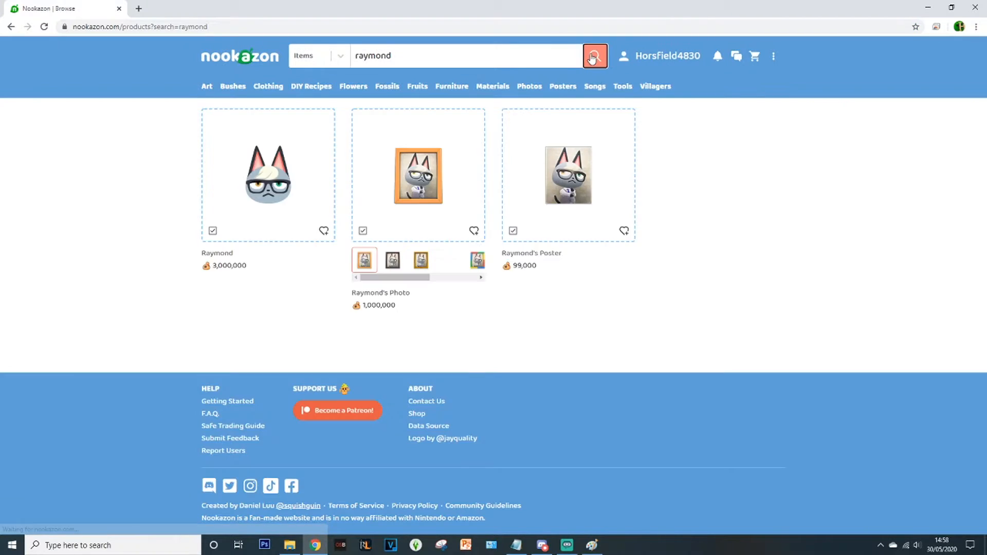
left_click(594, 55)
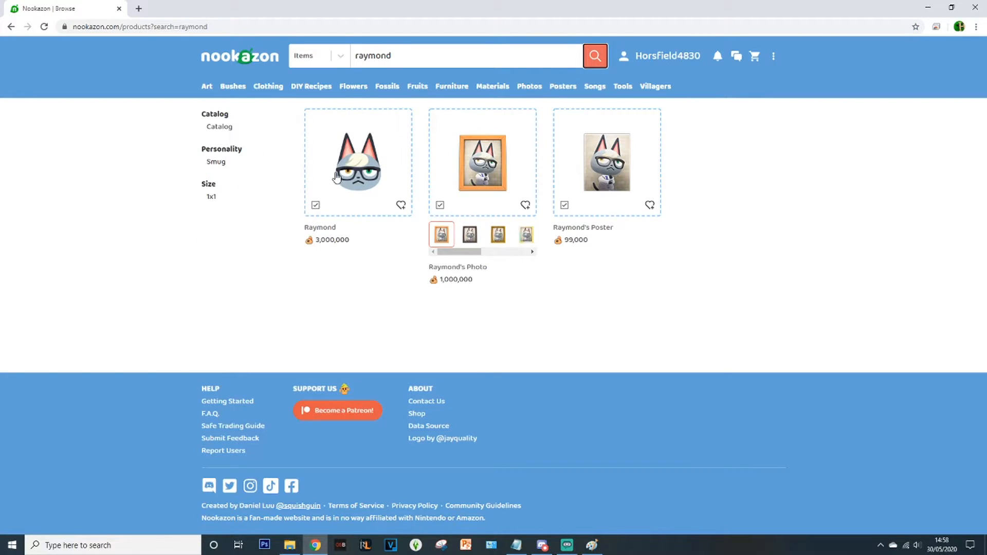
mouse_move(362, 170)
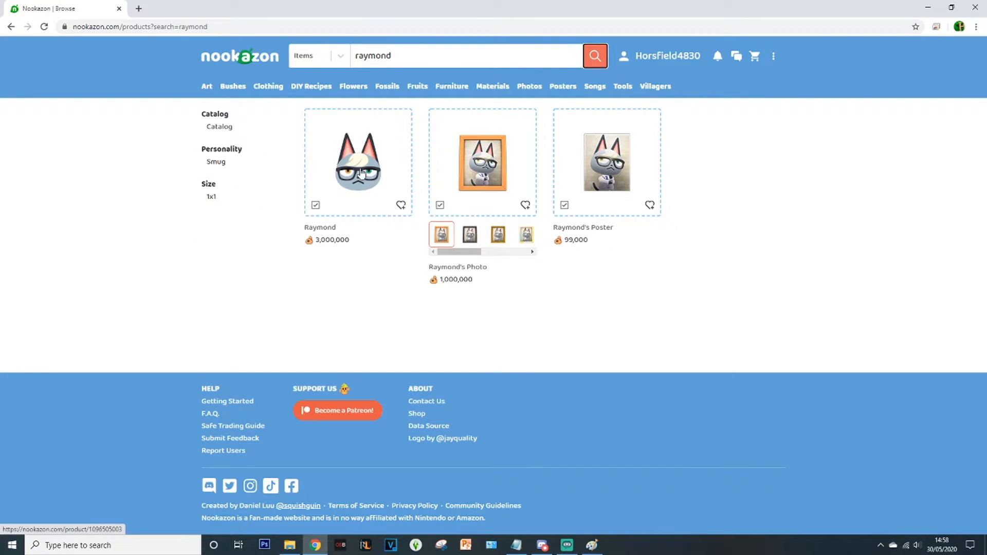
left_click(358, 164)
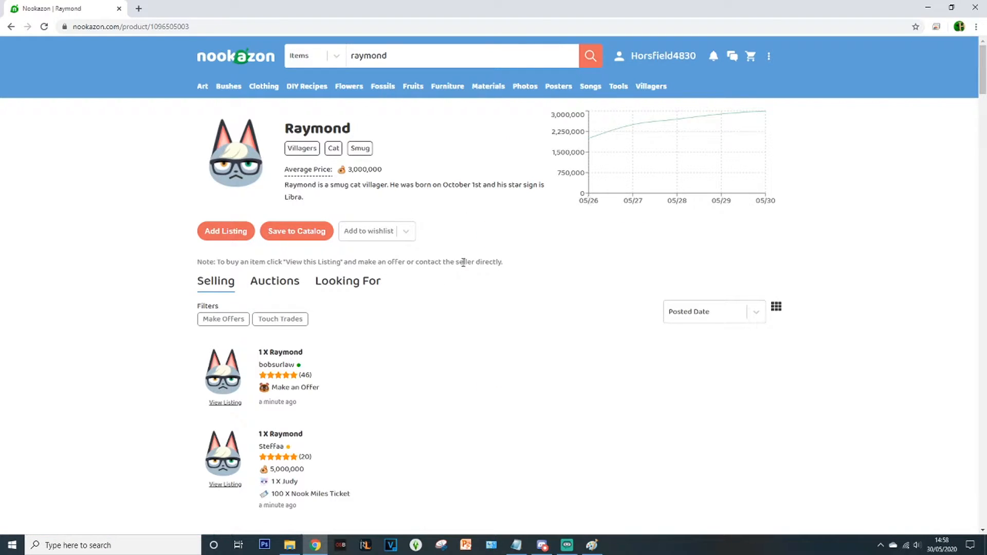
Step: Scroll through the Raymond Selling listings and their asking prices
scroll("down", 3)
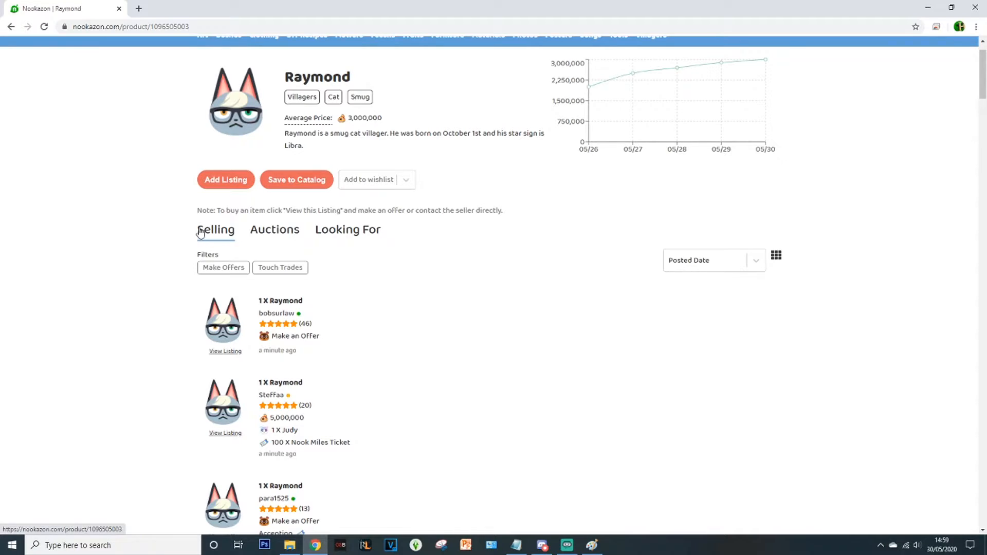
scroll("down", 3)
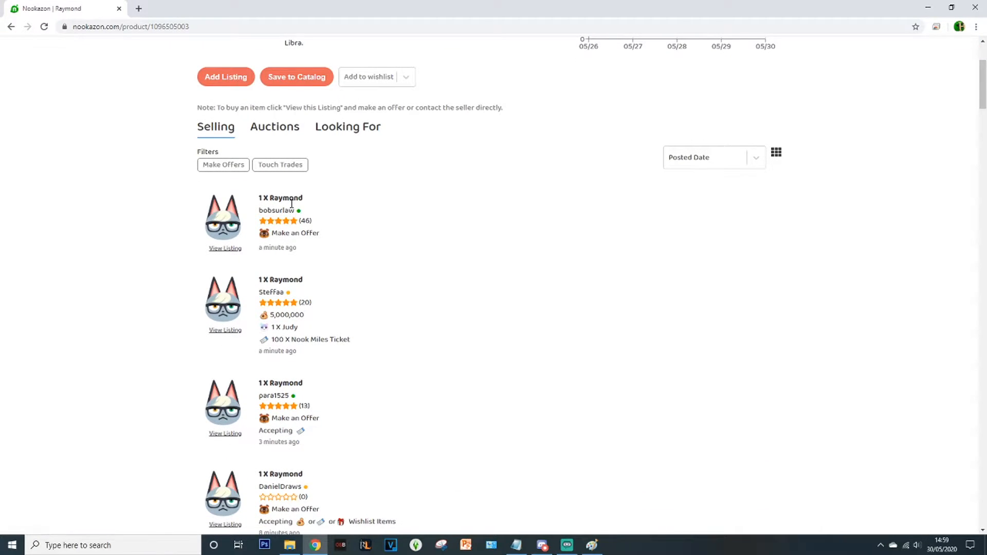
mouse_move(348, 126)
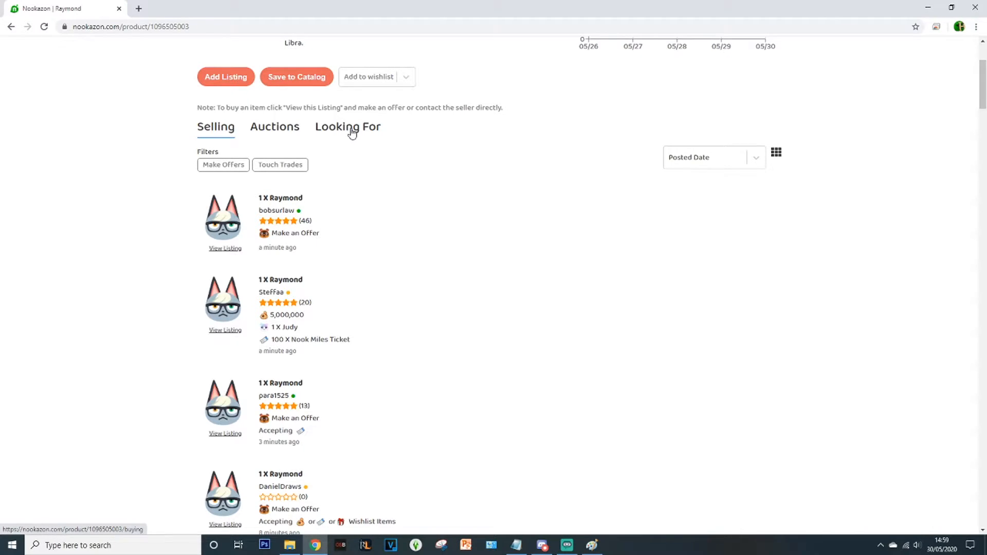
scroll("up", 3)
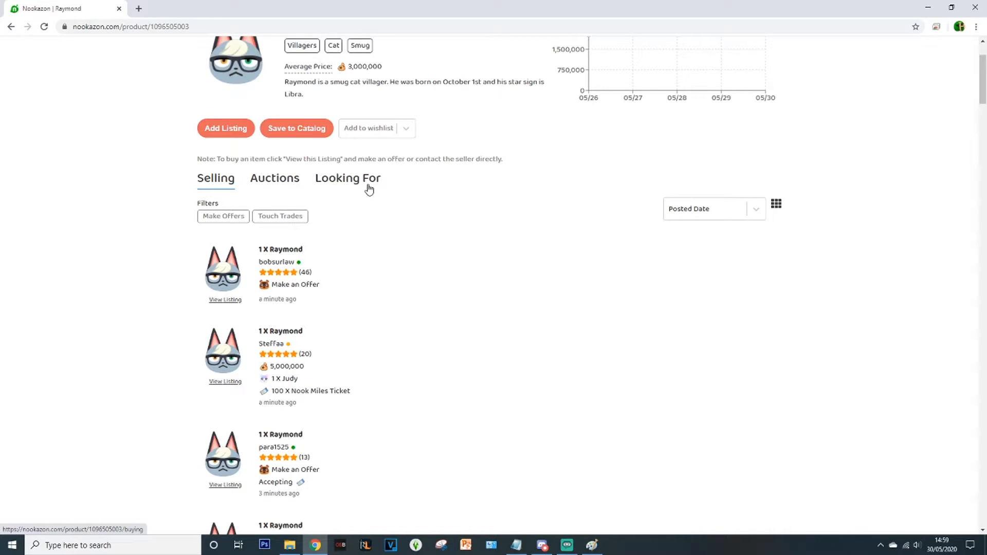
scroll("down", 3)
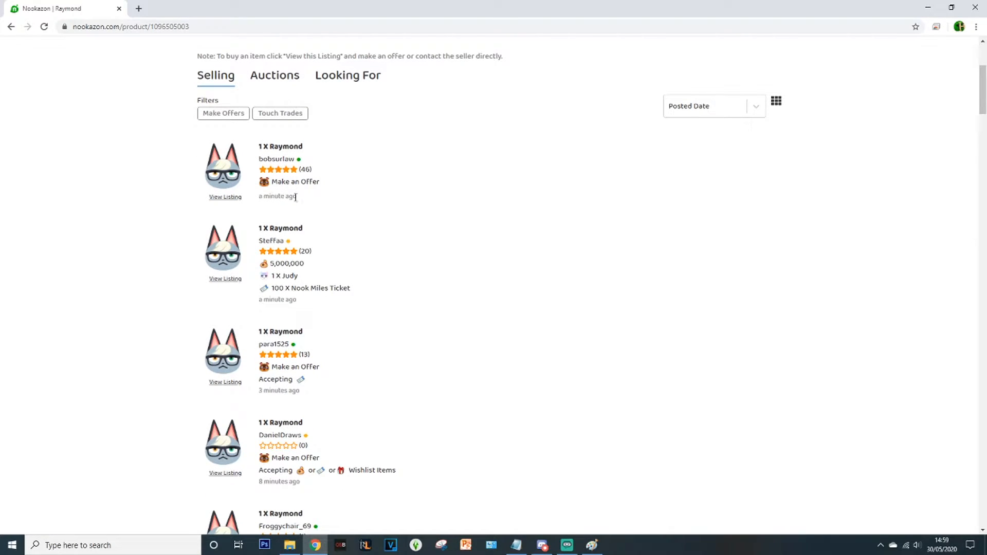
scroll("down", 3)
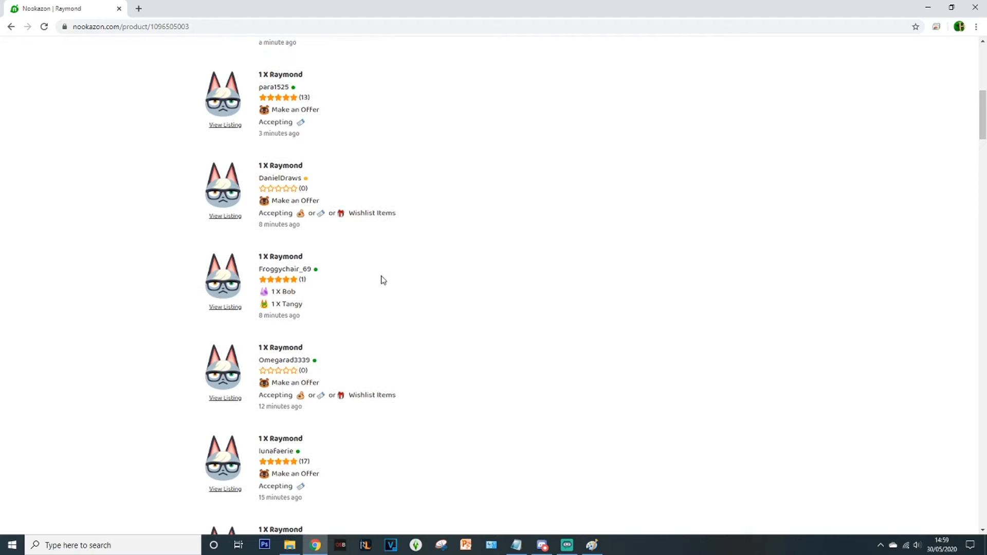
scroll("down", 3)
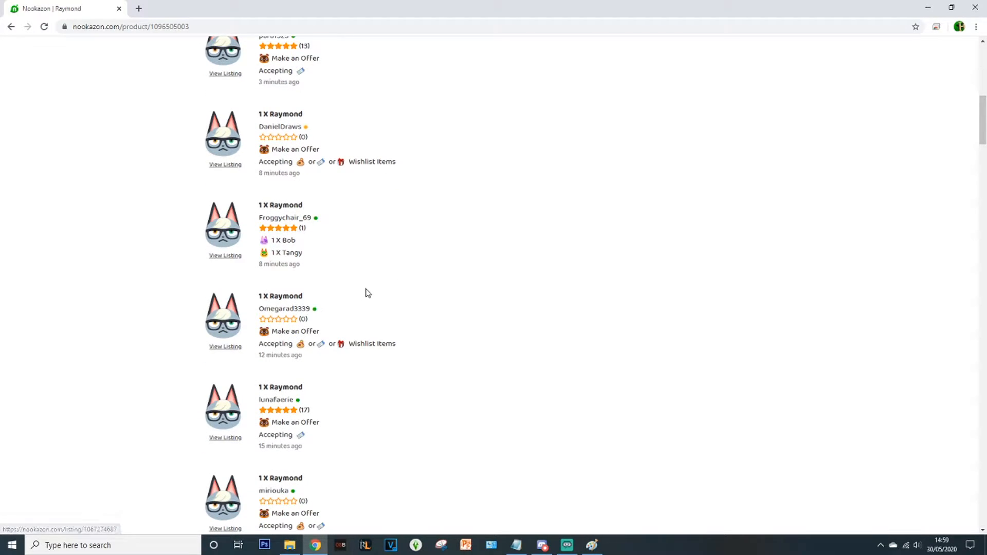
mouse_move(417, 328)
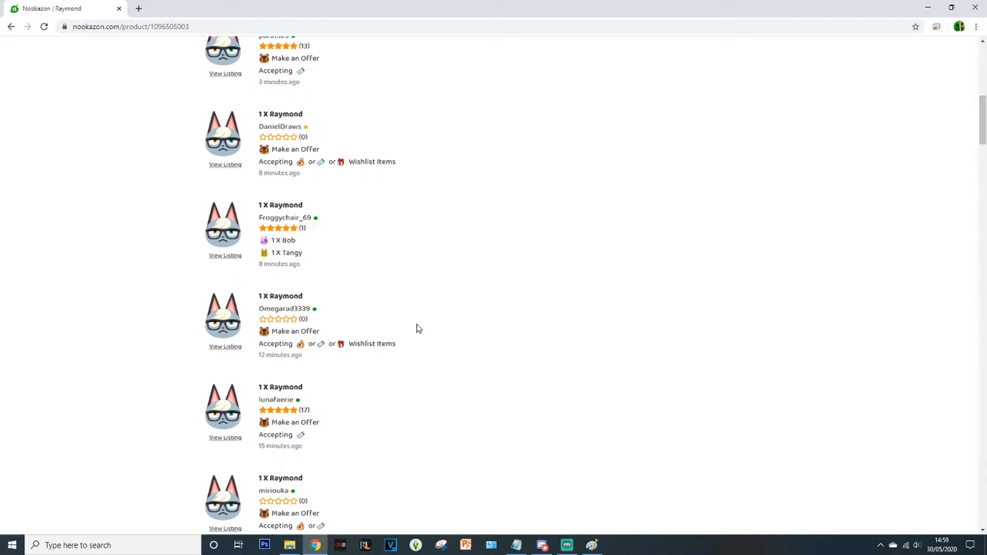
scroll("up", 3)
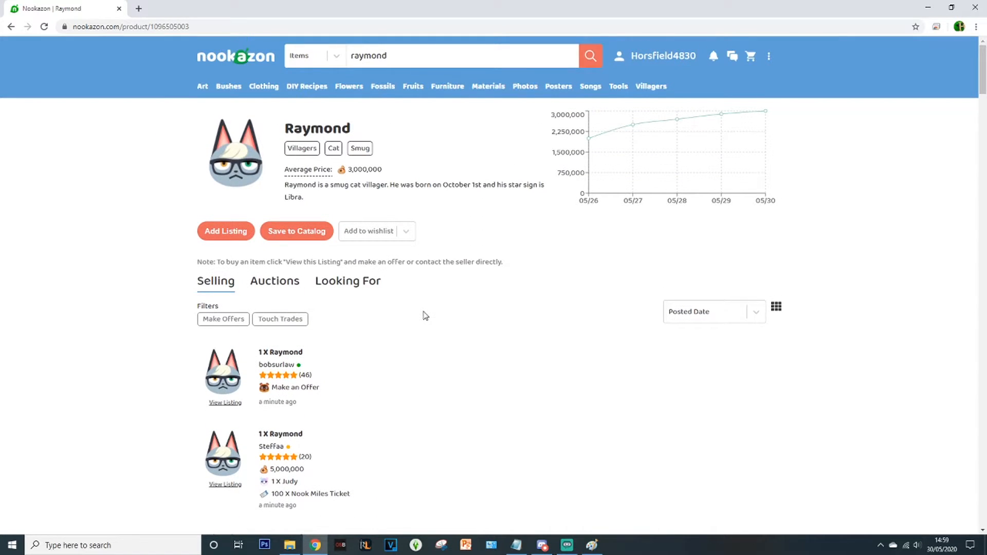
mouse_move(402, 269)
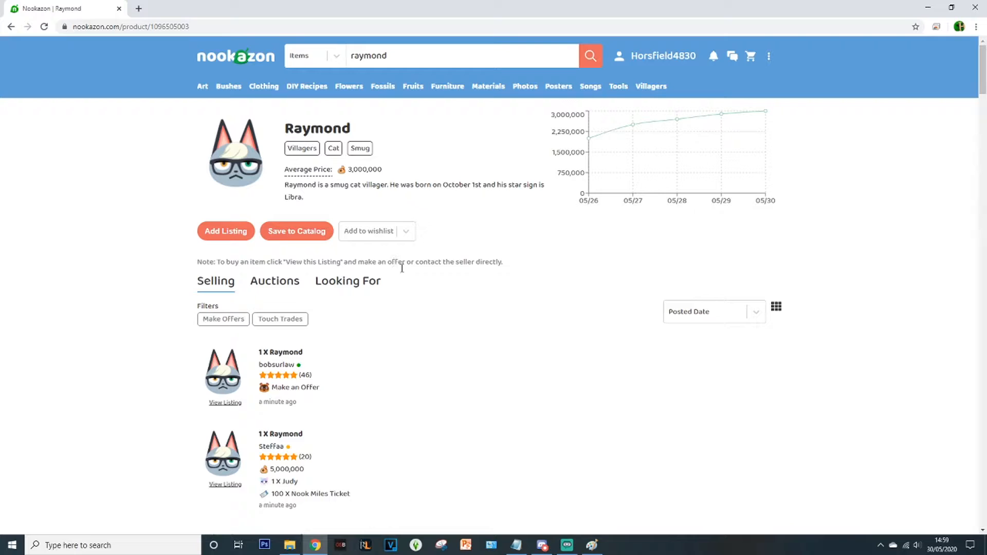
mouse_move(712, 55)
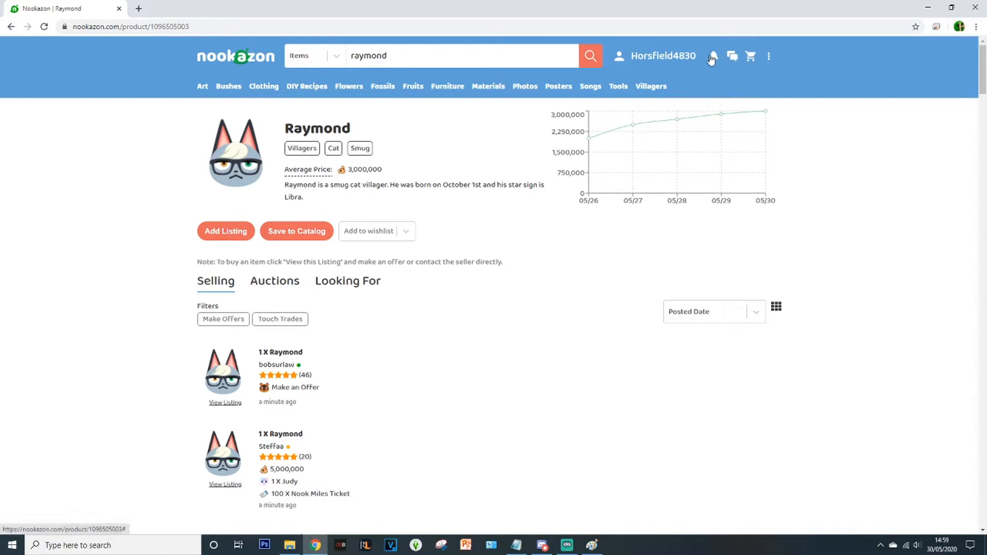
mouse_move(317, 334)
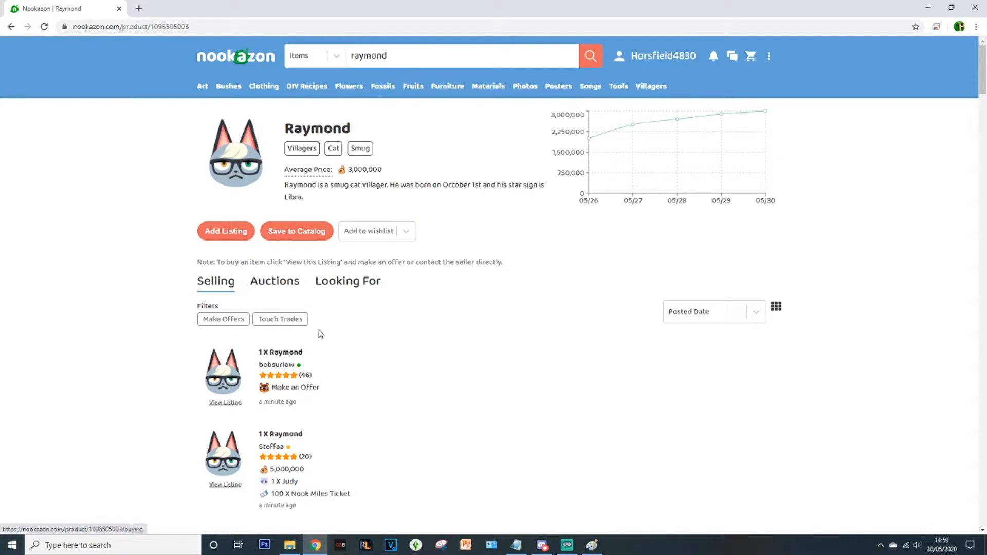
mouse_move(415, 295)
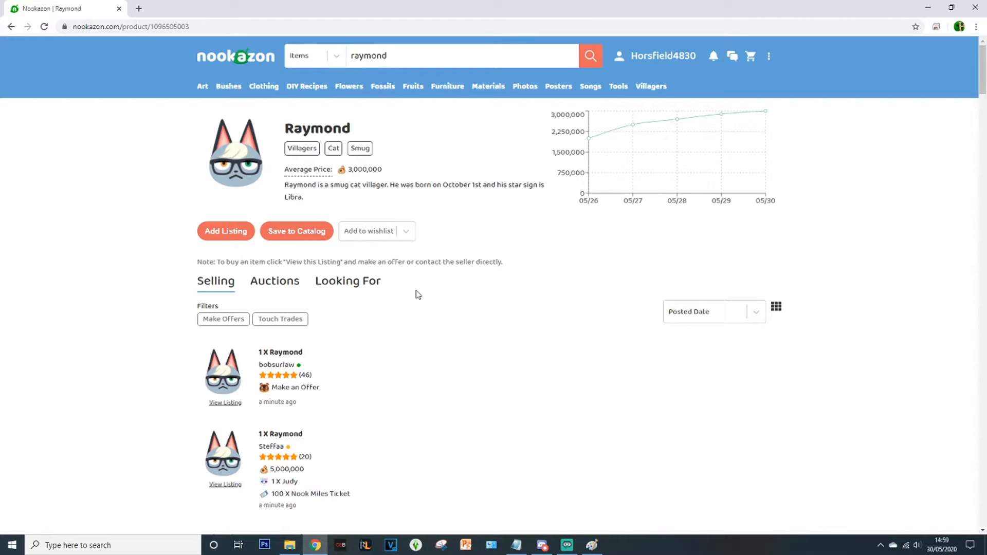
scroll("down", 3)
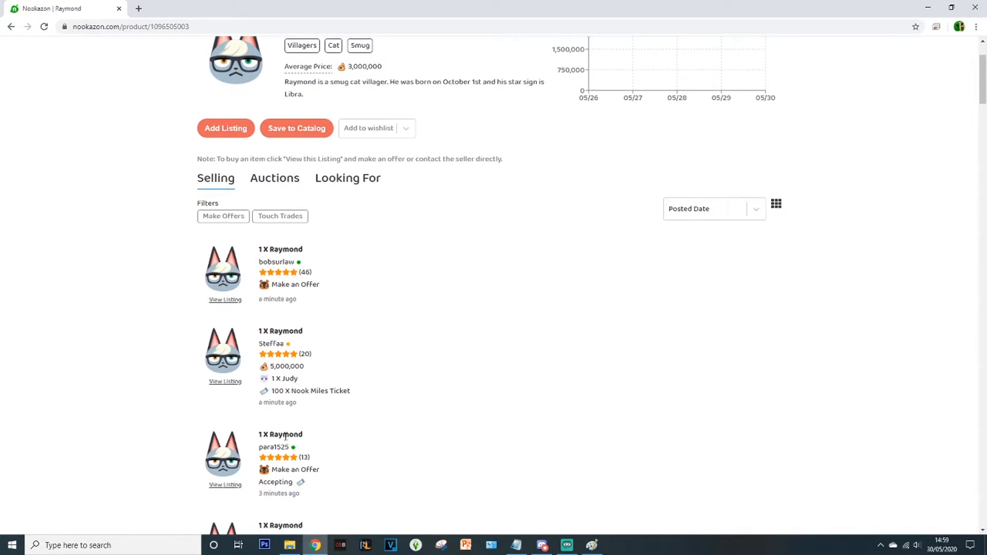
mouse_move(285, 356)
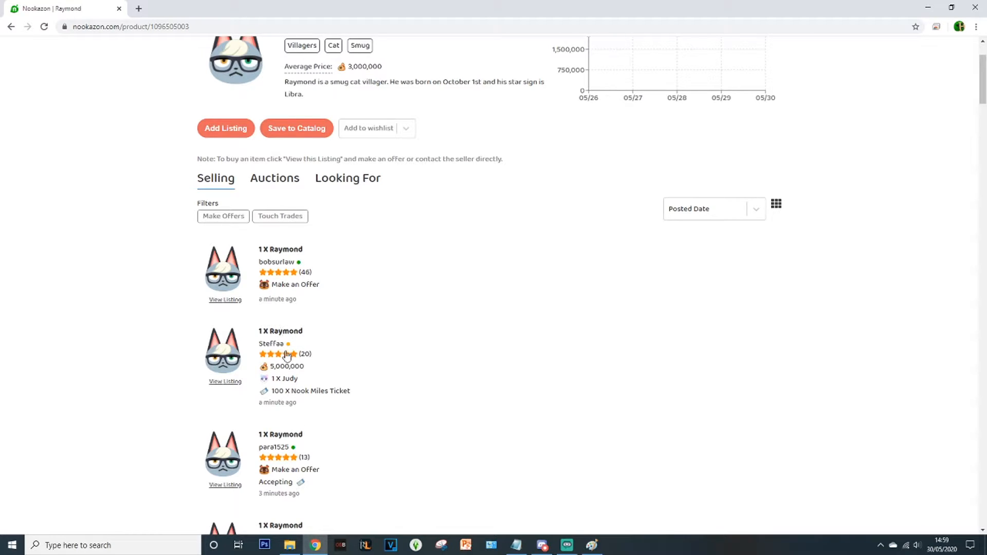
scroll("down", 3)
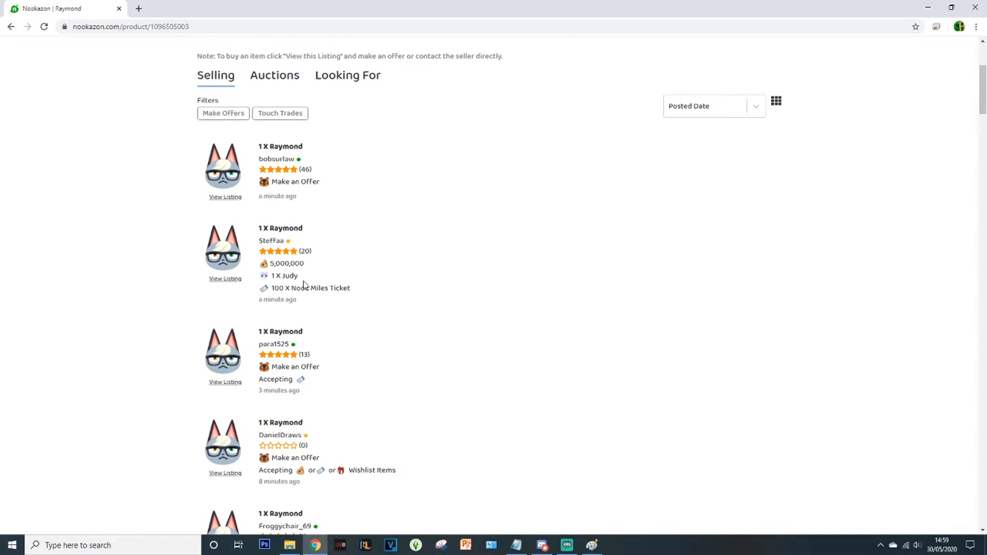
mouse_move(279, 263)
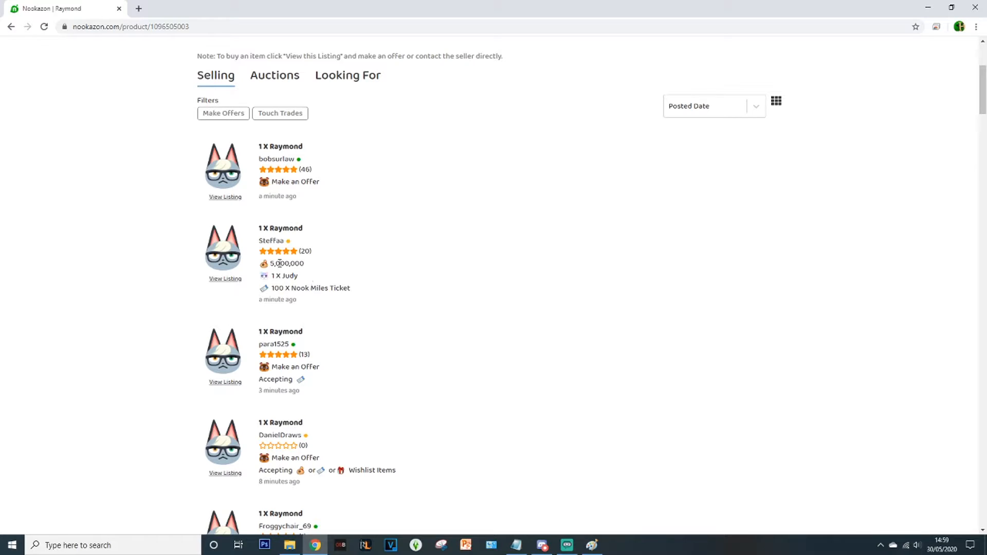
scroll("up", 3)
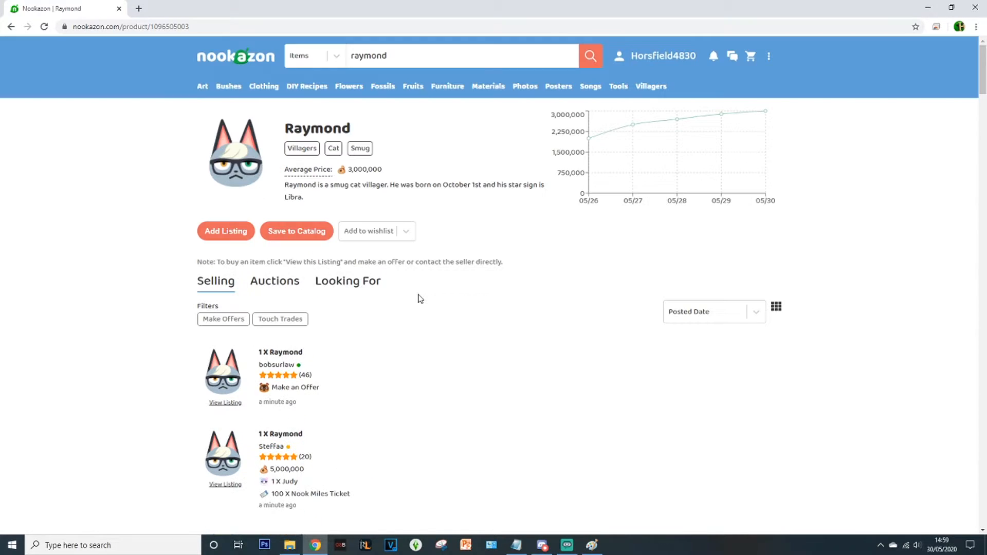
mouse_move(374, 283)
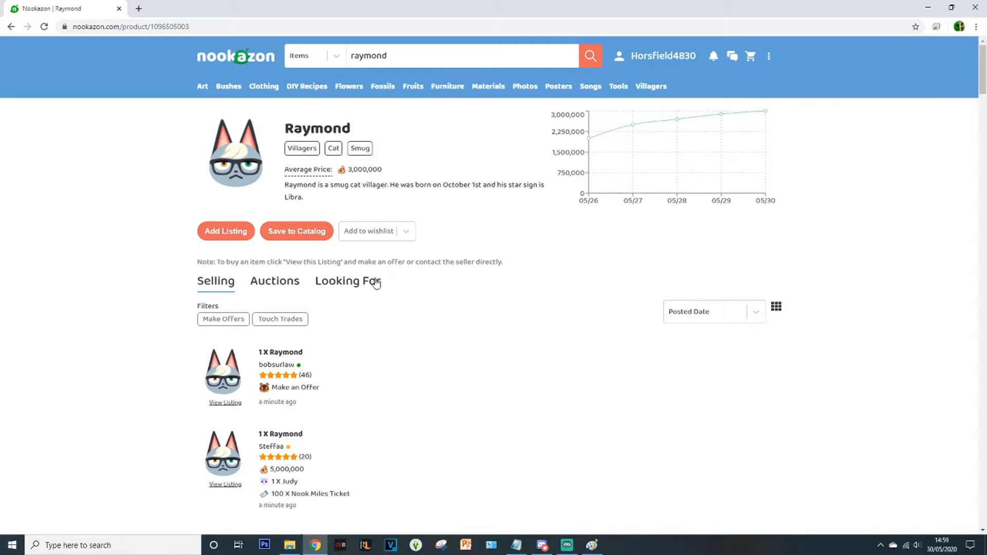
mouse_move(453, 319)
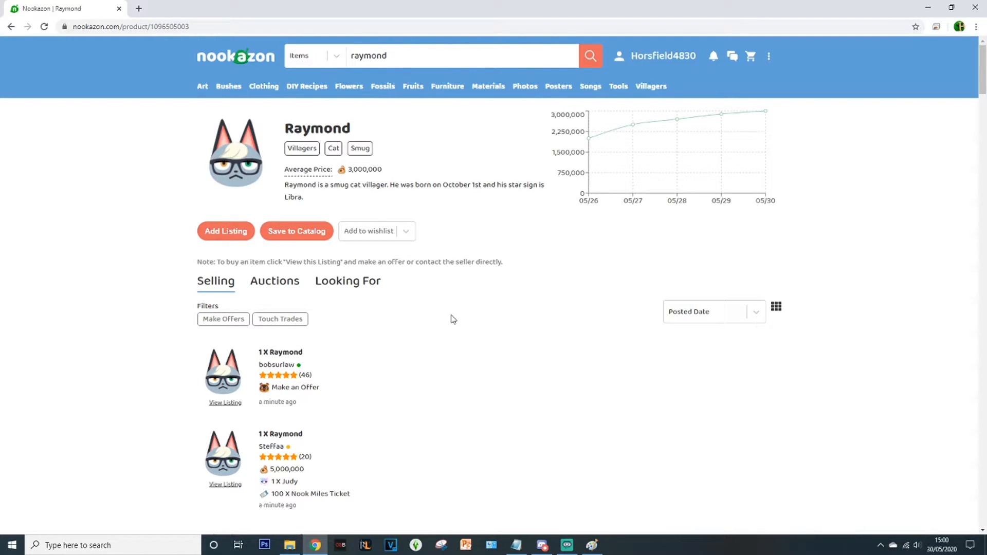
mouse_move(435, 226)
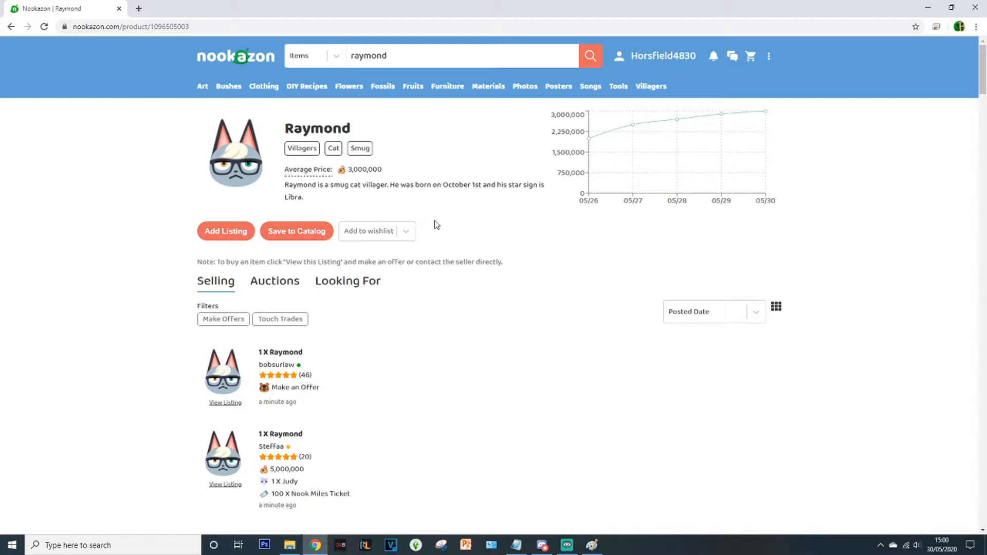
mouse_move(634, 97)
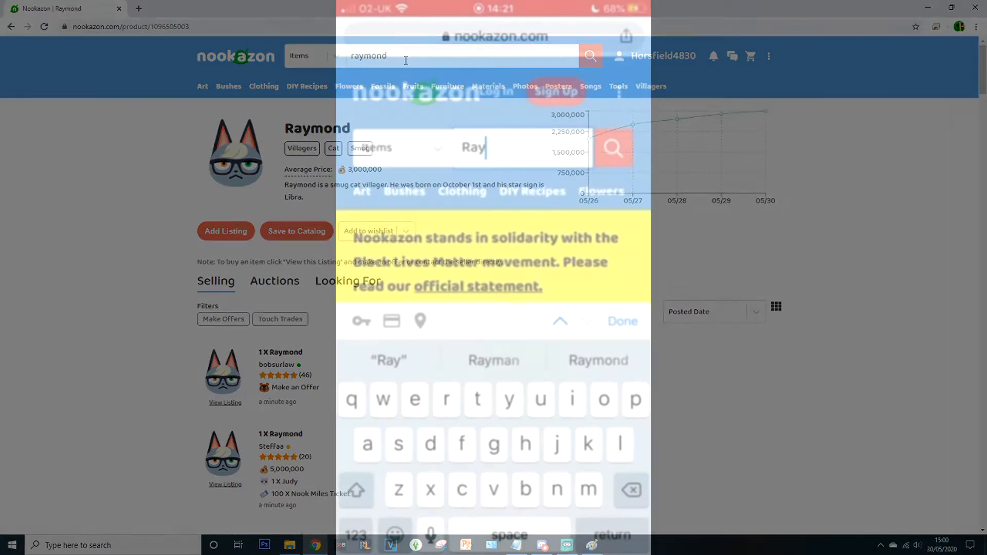
Step: Search mobile Nookazon for Raymond, open the Raymond item in a new tab and go to Raymond's Poster page
left_click(597, 360)
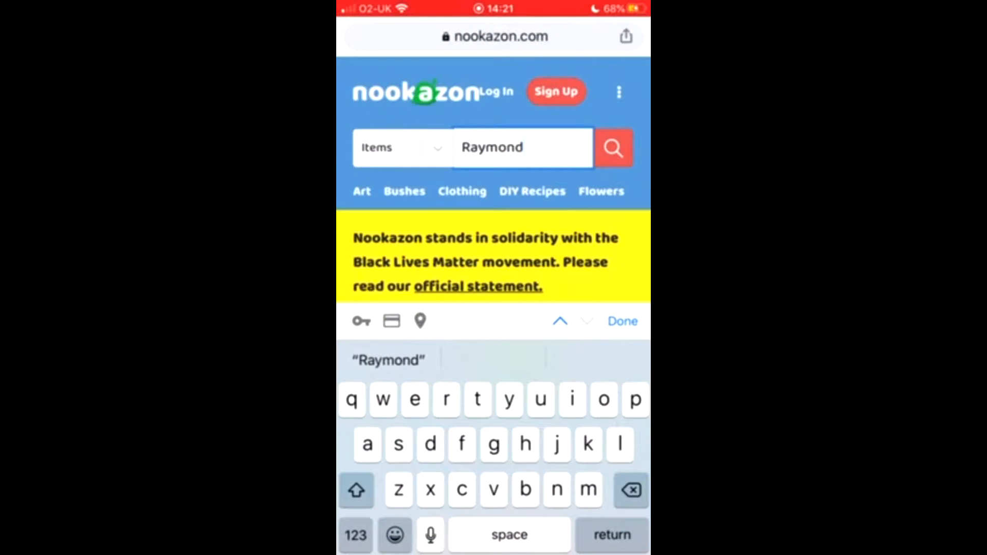
left_click(611, 147)
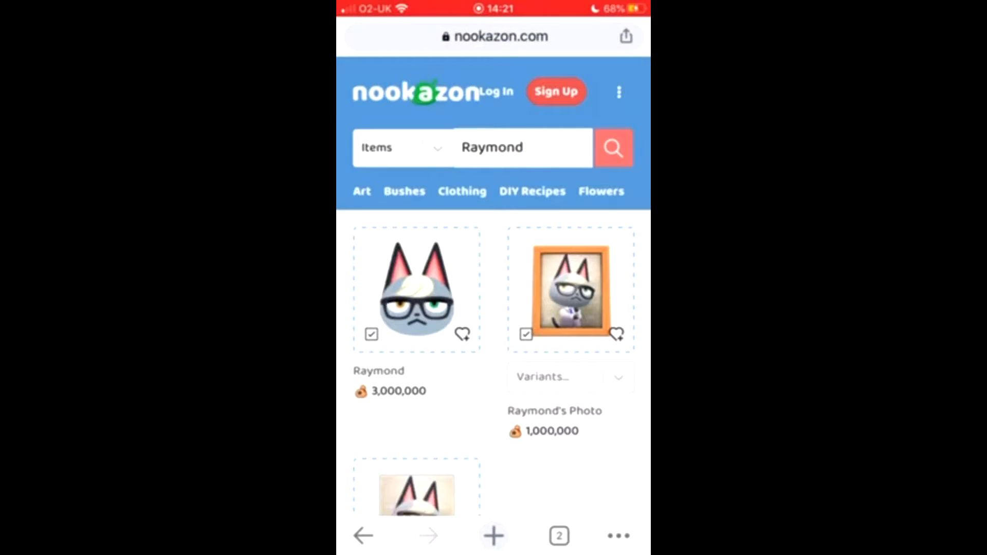
scroll("up", 3)
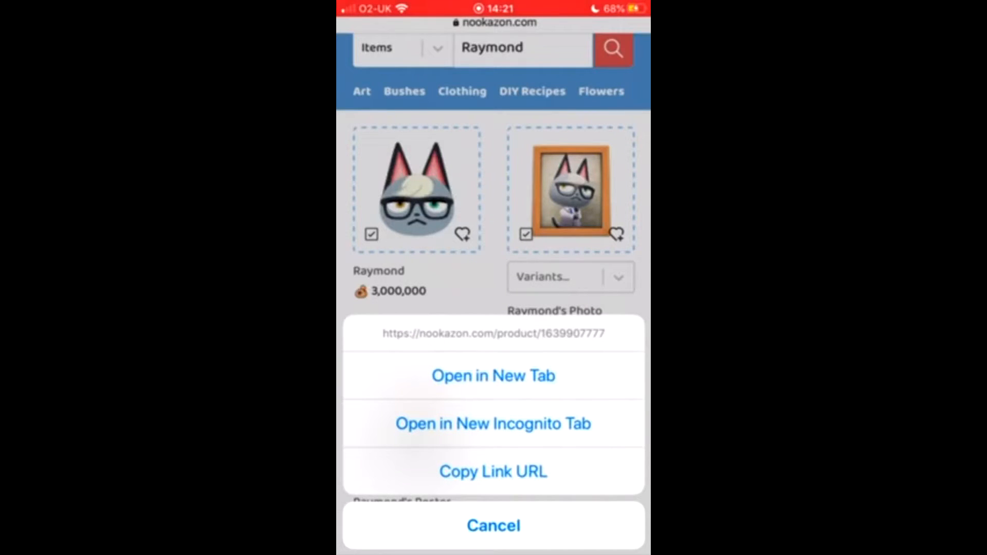
left_click(493, 471)
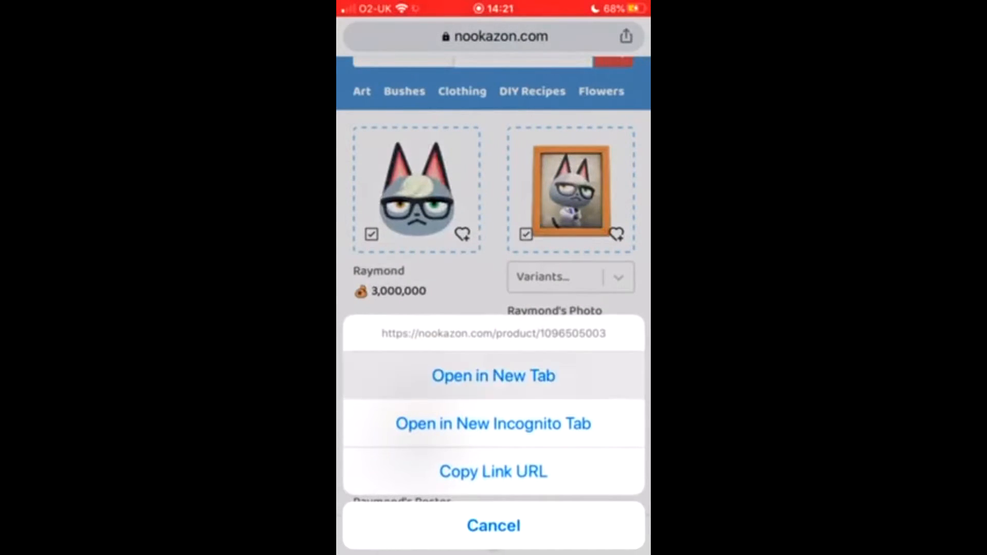
left_click(493, 526)
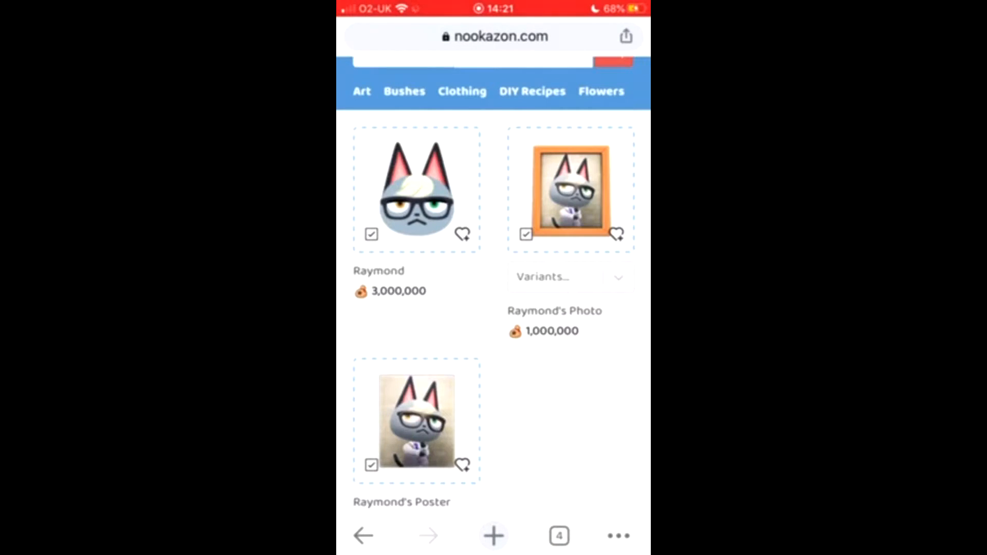
left_click(416, 421)
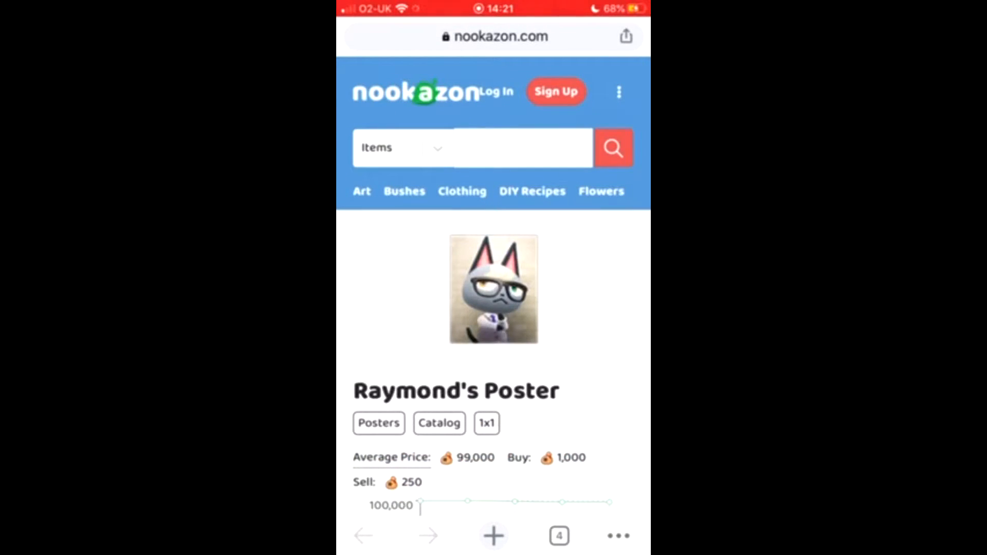
left_click(559, 536)
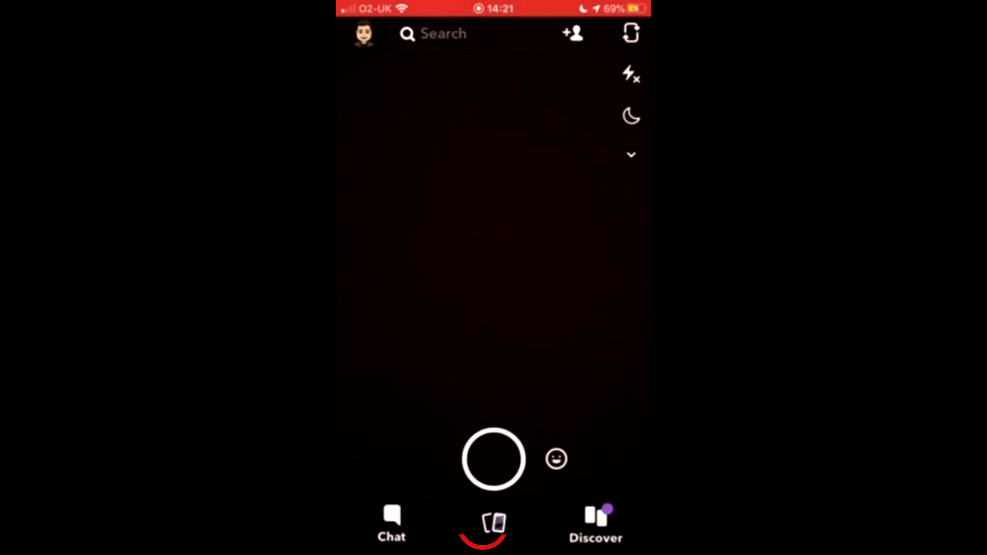
Step: From Memories, edit the saved Raymond photo and cut out Raymond's head as a sticker
left_click(483, 525)
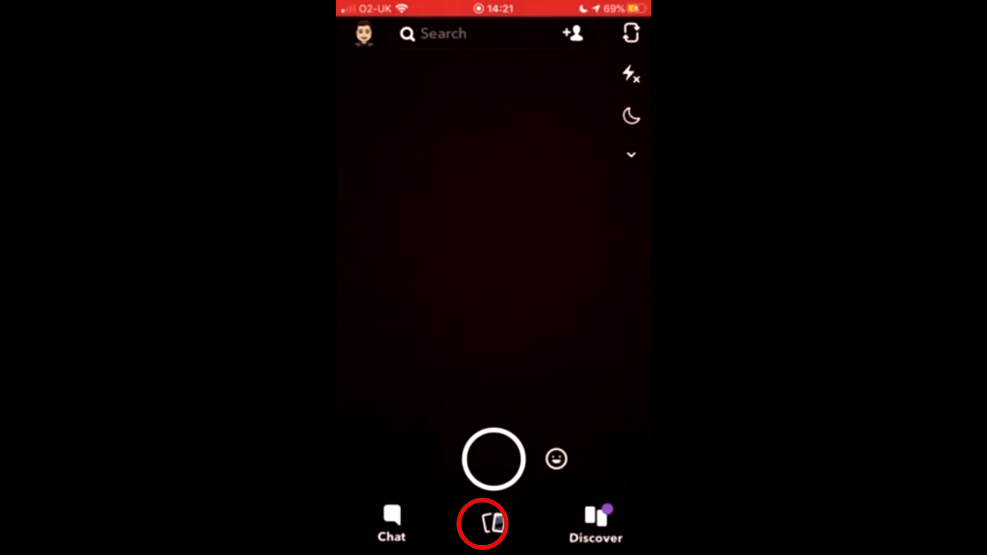
left_click(483, 524)
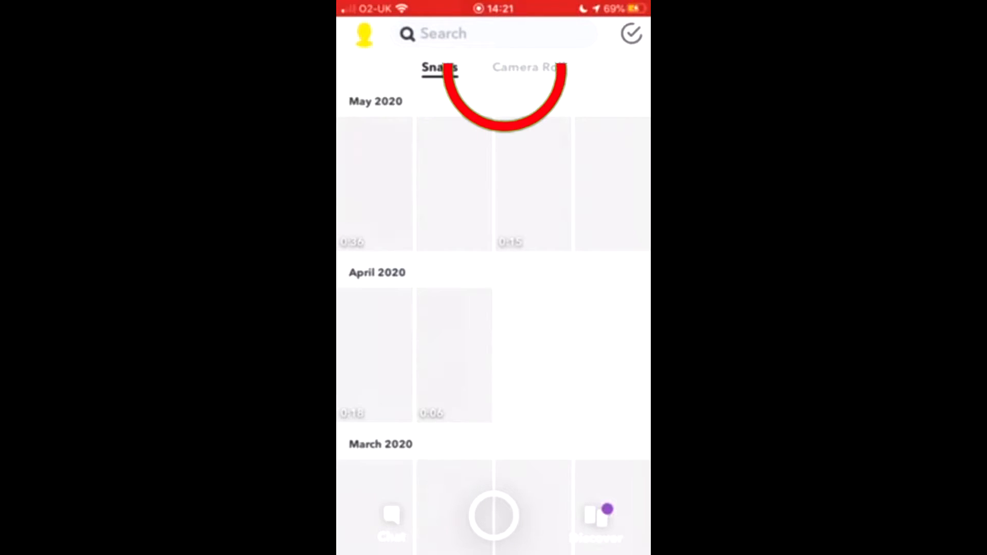
left_click(529, 68)
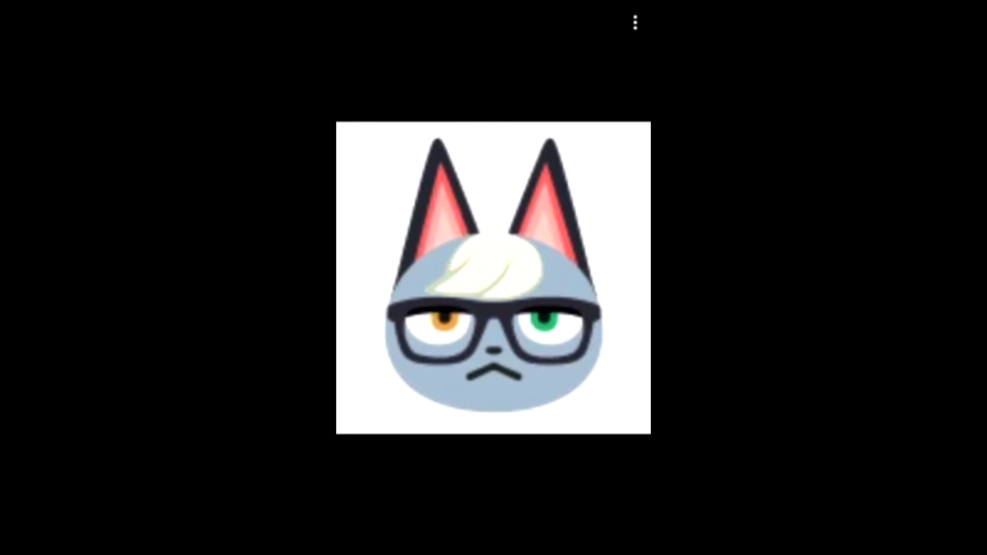
left_click(636, 22)
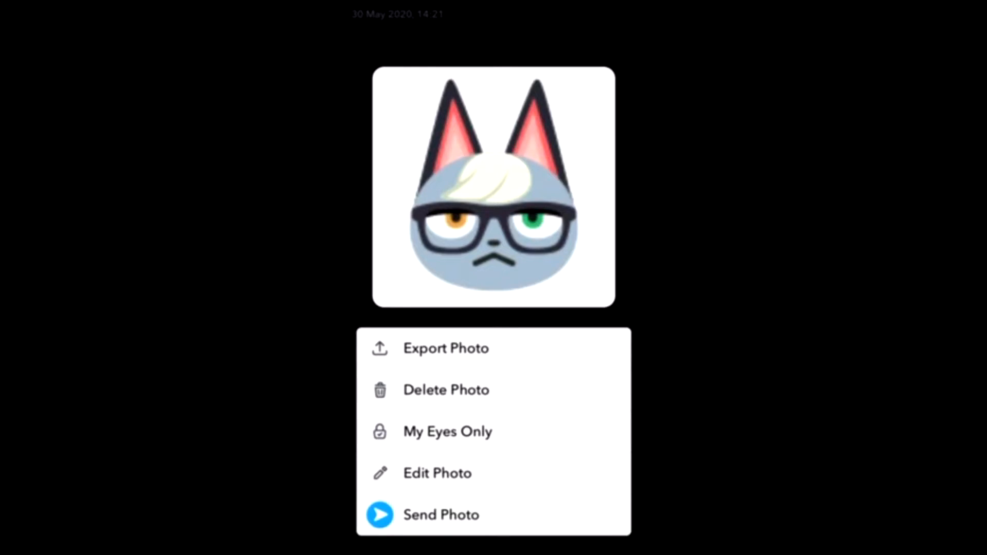
left_click(437, 473)
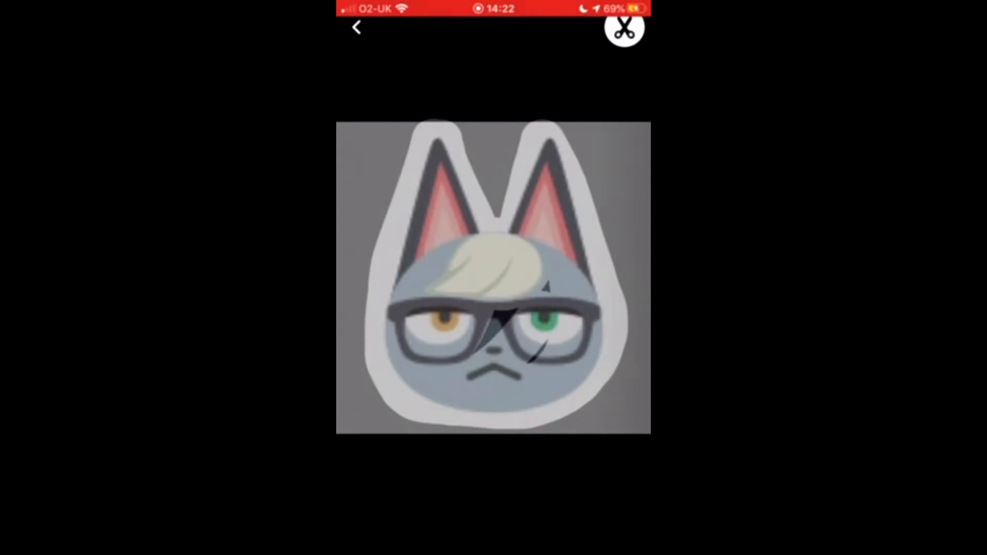
left_click(623, 27)
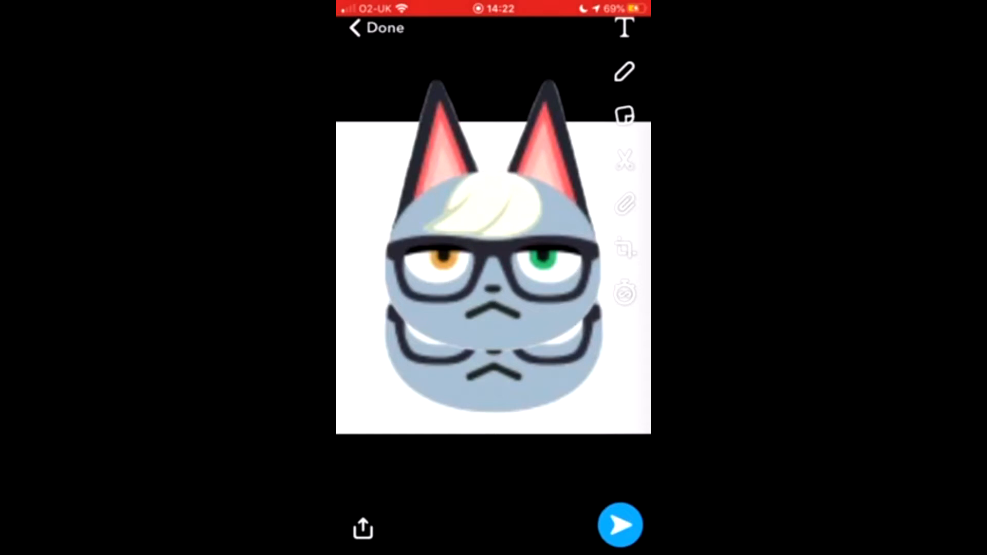
left_click(377, 28)
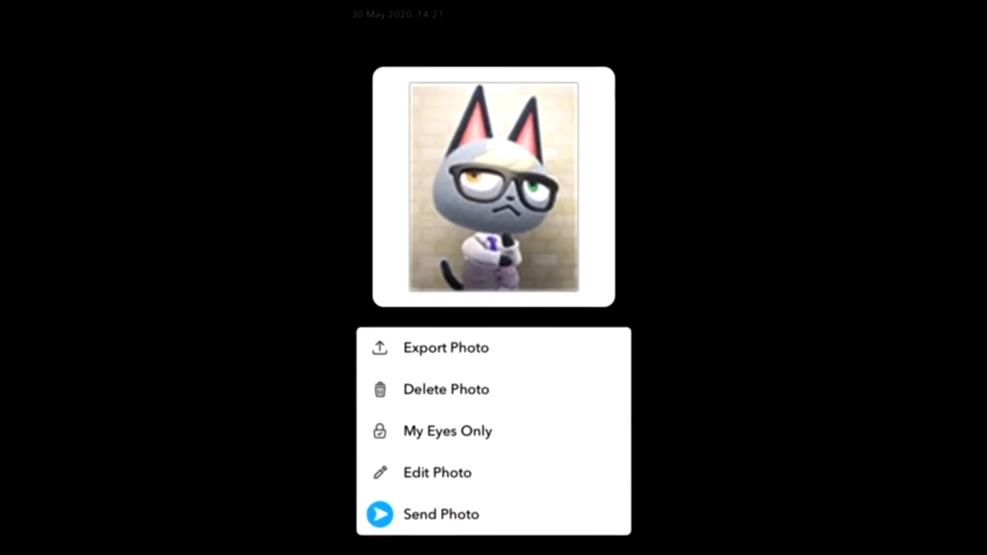
Step: Add the saved Raymond head sticker to the photo and enter a 'BUYING' text caption
left_click(436, 473)
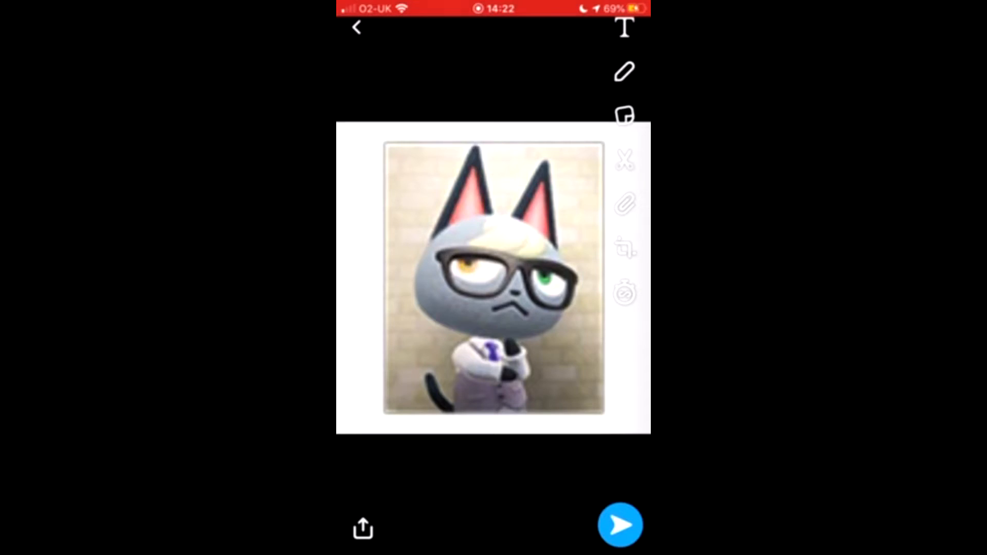
left_click(624, 115)
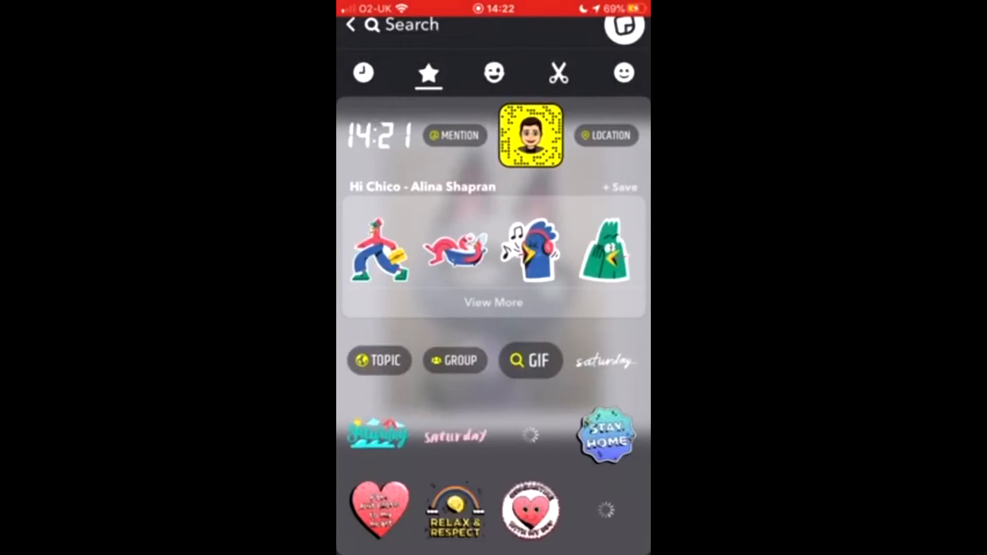
left_click(559, 73)
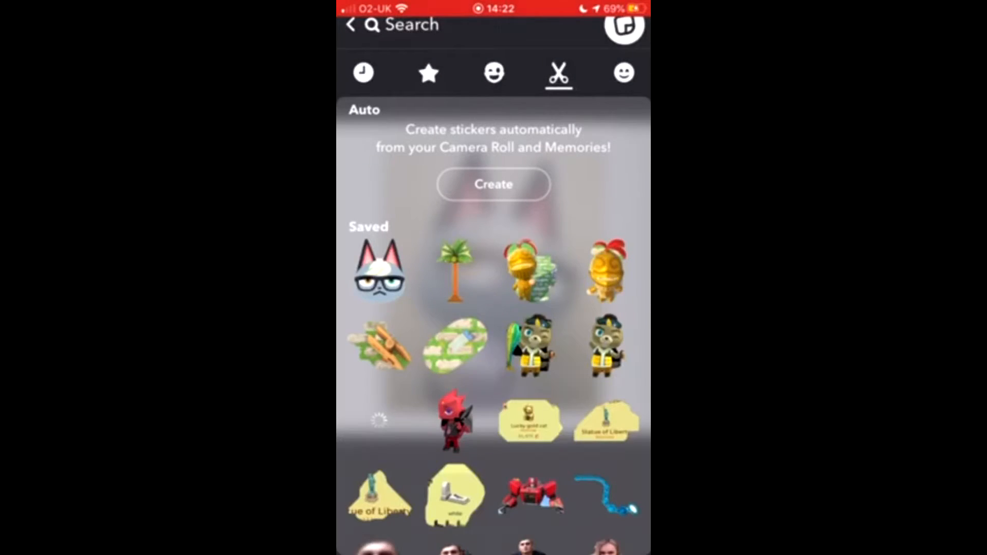
left_click(379, 270)
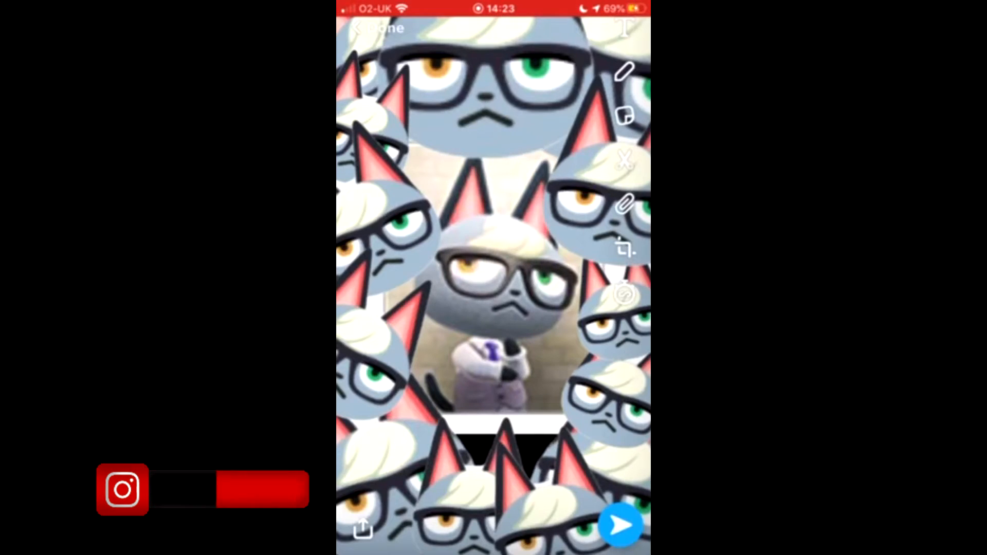
left_click(624, 29)
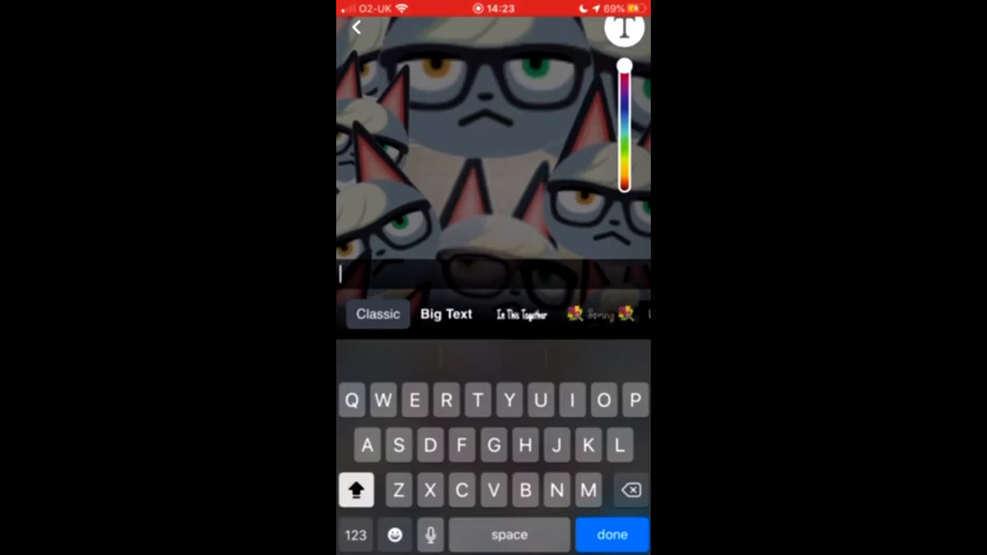
type("BUYING")
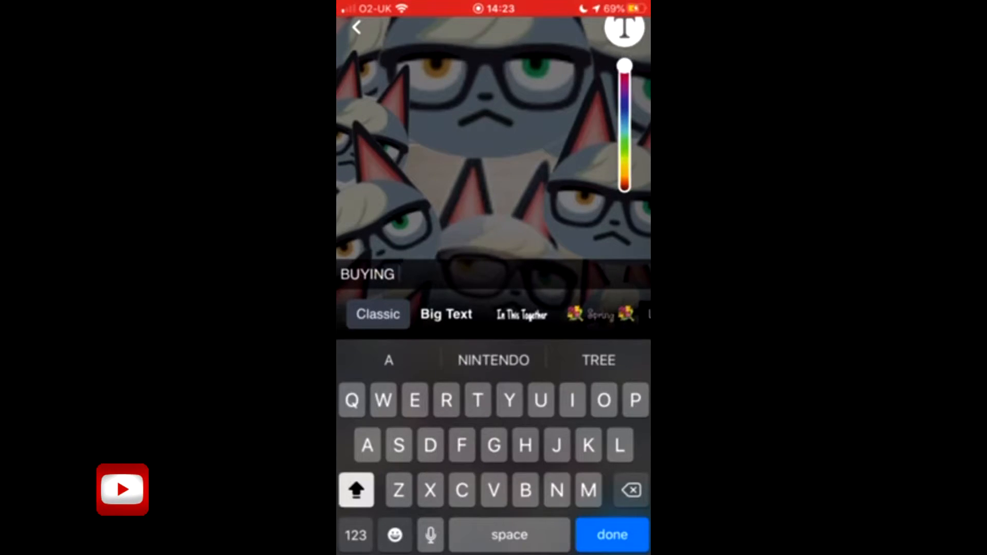
left_click(611, 535)
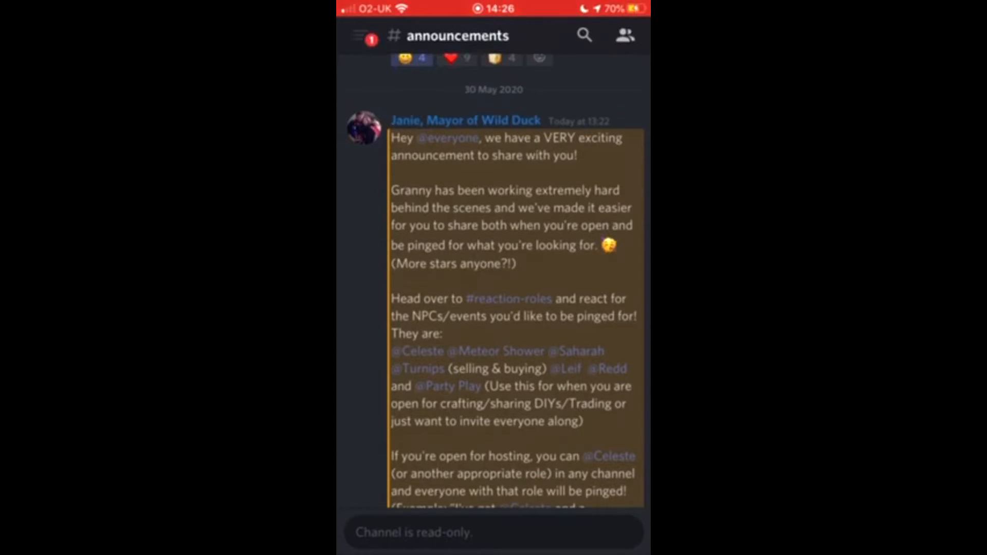
Step: Switch to the Nookazon server's #villager-trade channel and pick the Raymond sticker from recent photos
left_click(360, 35)
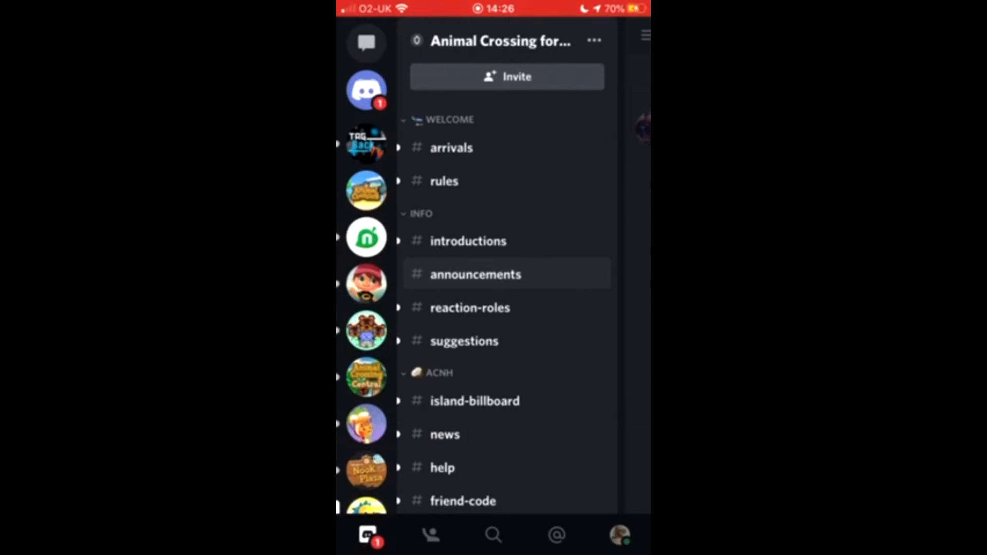
left_click(366, 238)
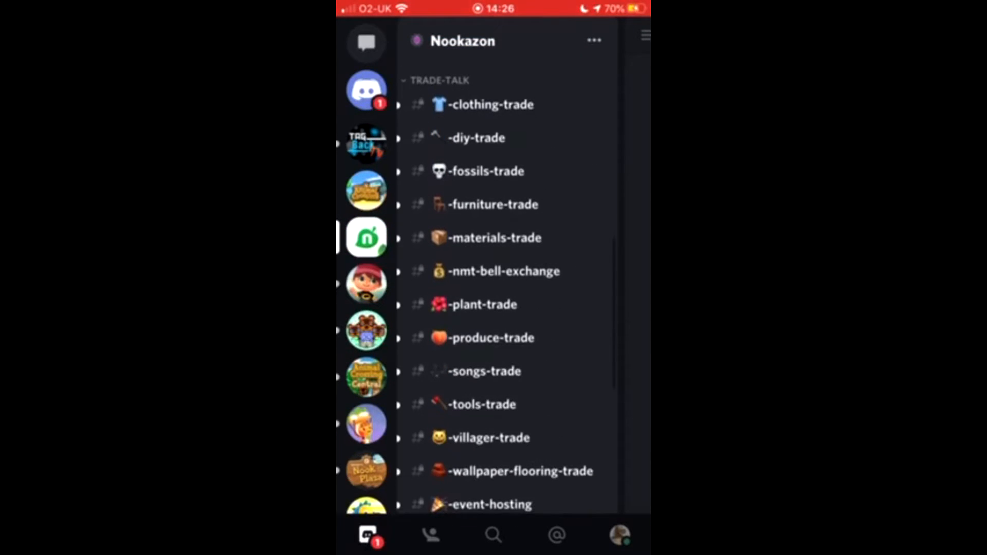
scroll("down", 3)
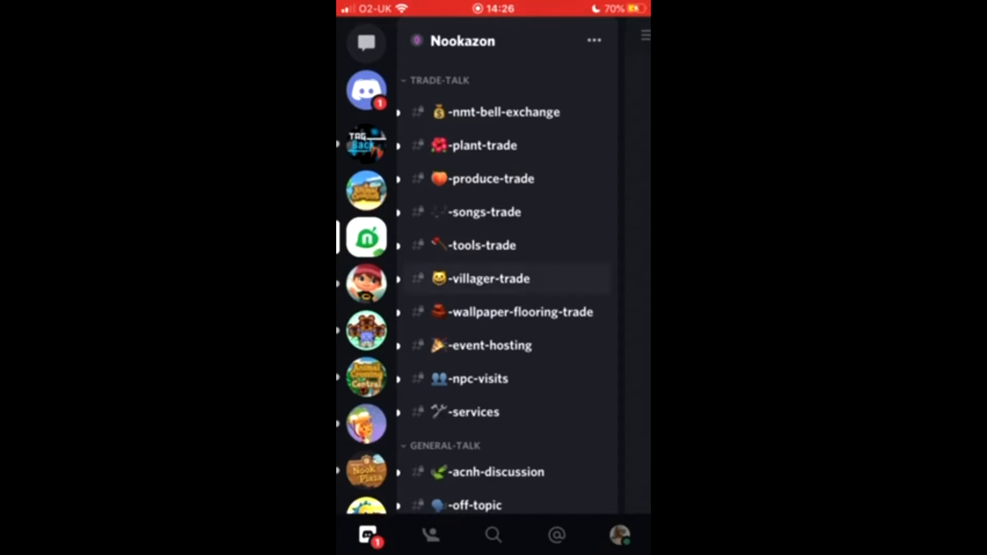
left_click(488, 279)
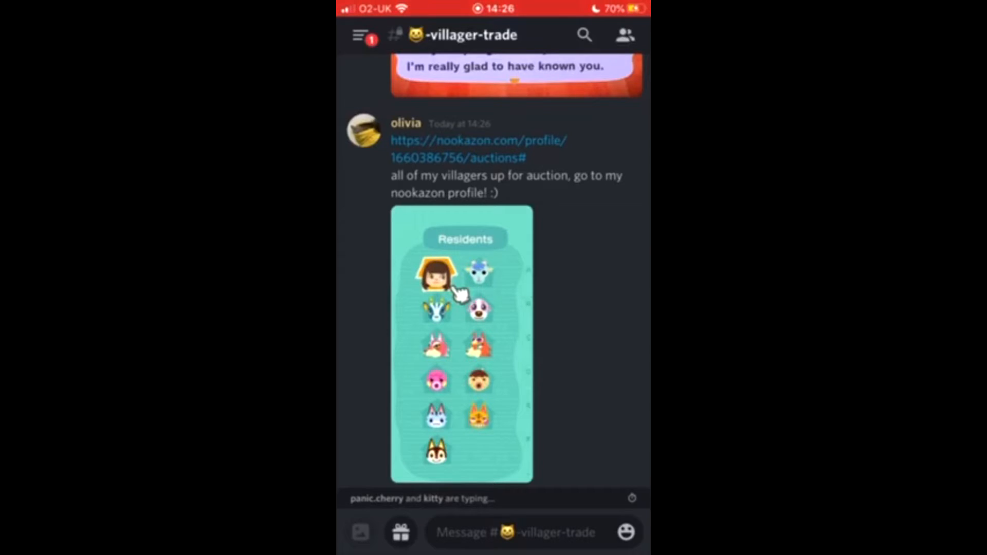
left_click(360, 275)
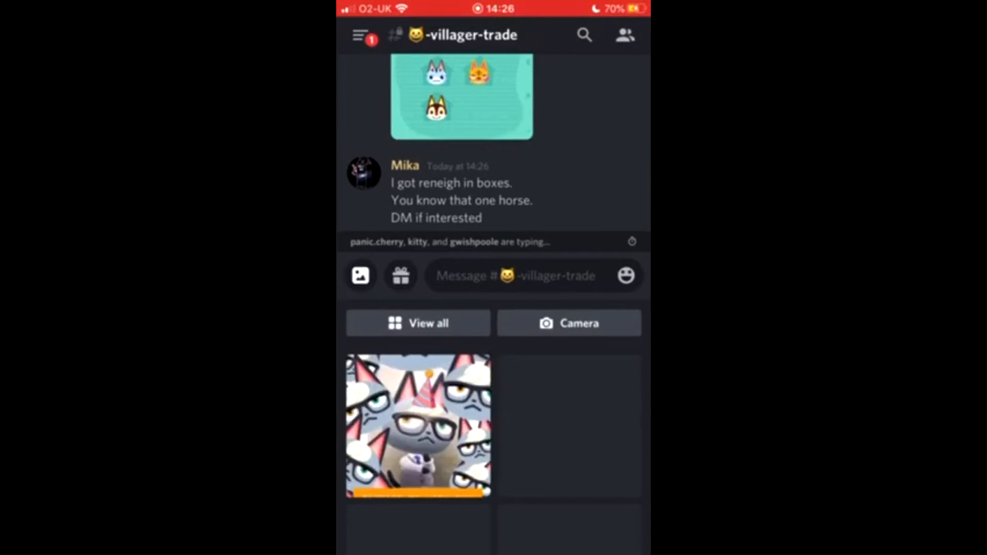
left_click(418, 425)
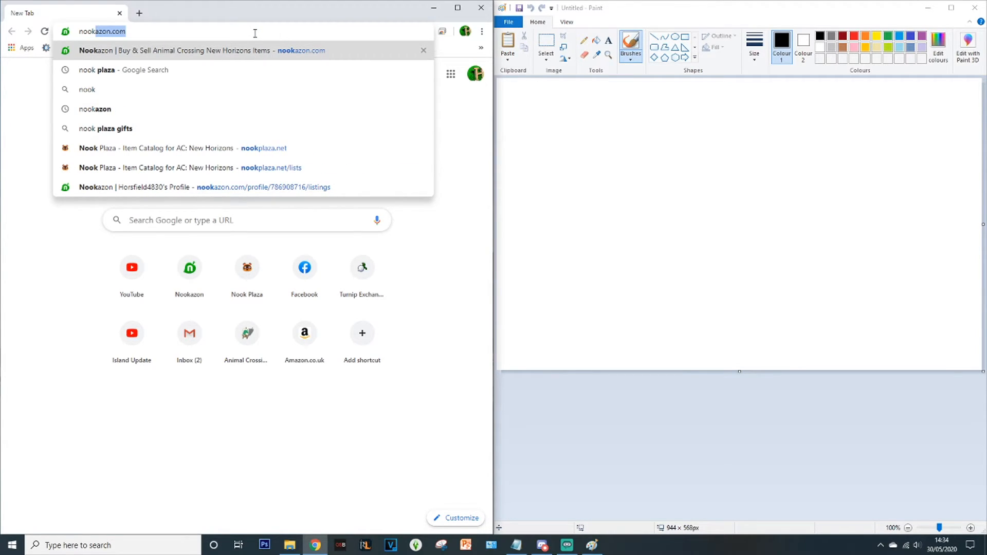
Step: Enter nookplaza.net in the address bar and load the Nook Plaza catalog site
type("nookplaza.net")
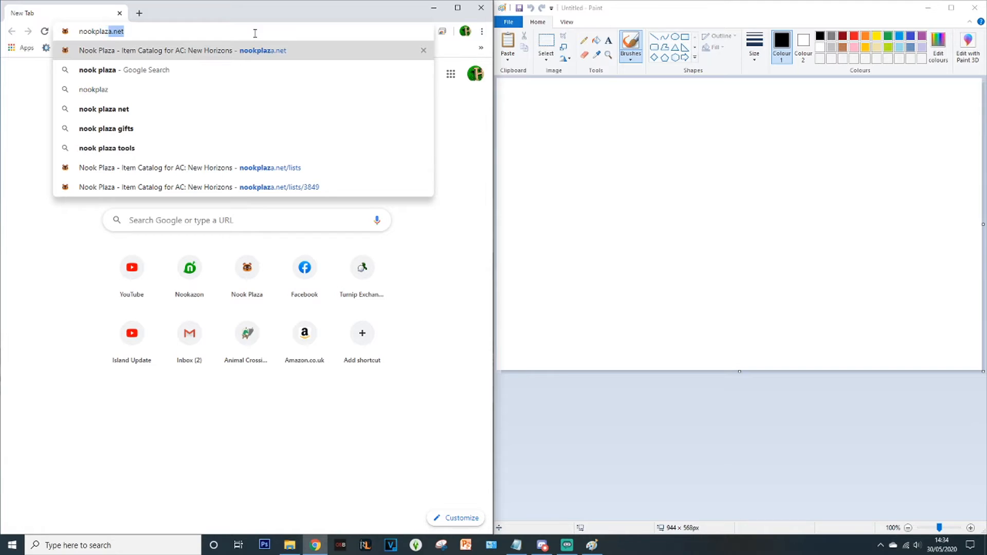
type(".net")
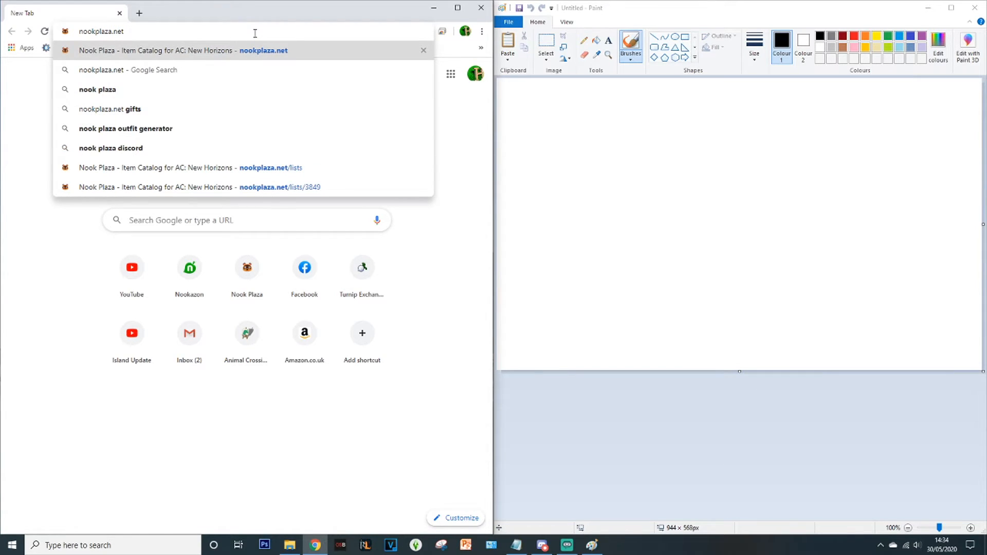
left_click(183, 50)
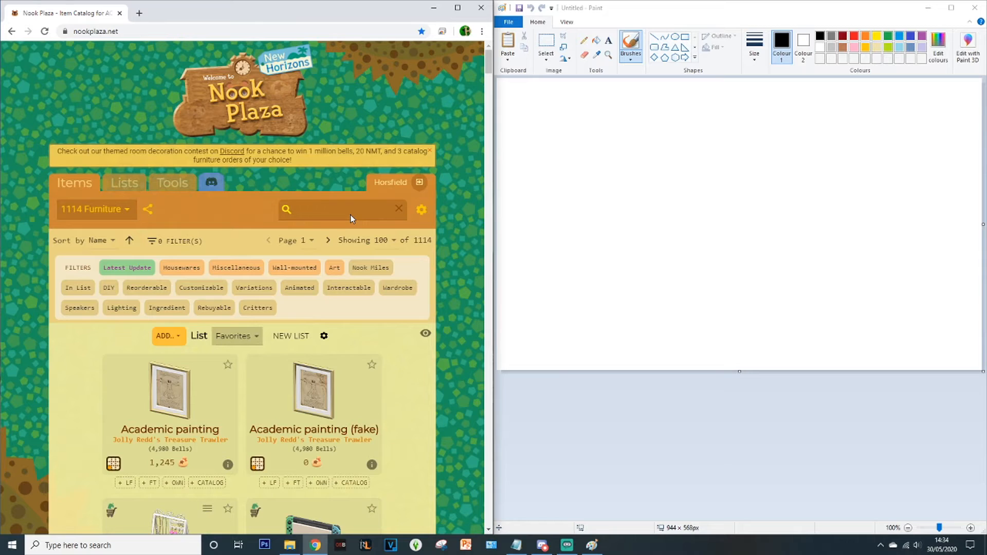
mouse_move(203, 213)
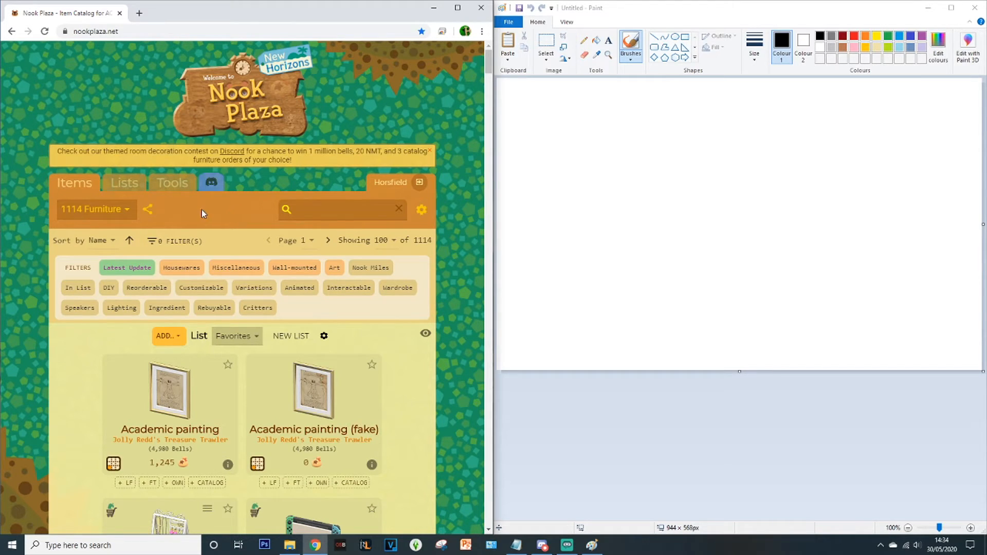
Step: Search all categories for 'raymond' and bring up image options on Raymond's poster
left_click(94, 209)
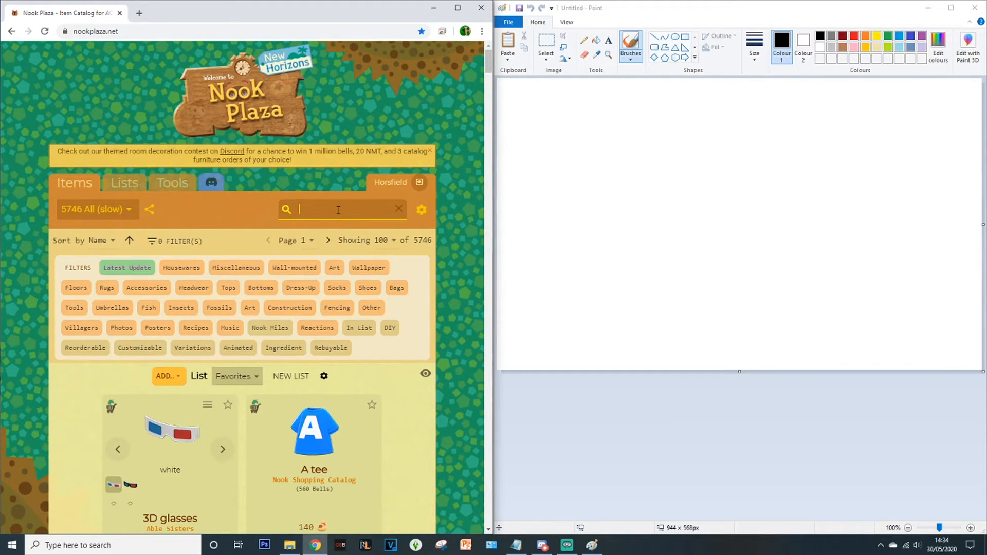
type("raymond")
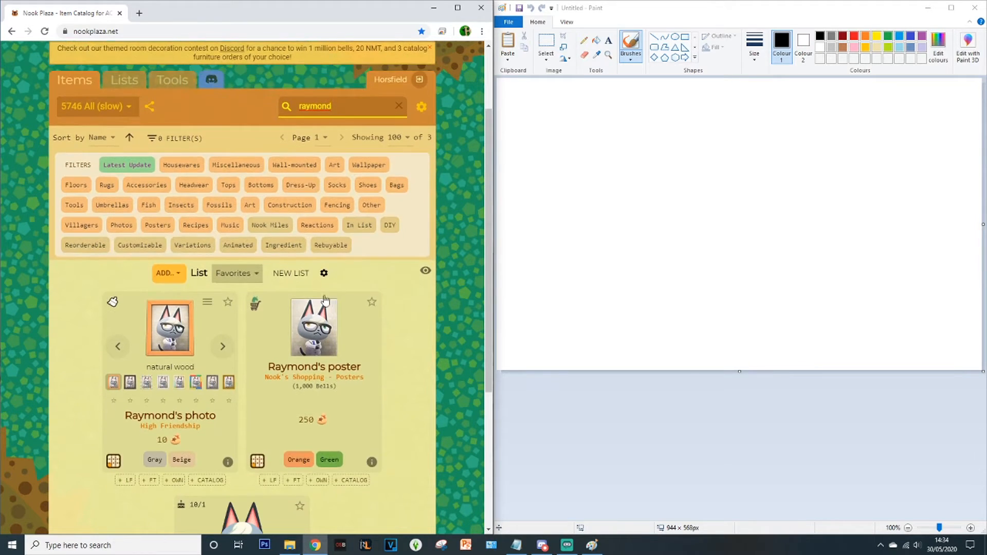
scroll("down", 3)
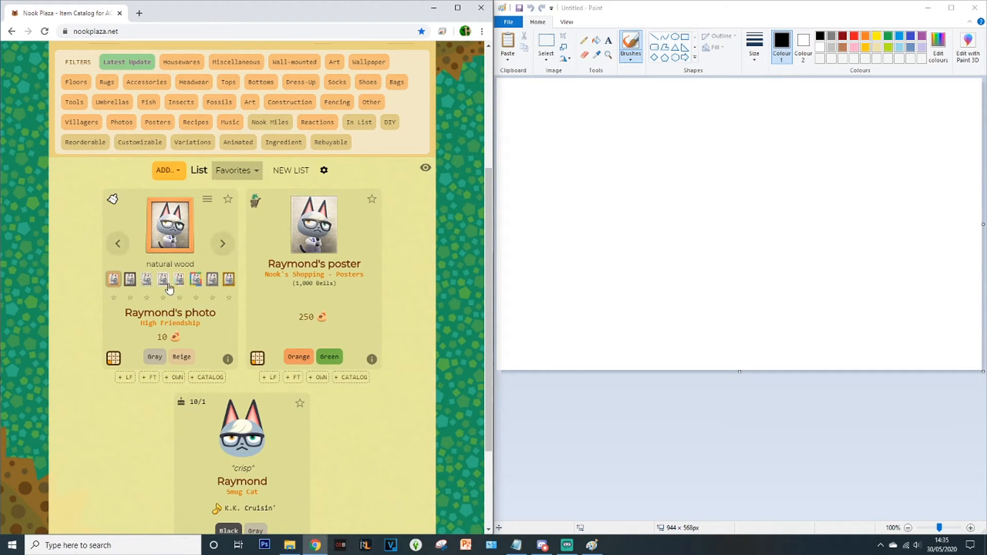
mouse_move(334, 303)
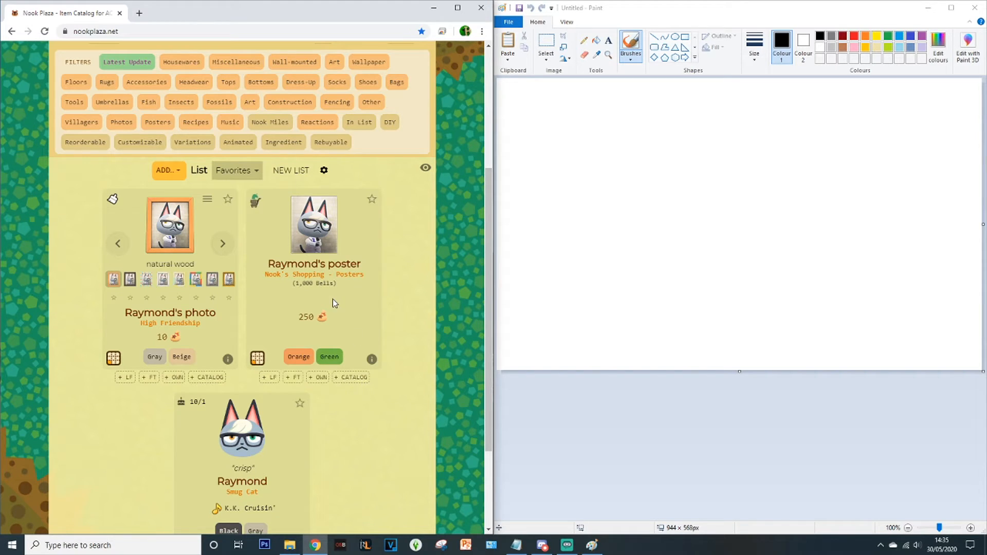
right_click(314, 225)
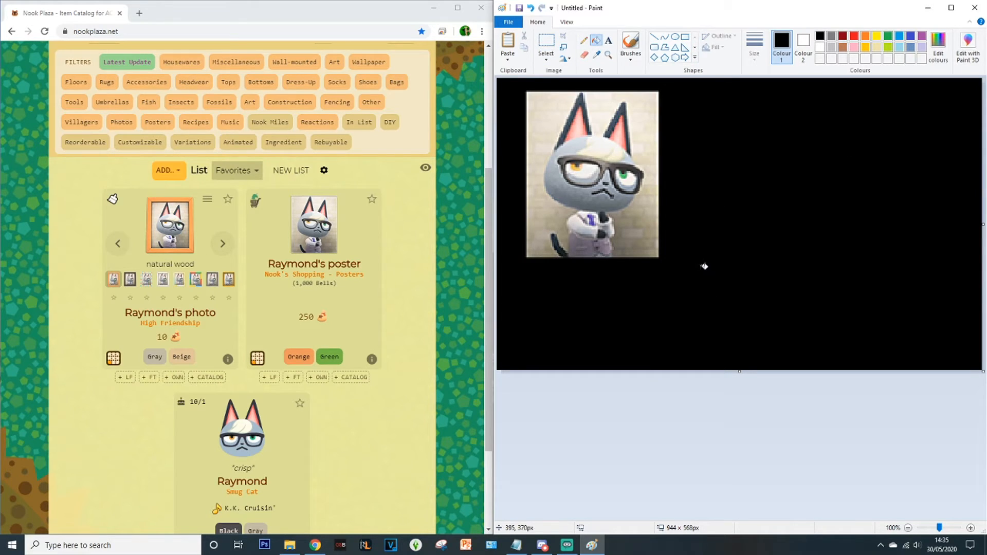
mouse_move(426, 285)
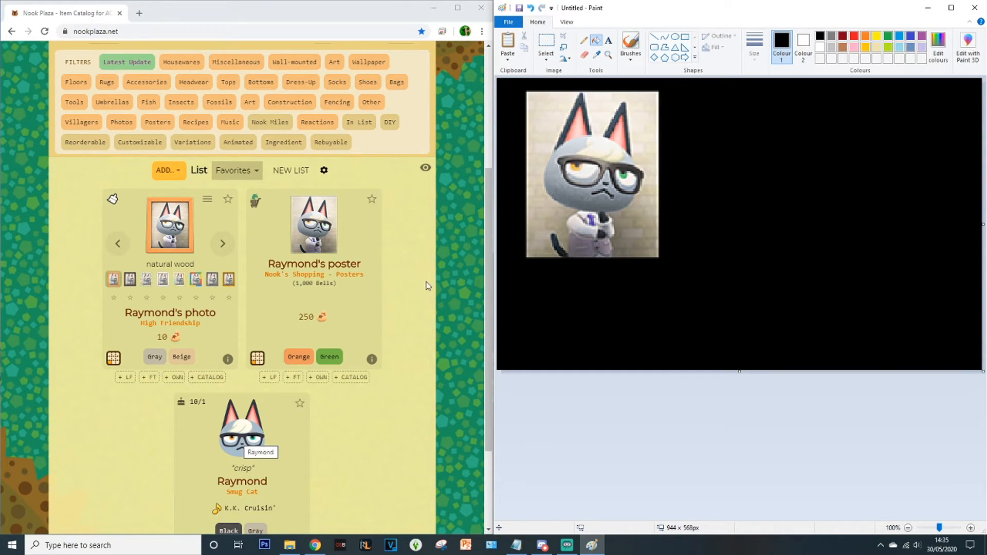
Step: Copy Raymond's villager head icon from Nook Plaza for pasting beside the poster in Paint
right_click(243, 434)
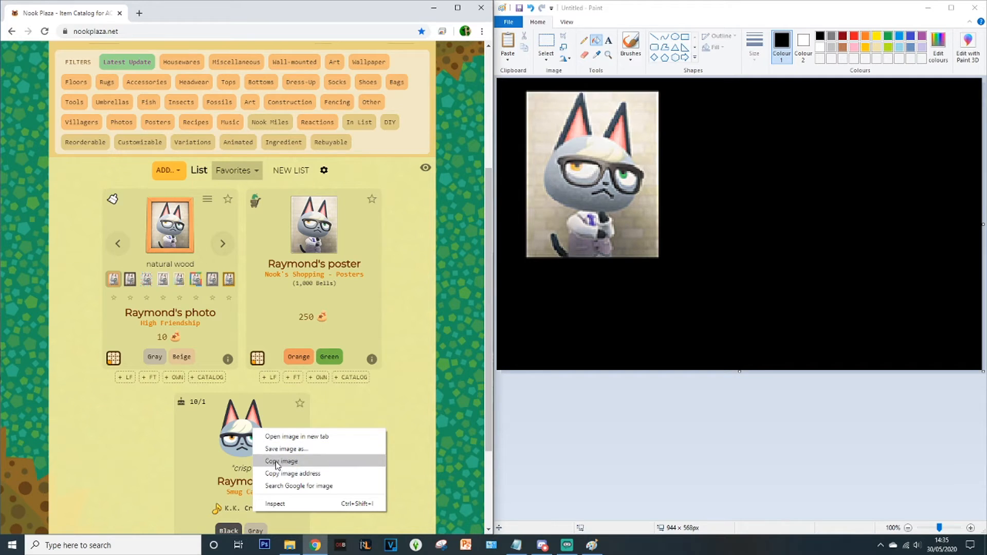
left_click(281, 461)
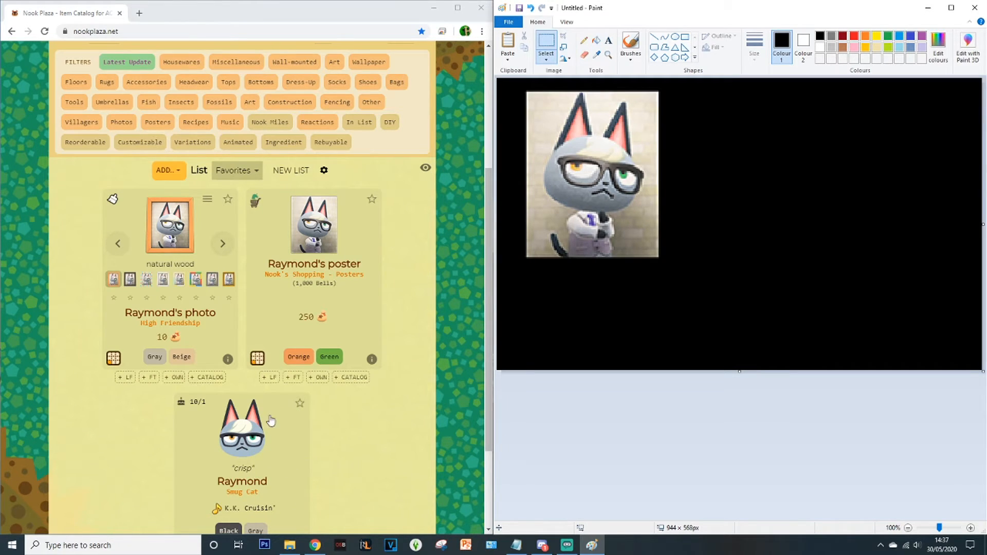
mouse_move(697, 130)
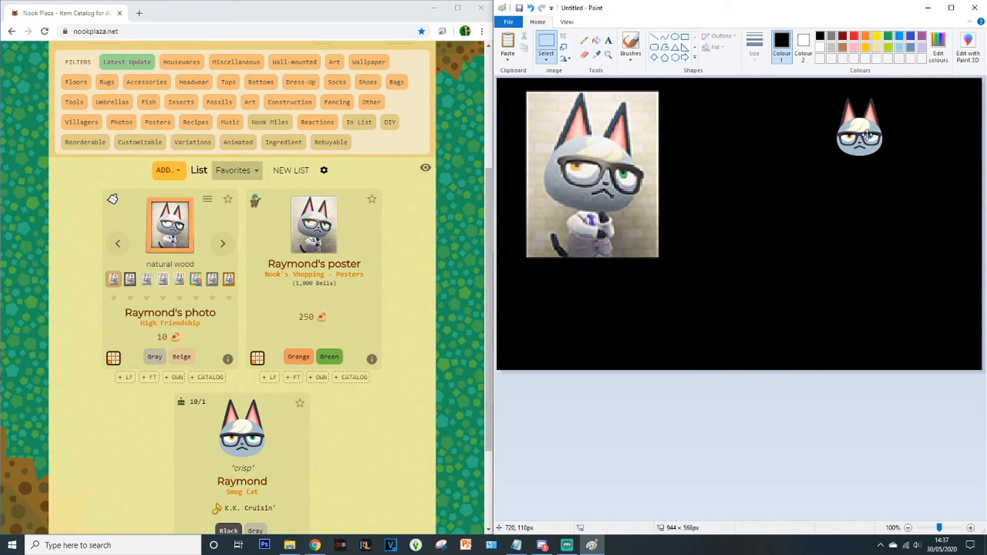
left_click(545, 47)
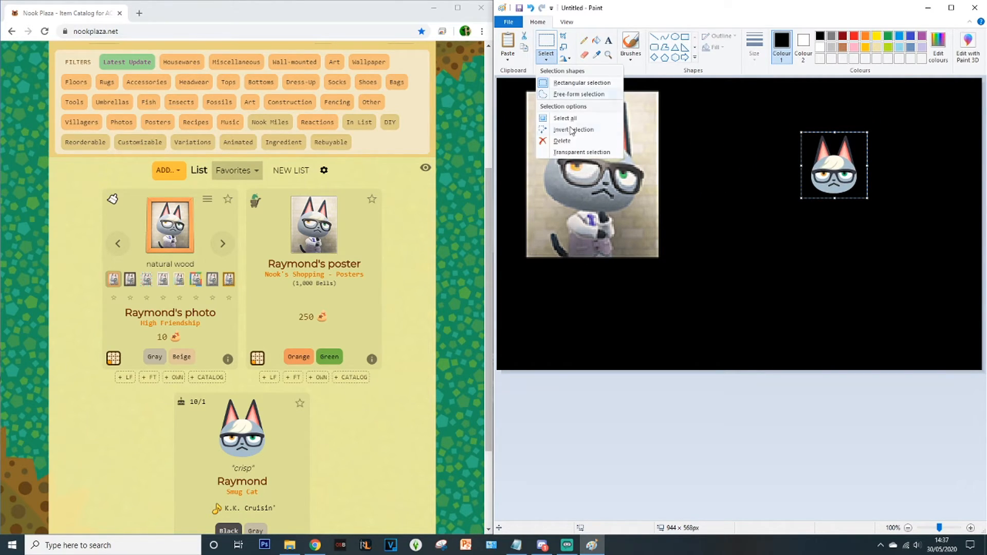
mouse_move(588, 152)
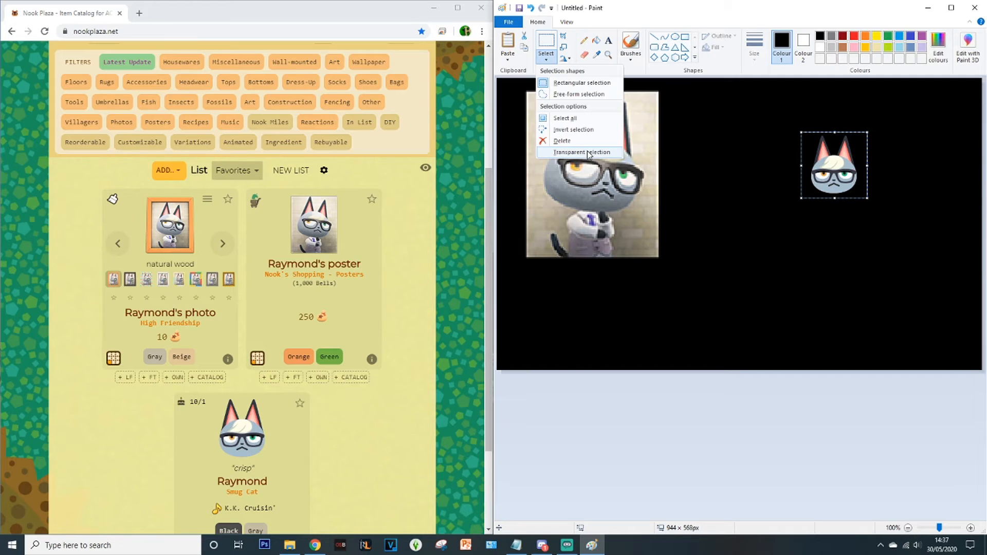
mouse_move(751, 160)
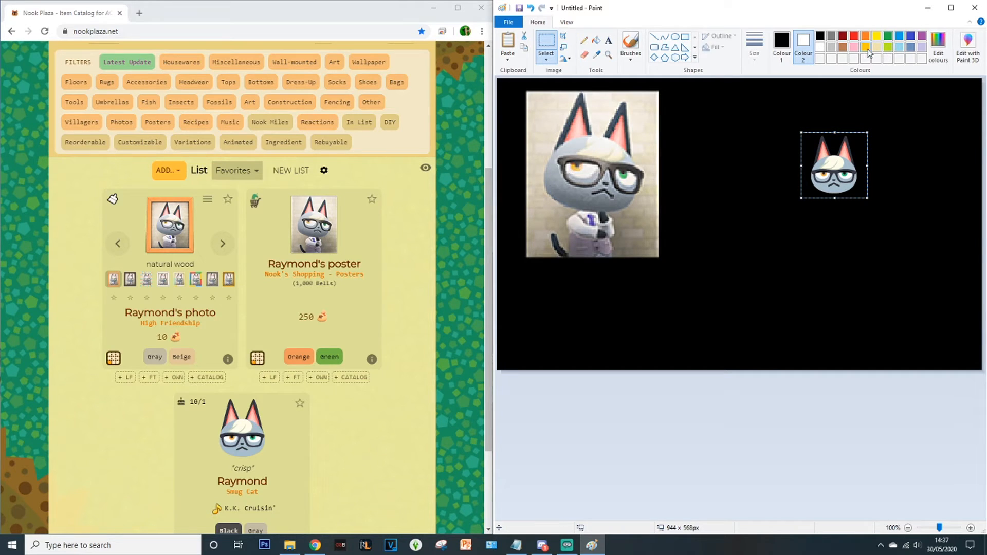
mouse_move(902, 68)
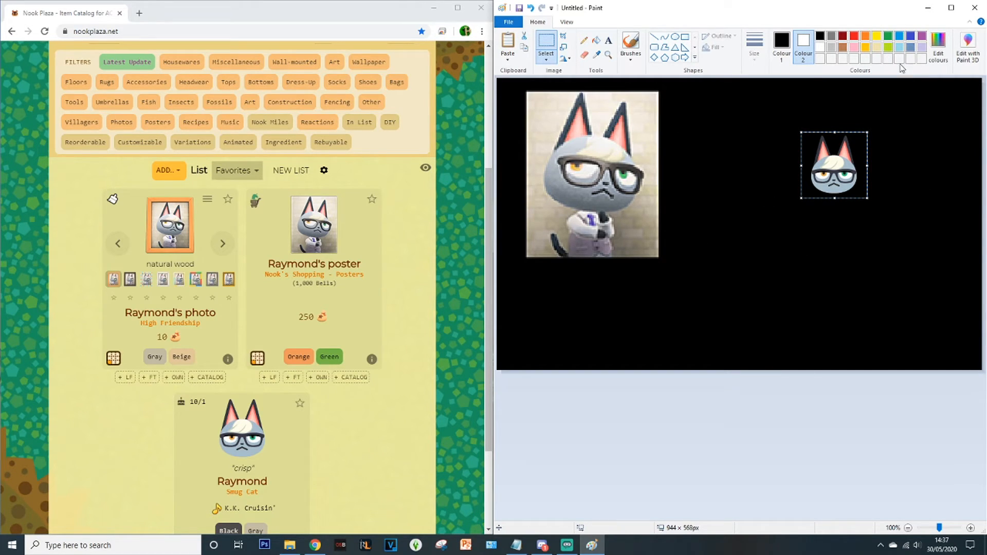
Step: Pick a custom magenta colour and fill the black canvas background with it
left_click(938, 47)
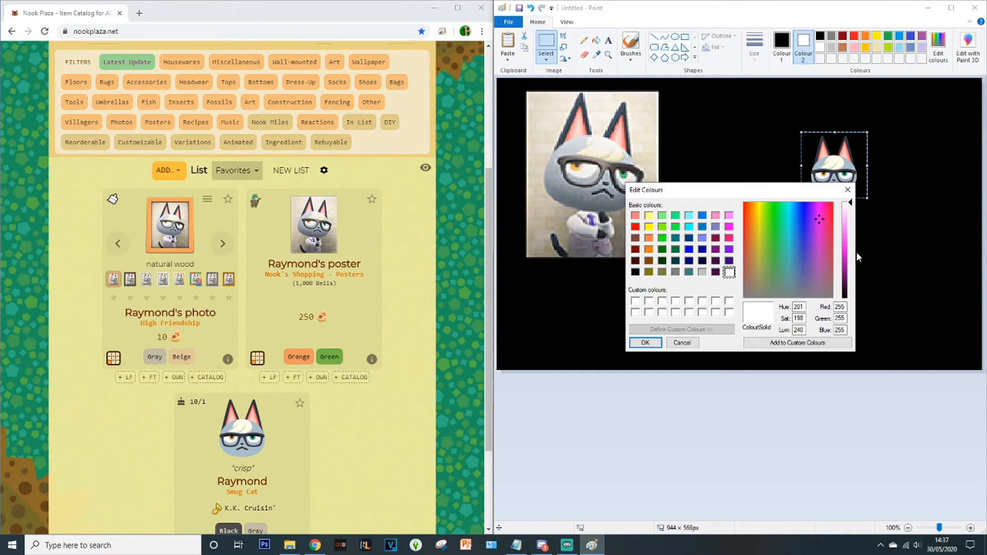
left_click(644, 343)
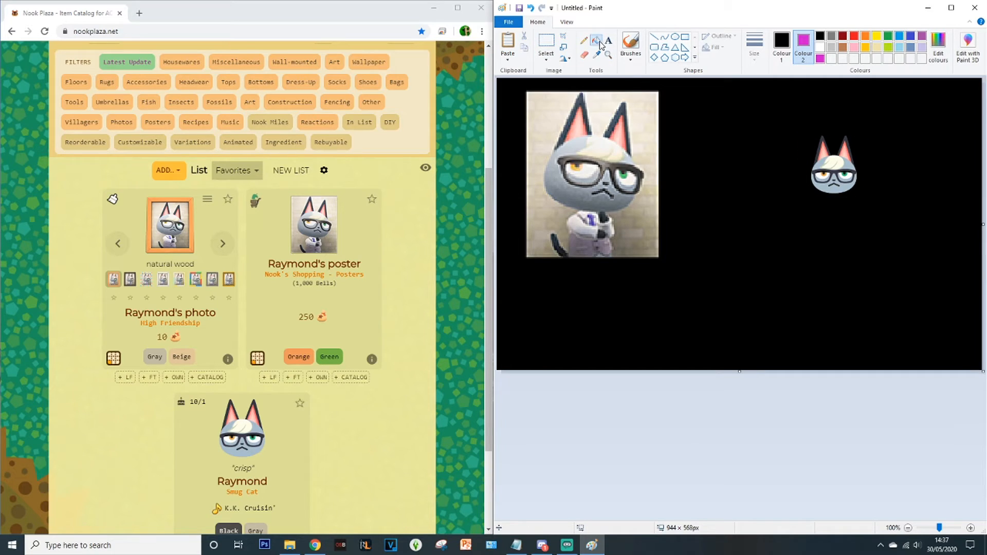
left_click(824, 237)
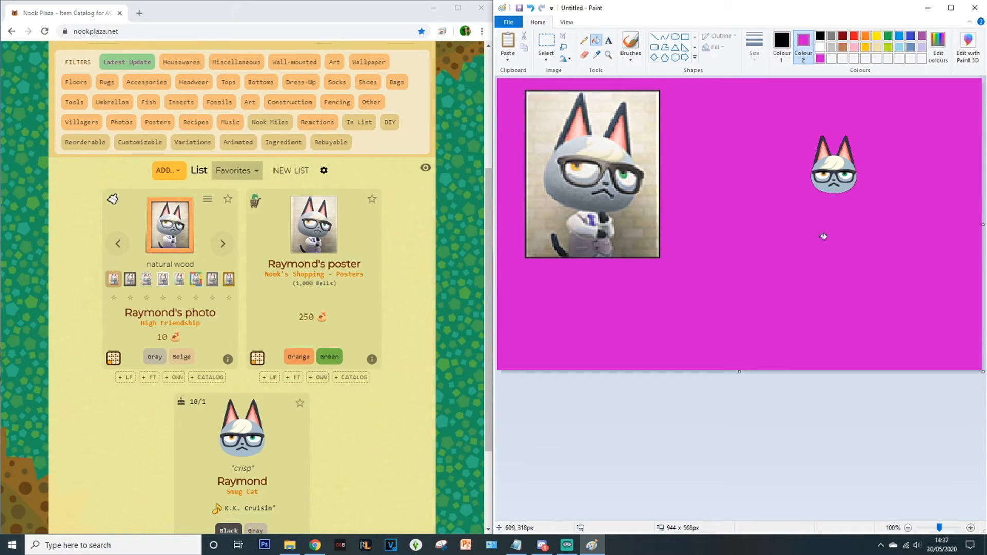
mouse_move(947, 264)
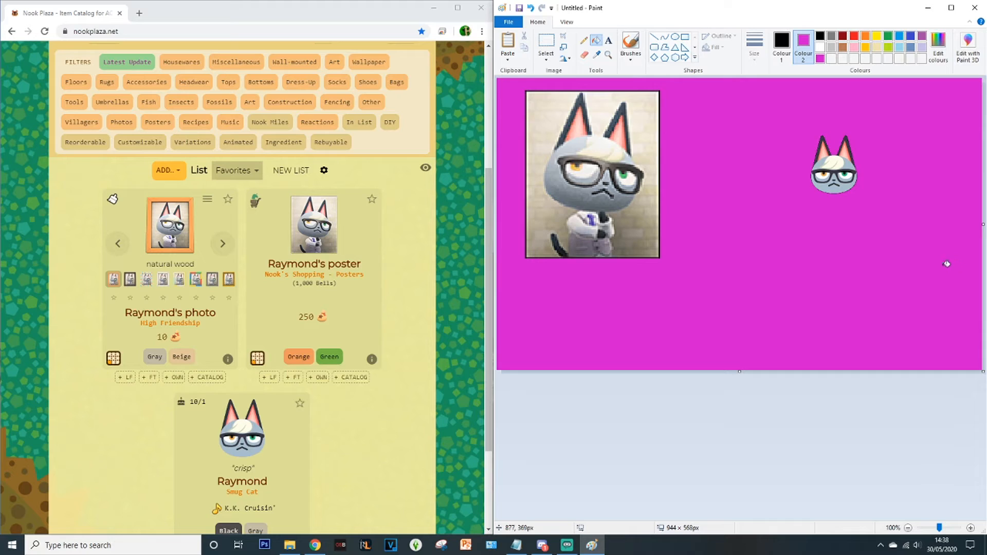
left_click(545, 44)
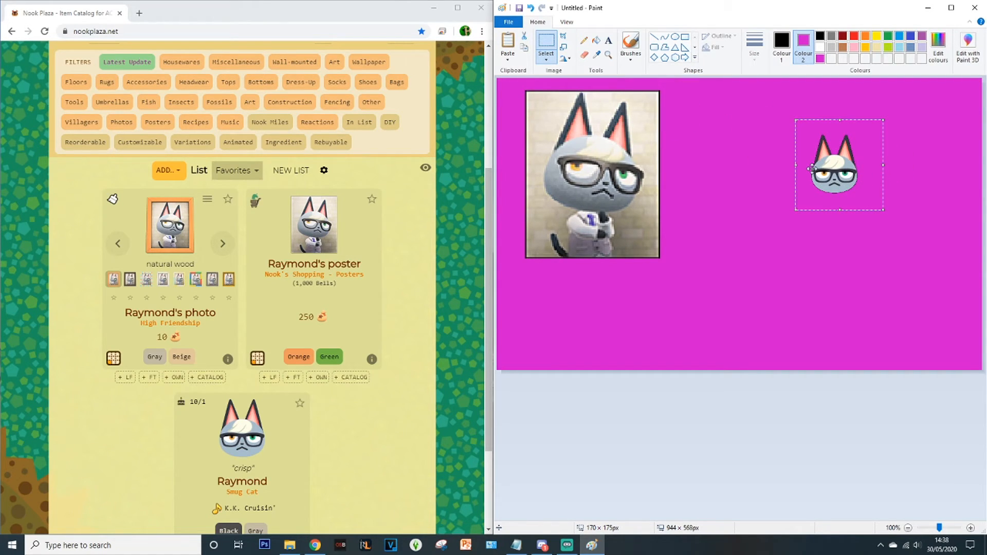
Step: Copy the selected small Raymond head so it can be pasted repeatedly over the photo
right_click(831, 167)
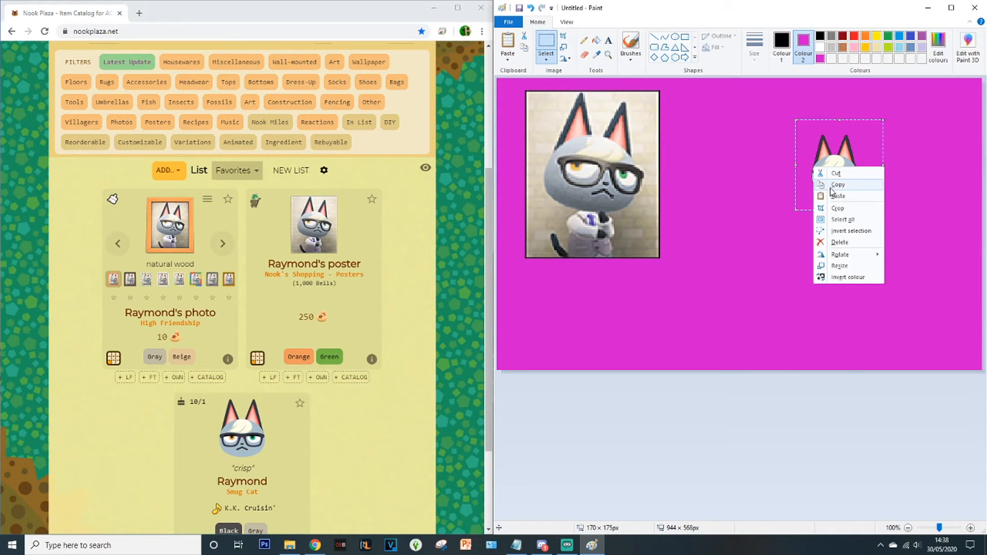
left_click(838, 207)
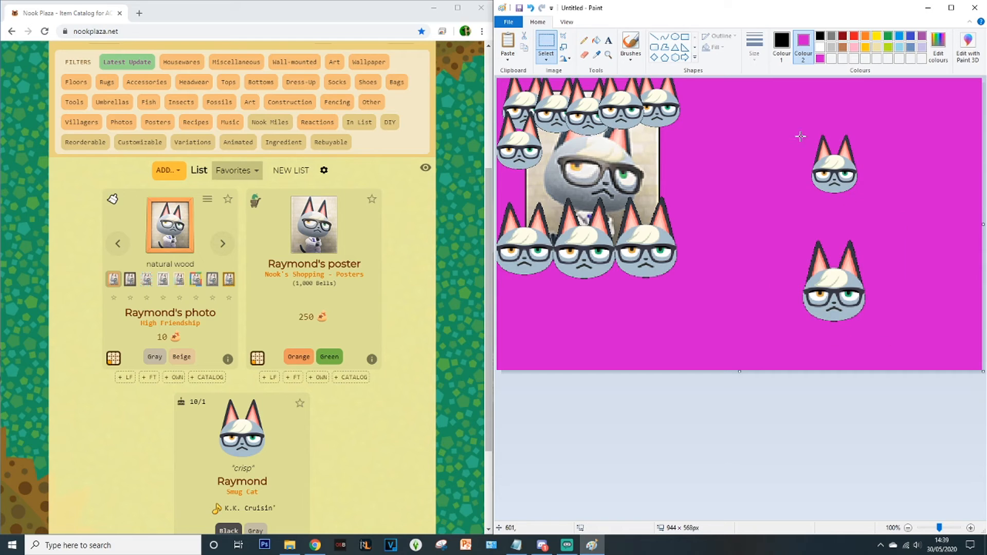
mouse_move(636, 173)
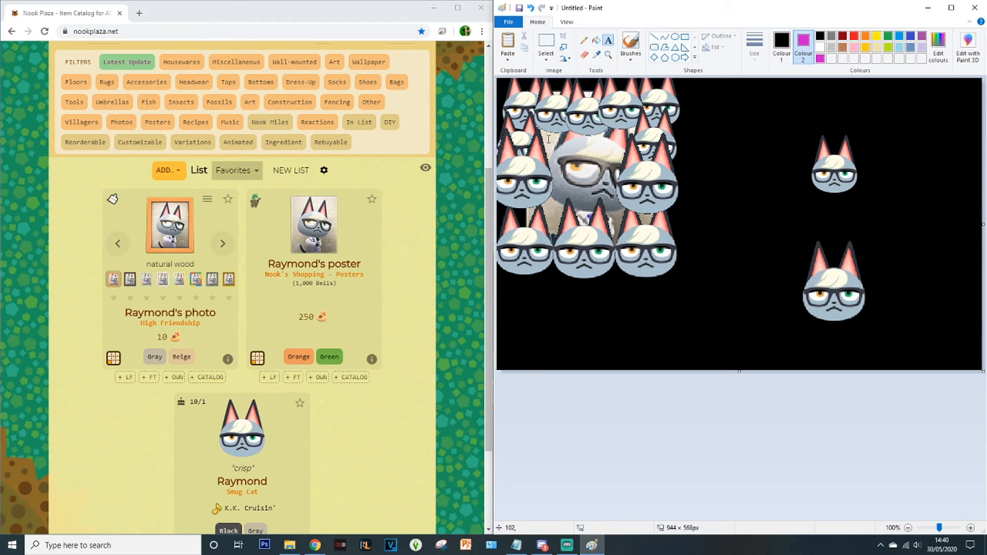
mouse_move(634, 311)
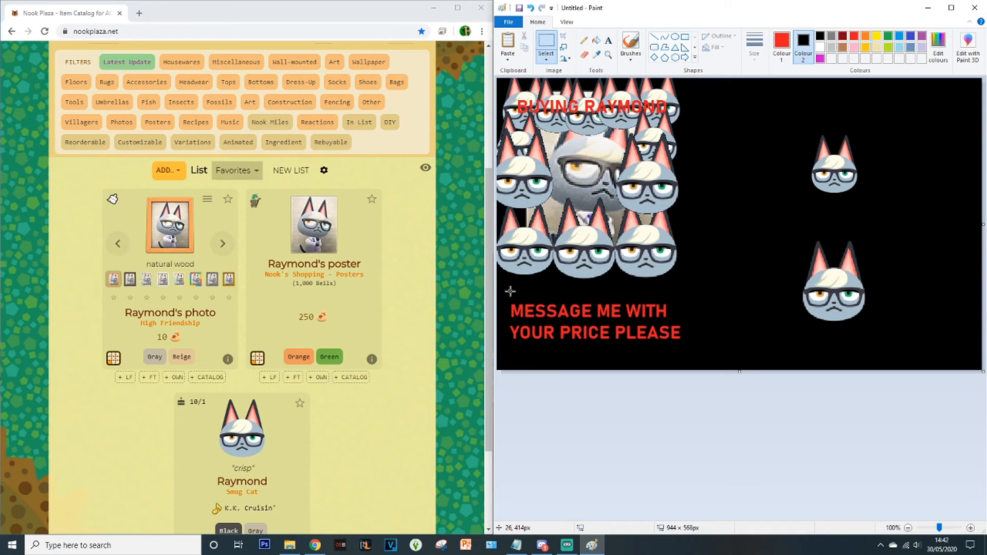
mouse_move(649, 268)
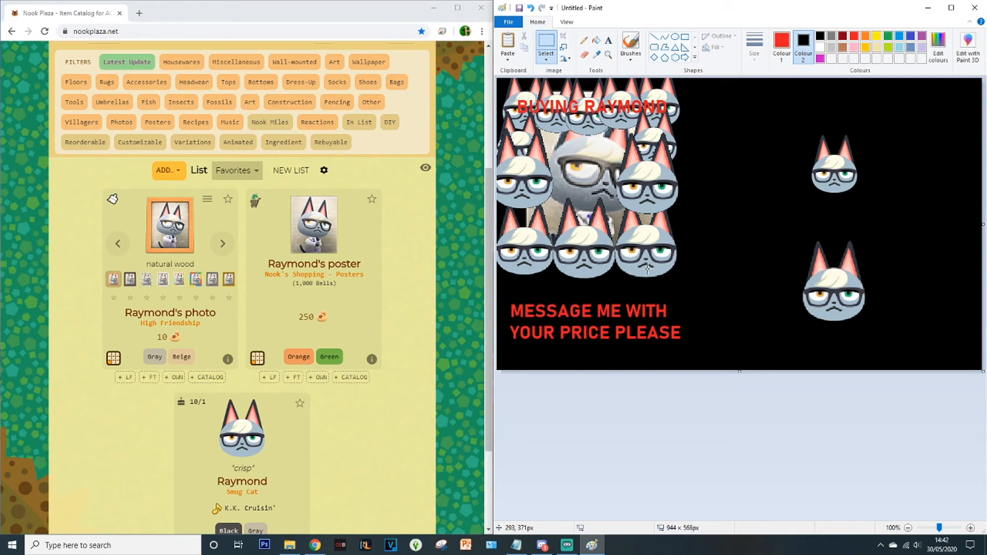
mouse_move(754, 280)
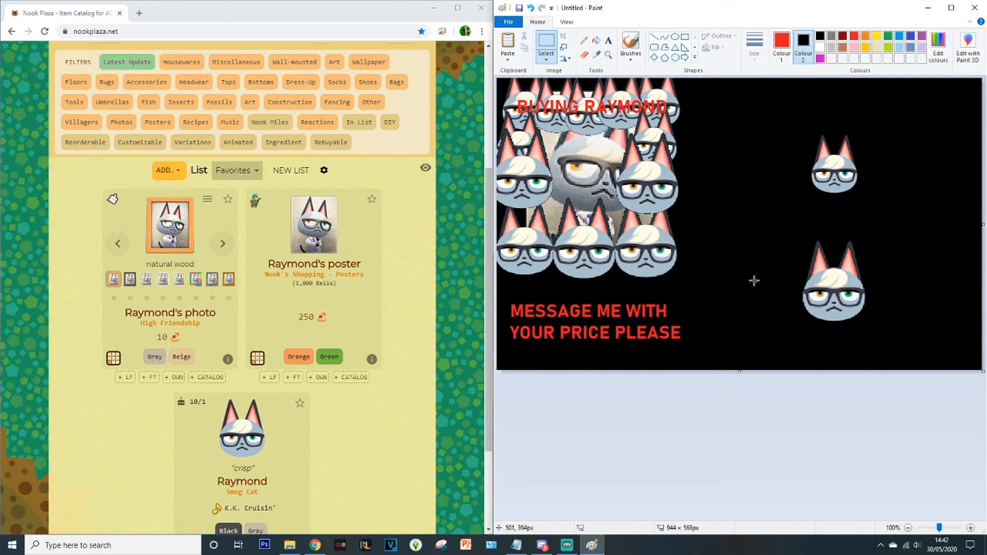
mouse_move(721, 296)
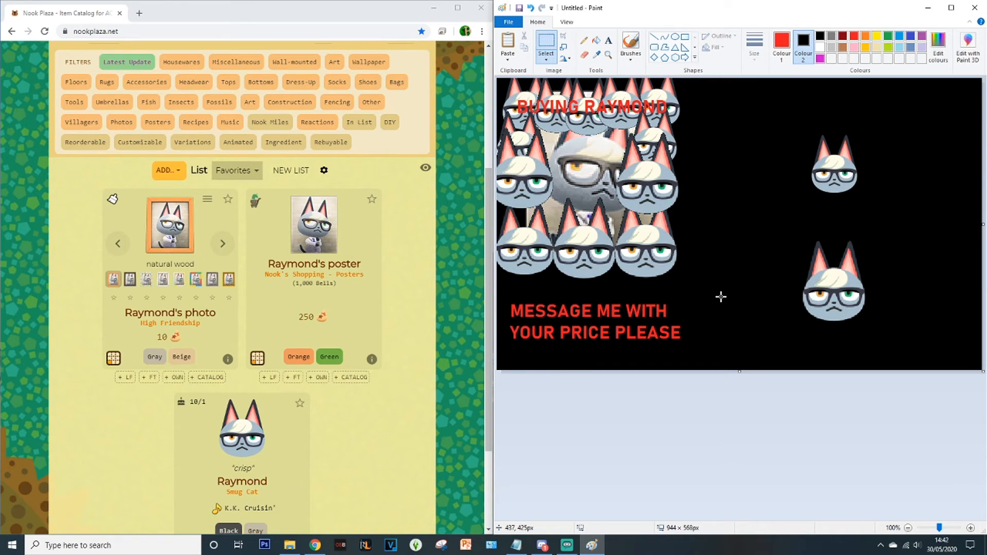
mouse_move(766, 236)
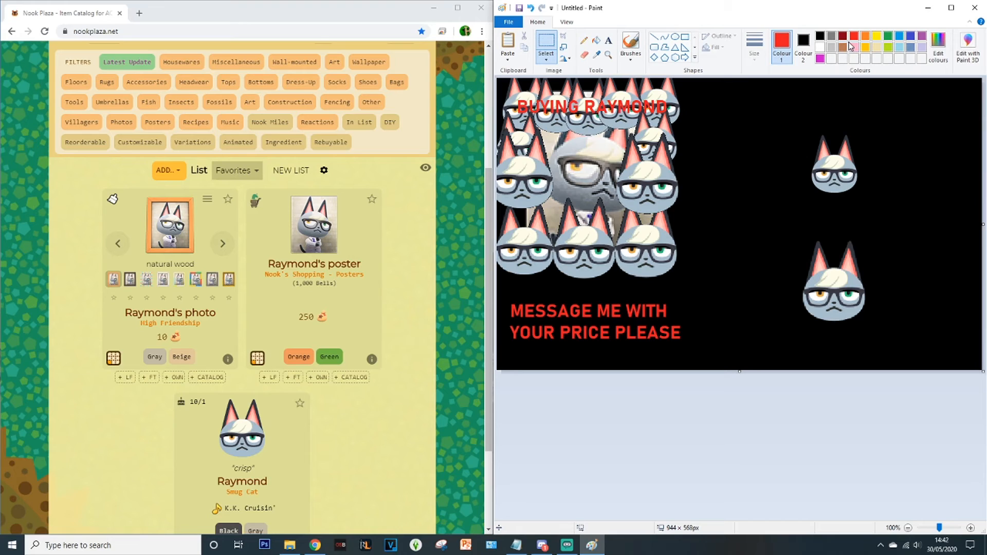
Step: Write the red 'BUYING RAYMOND' and price-message captions and set them over the heads
left_click(850, 46)
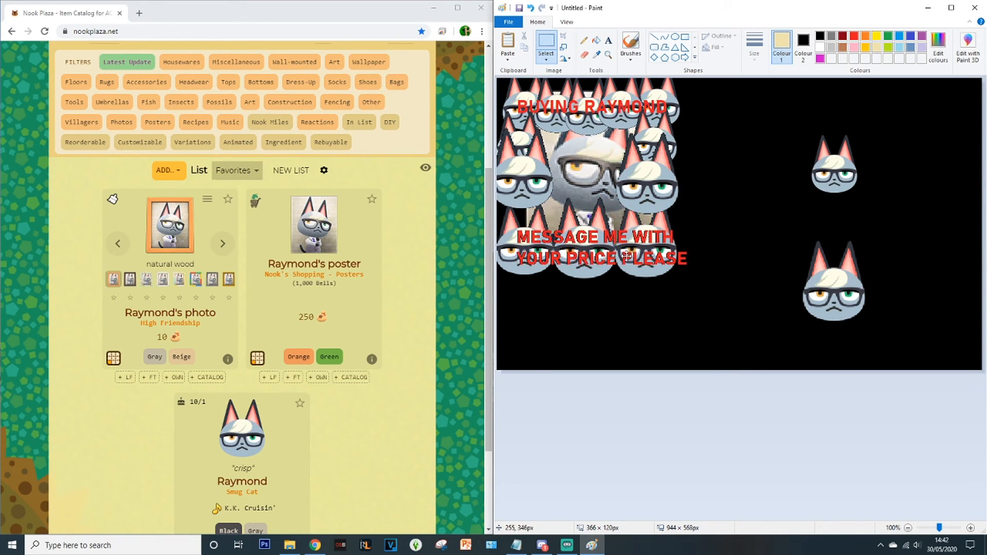
left_click(545, 46)
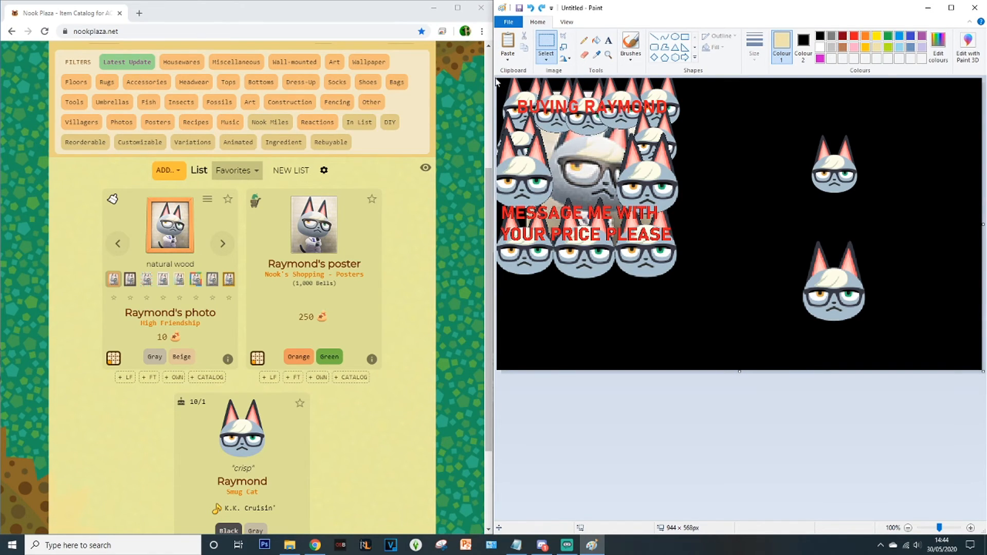
mouse_move(498, 85)
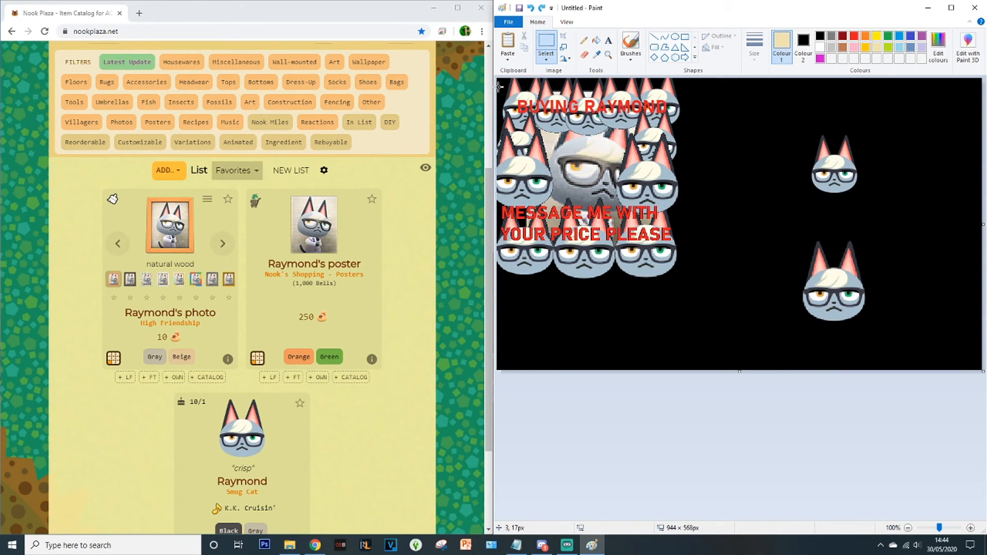
left_click(545, 44)
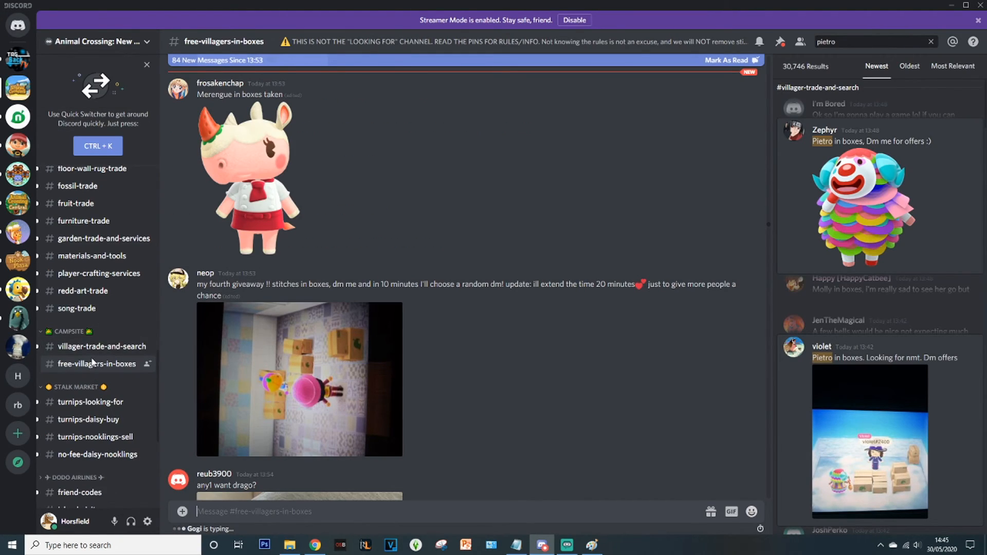
mouse_move(98, 353)
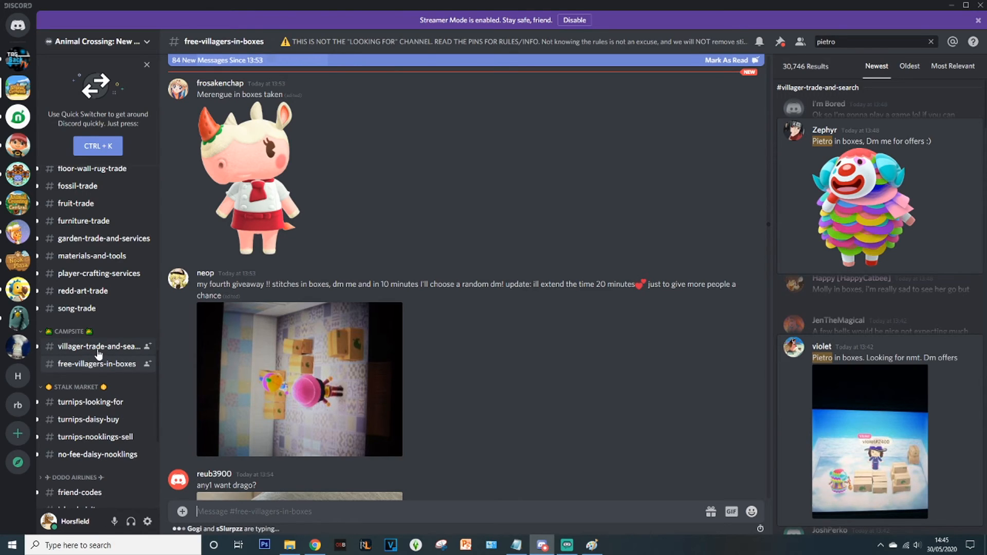
Step: Paste the Raymond collage into the villager-trade-and-search message box and dismiss the upload prompt
left_click(99, 347)
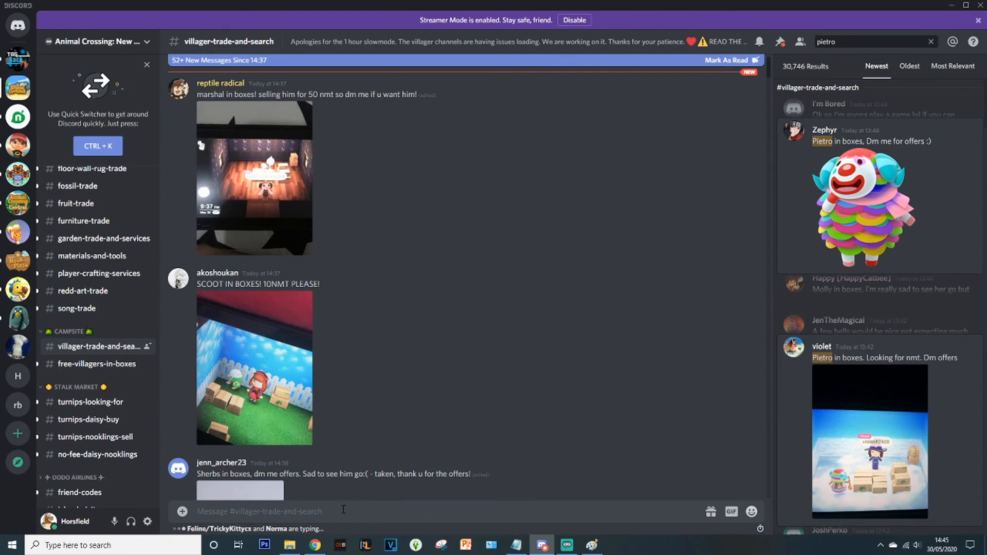
right_click(344, 512)
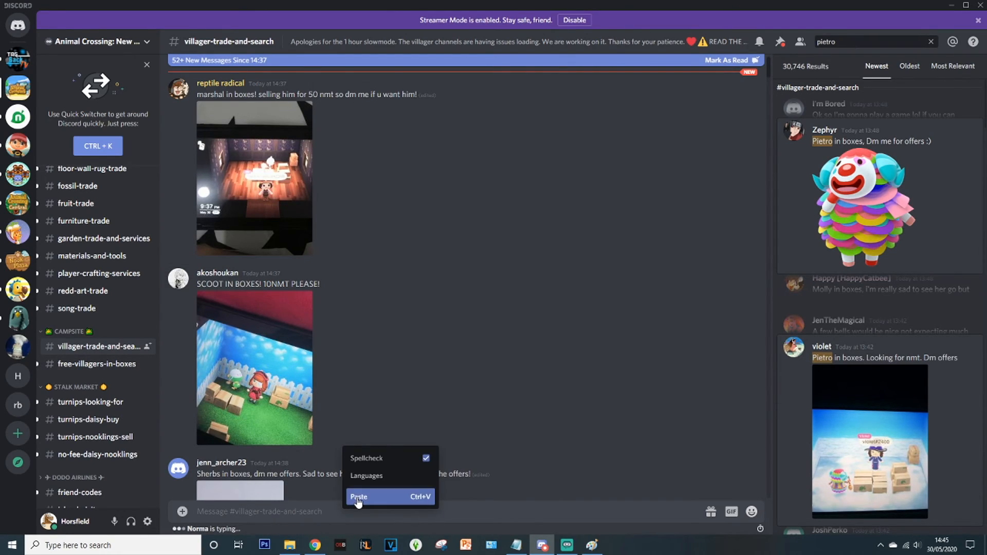
mouse_move(427, 504)
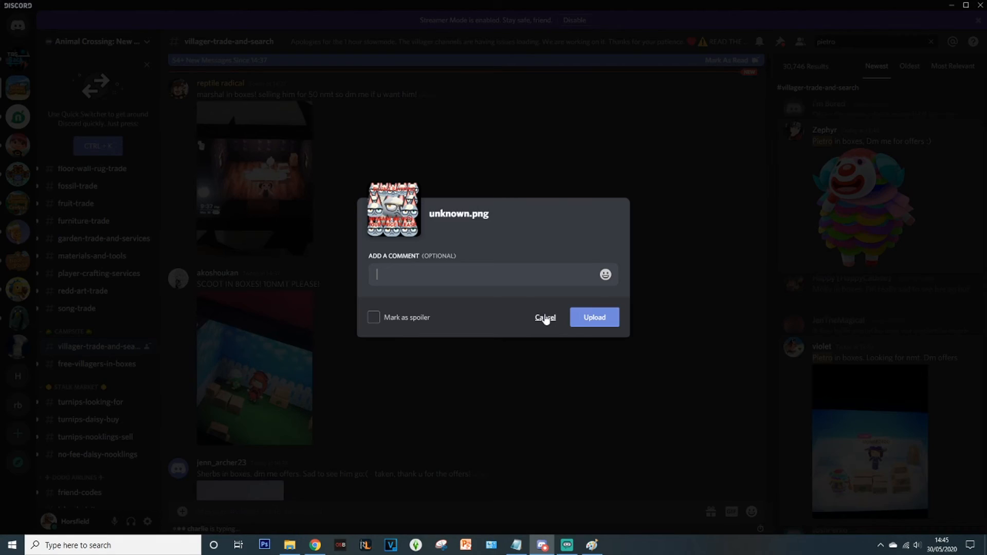
mouse_move(399, 219)
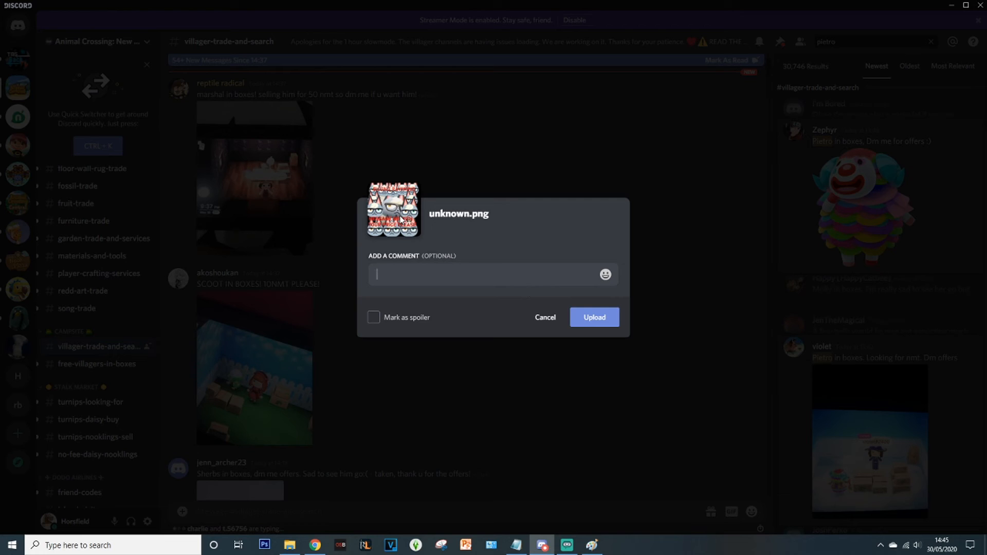
left_click(545, 318)
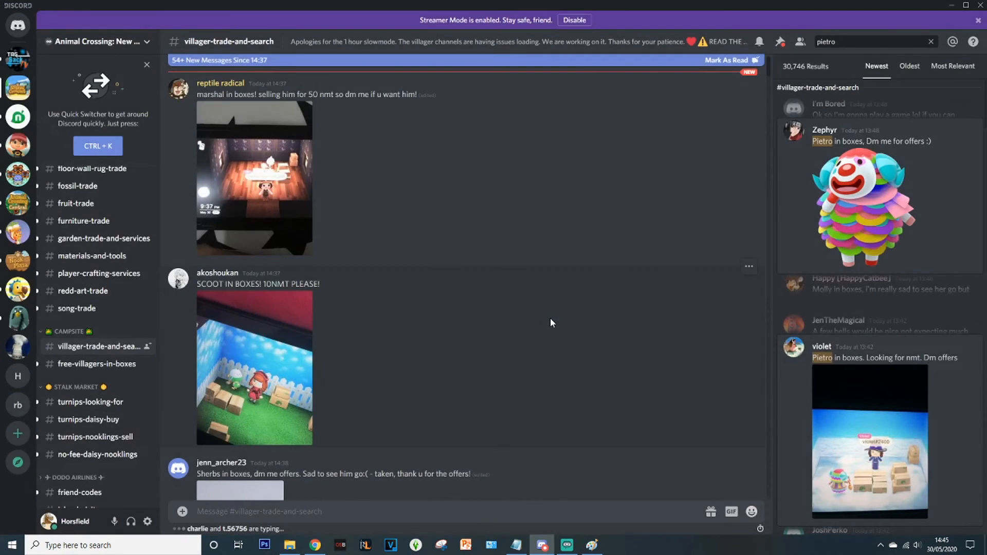
mouse_move(545, 321)
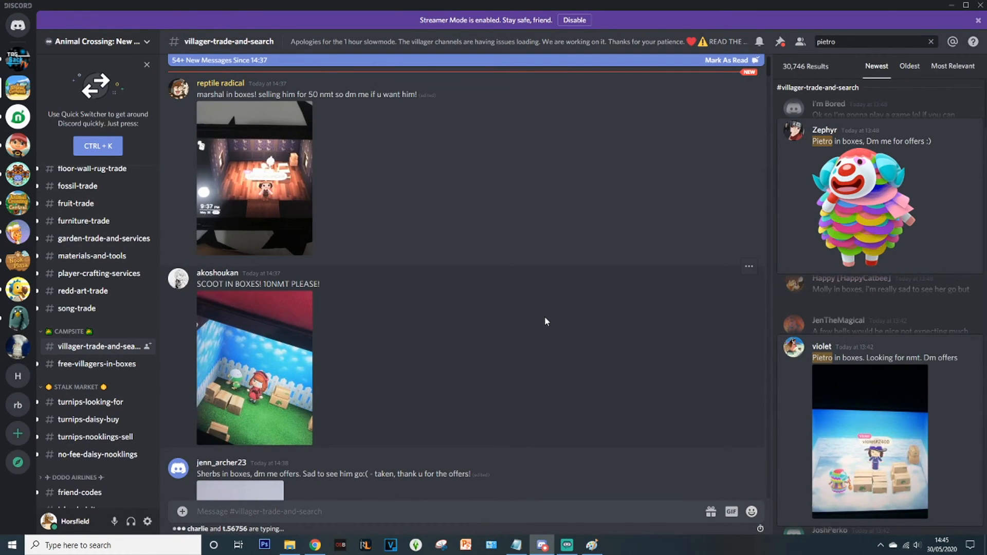